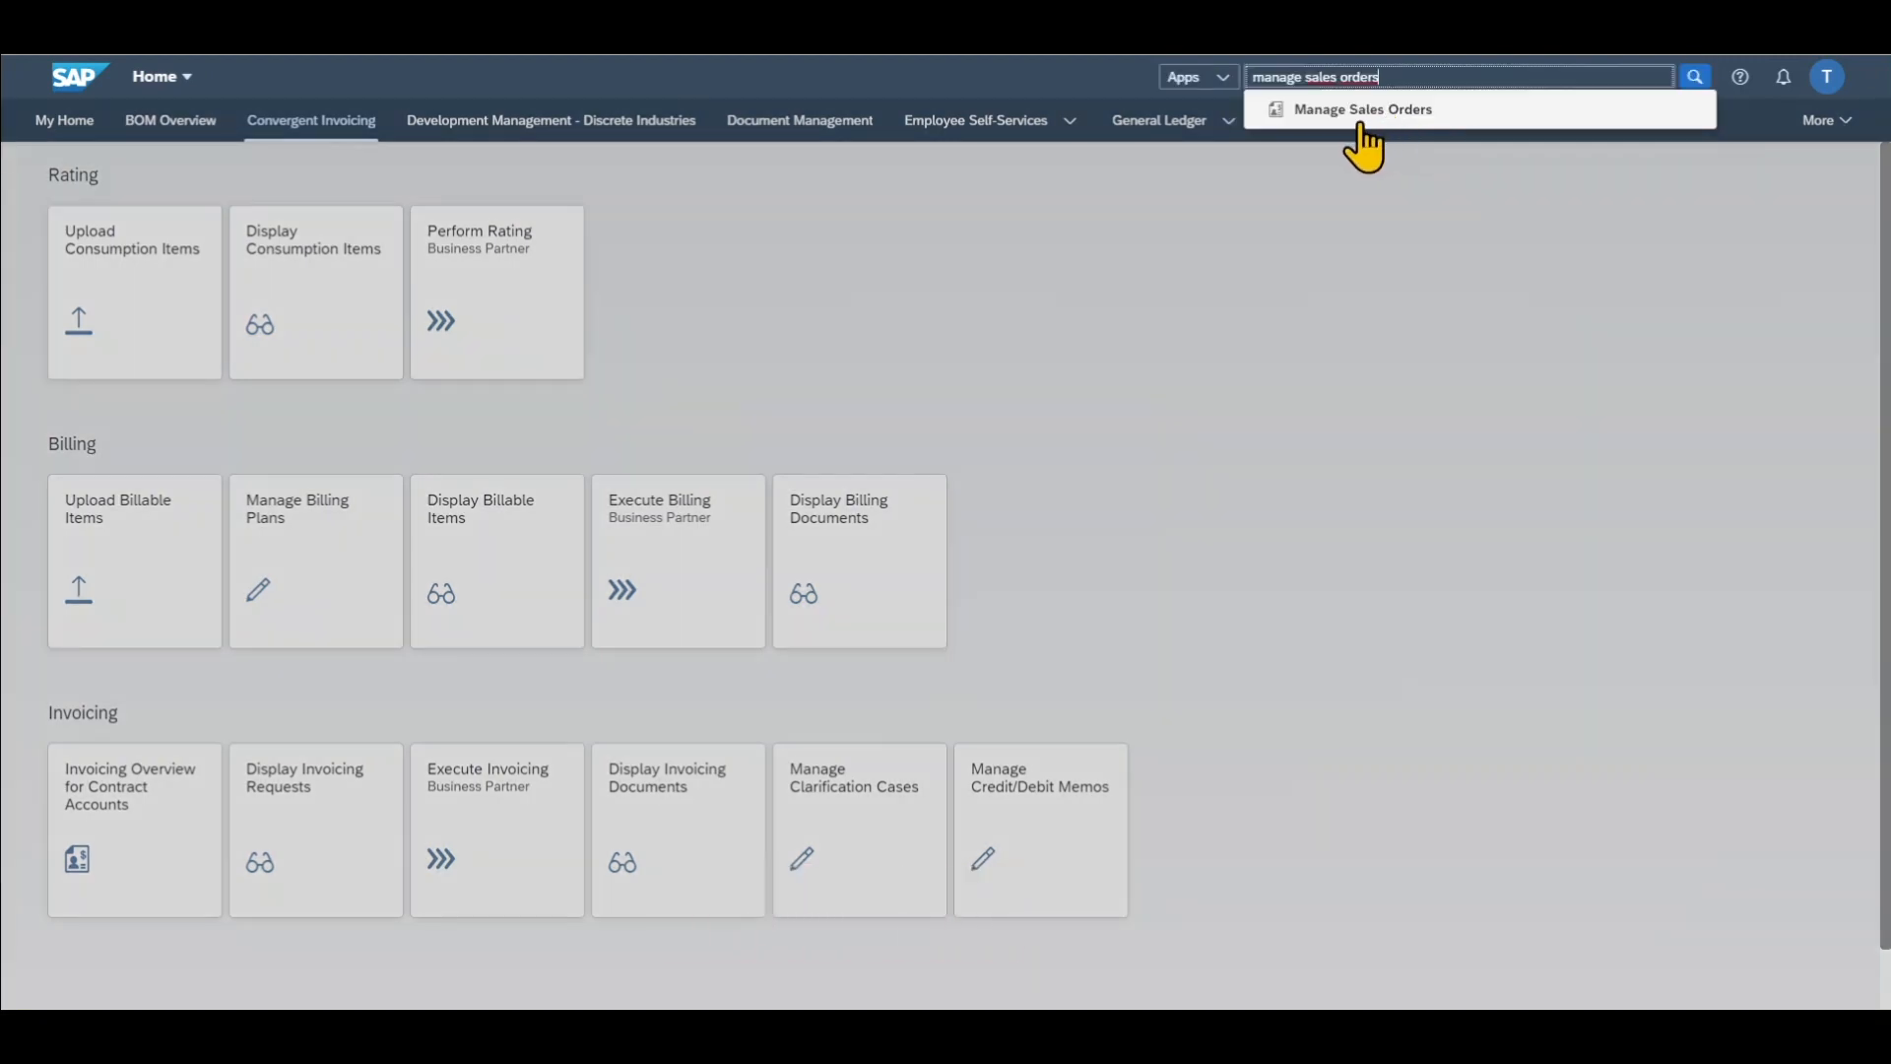
Launch the Manage Sales Orders app from the launchpad search suggestions
click(1363, 108)
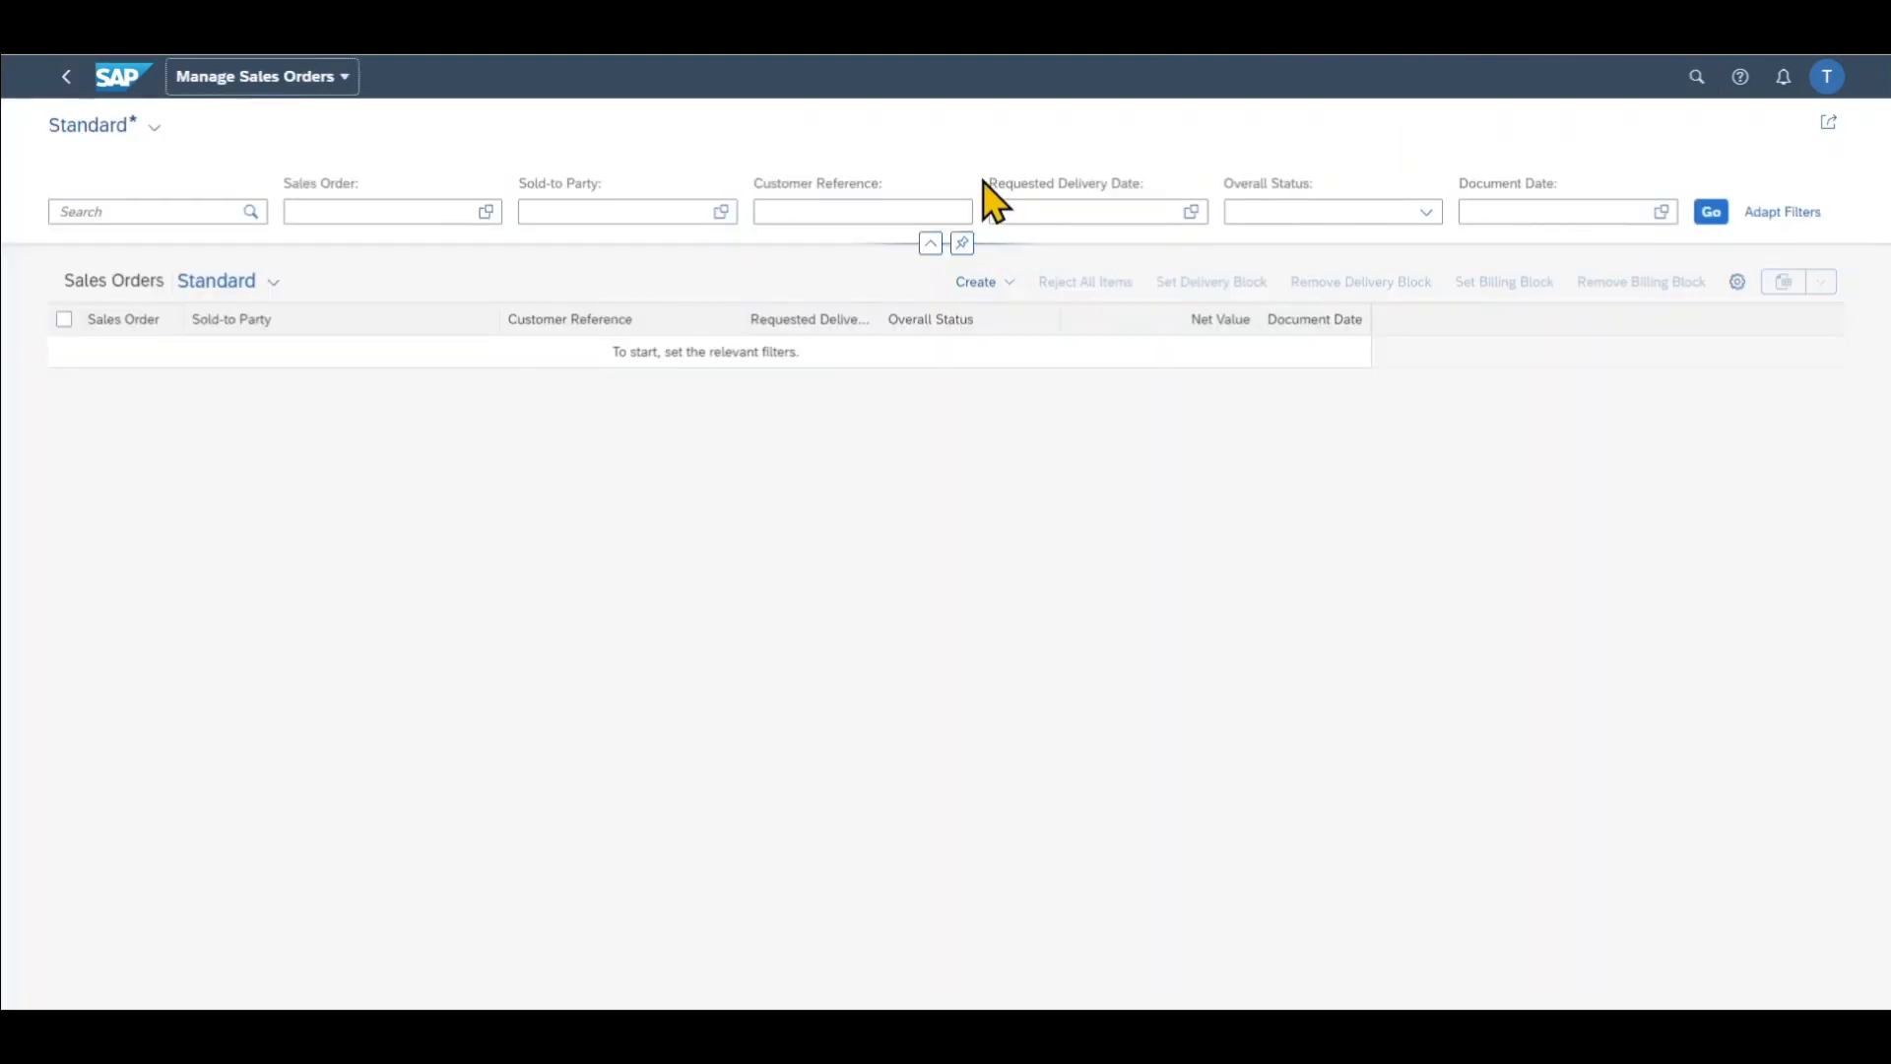
mouse_move(1100, 263)
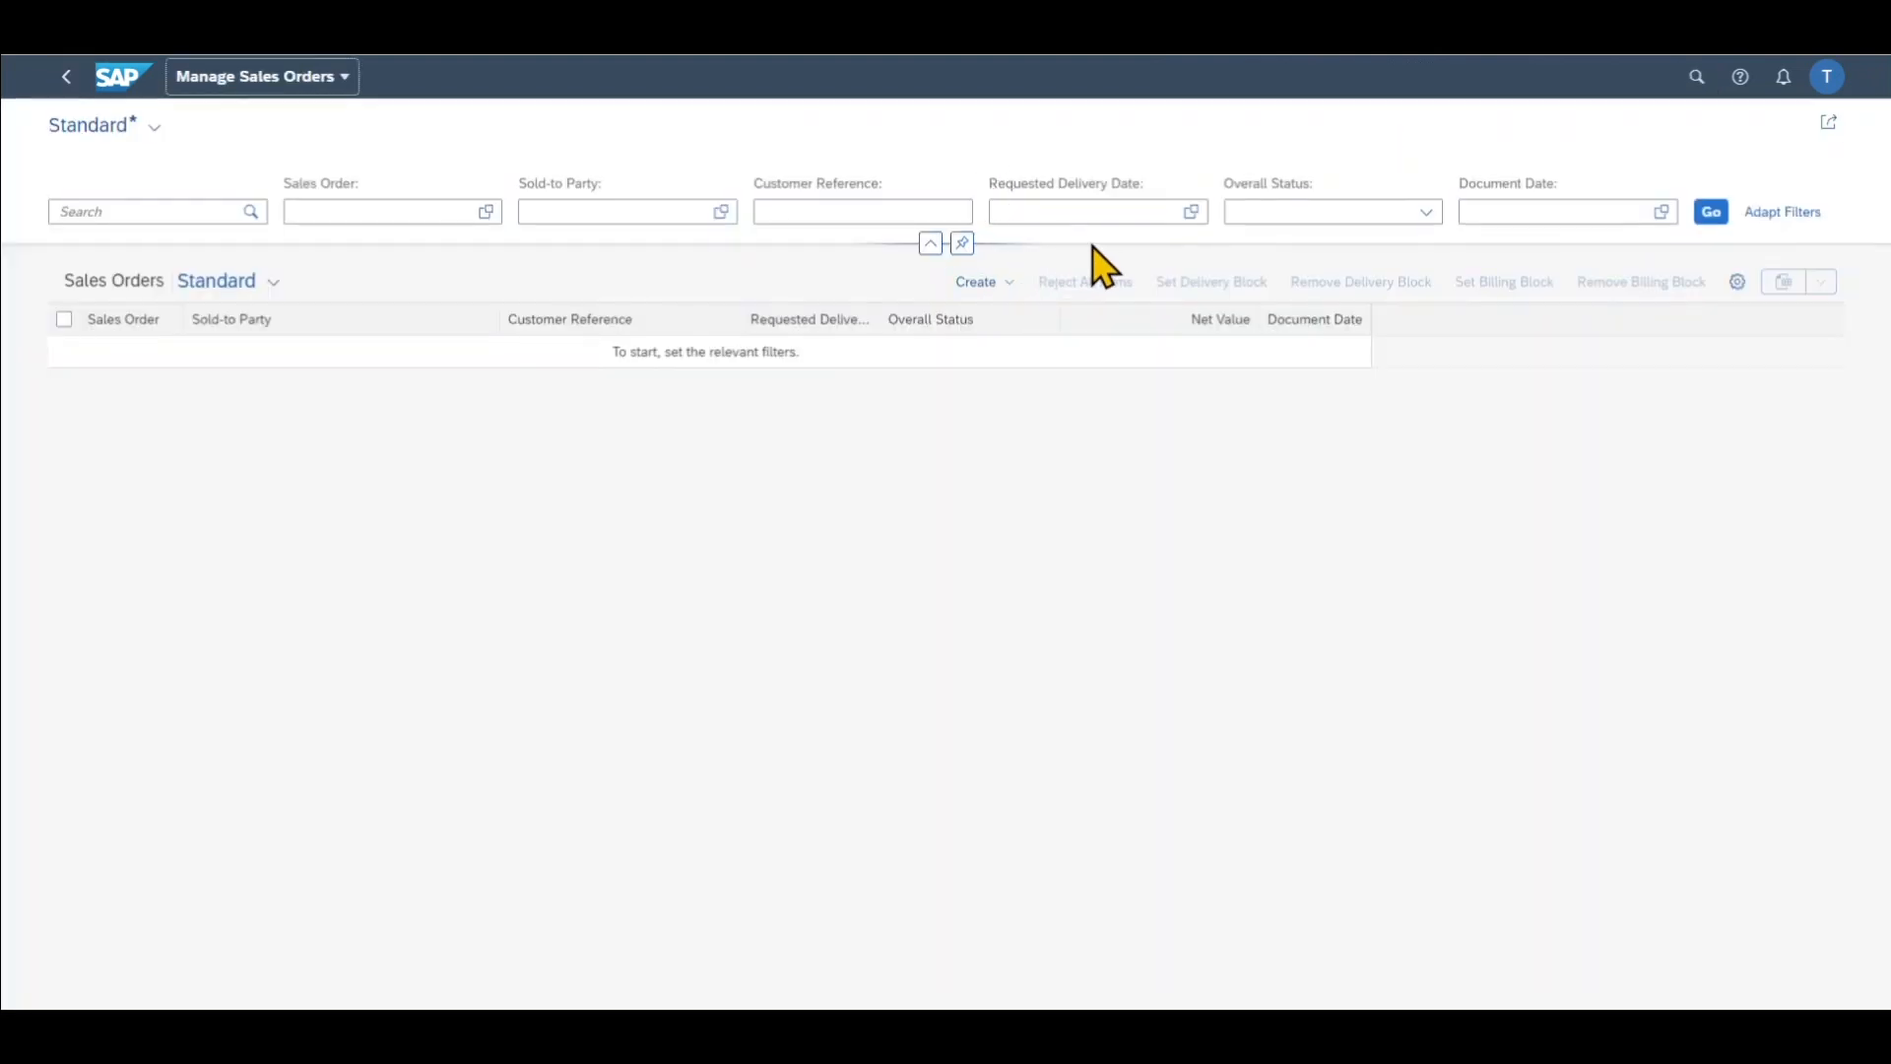
mouse_move(1332, 272)
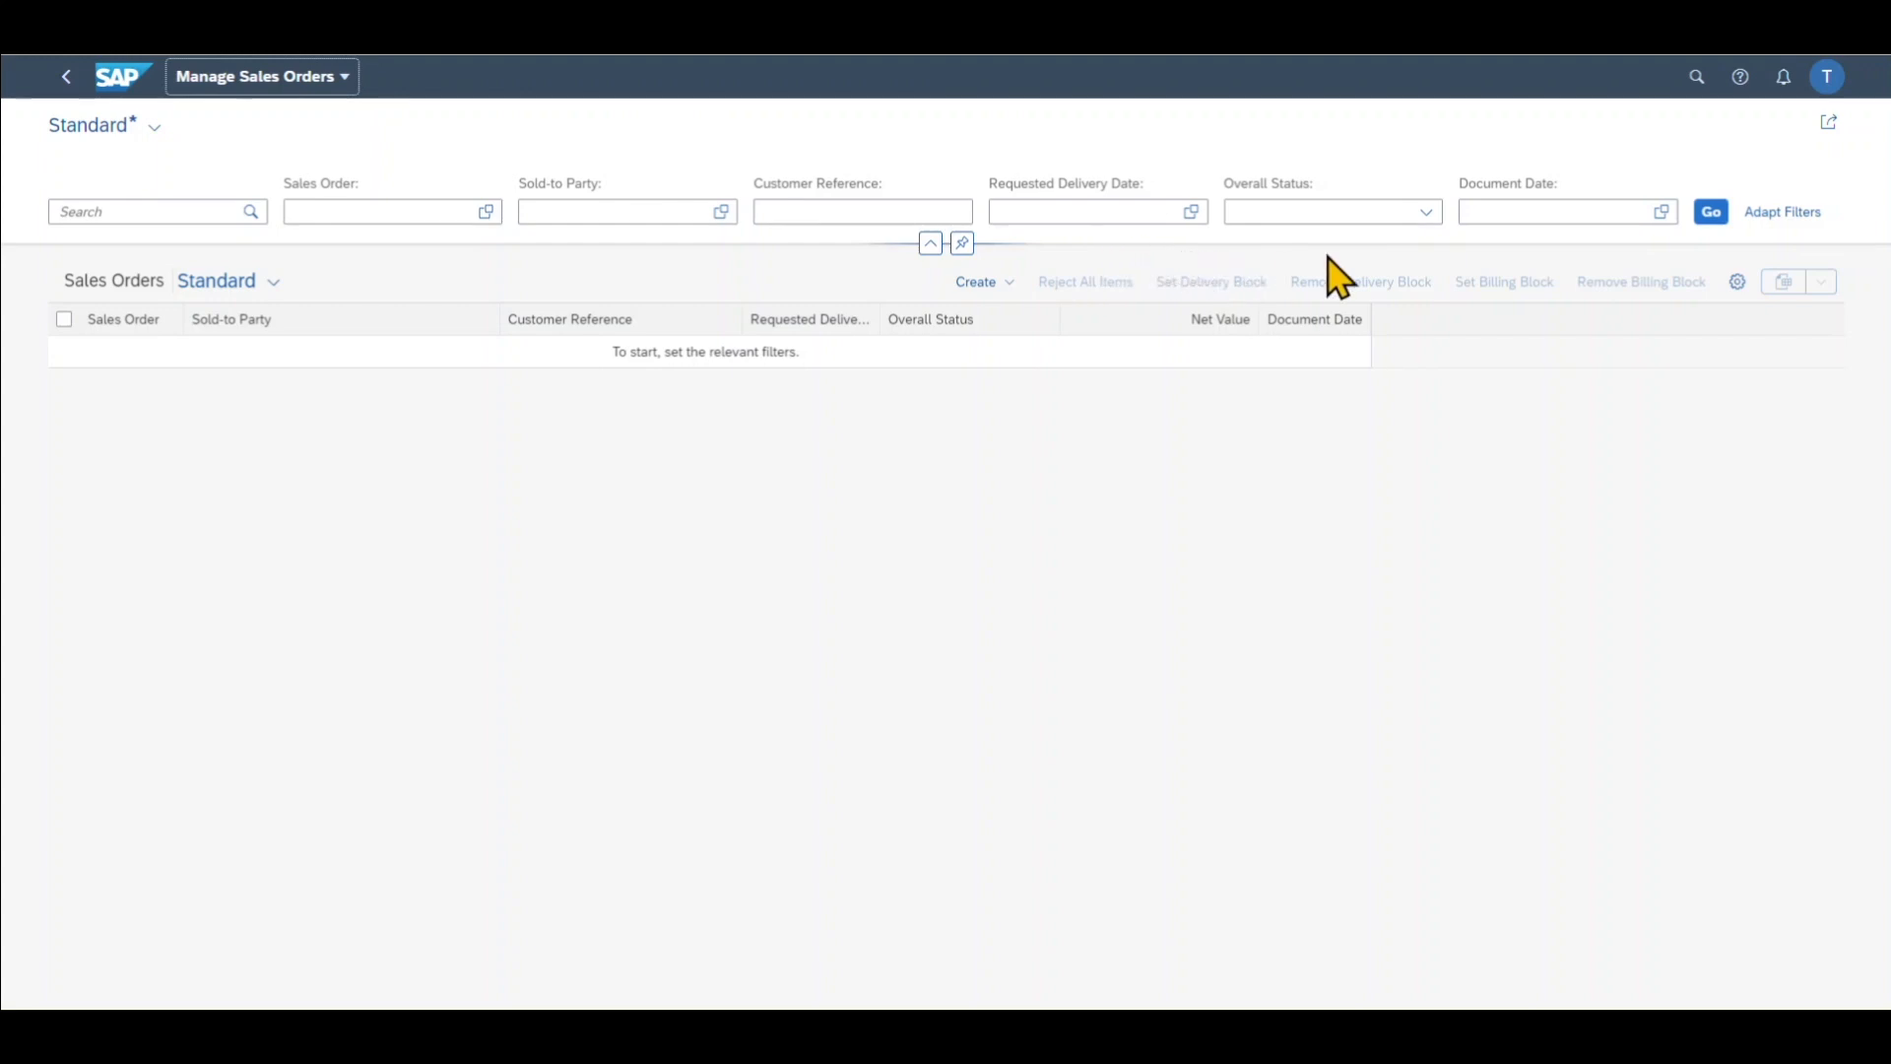
mouse_move(1665, 253)
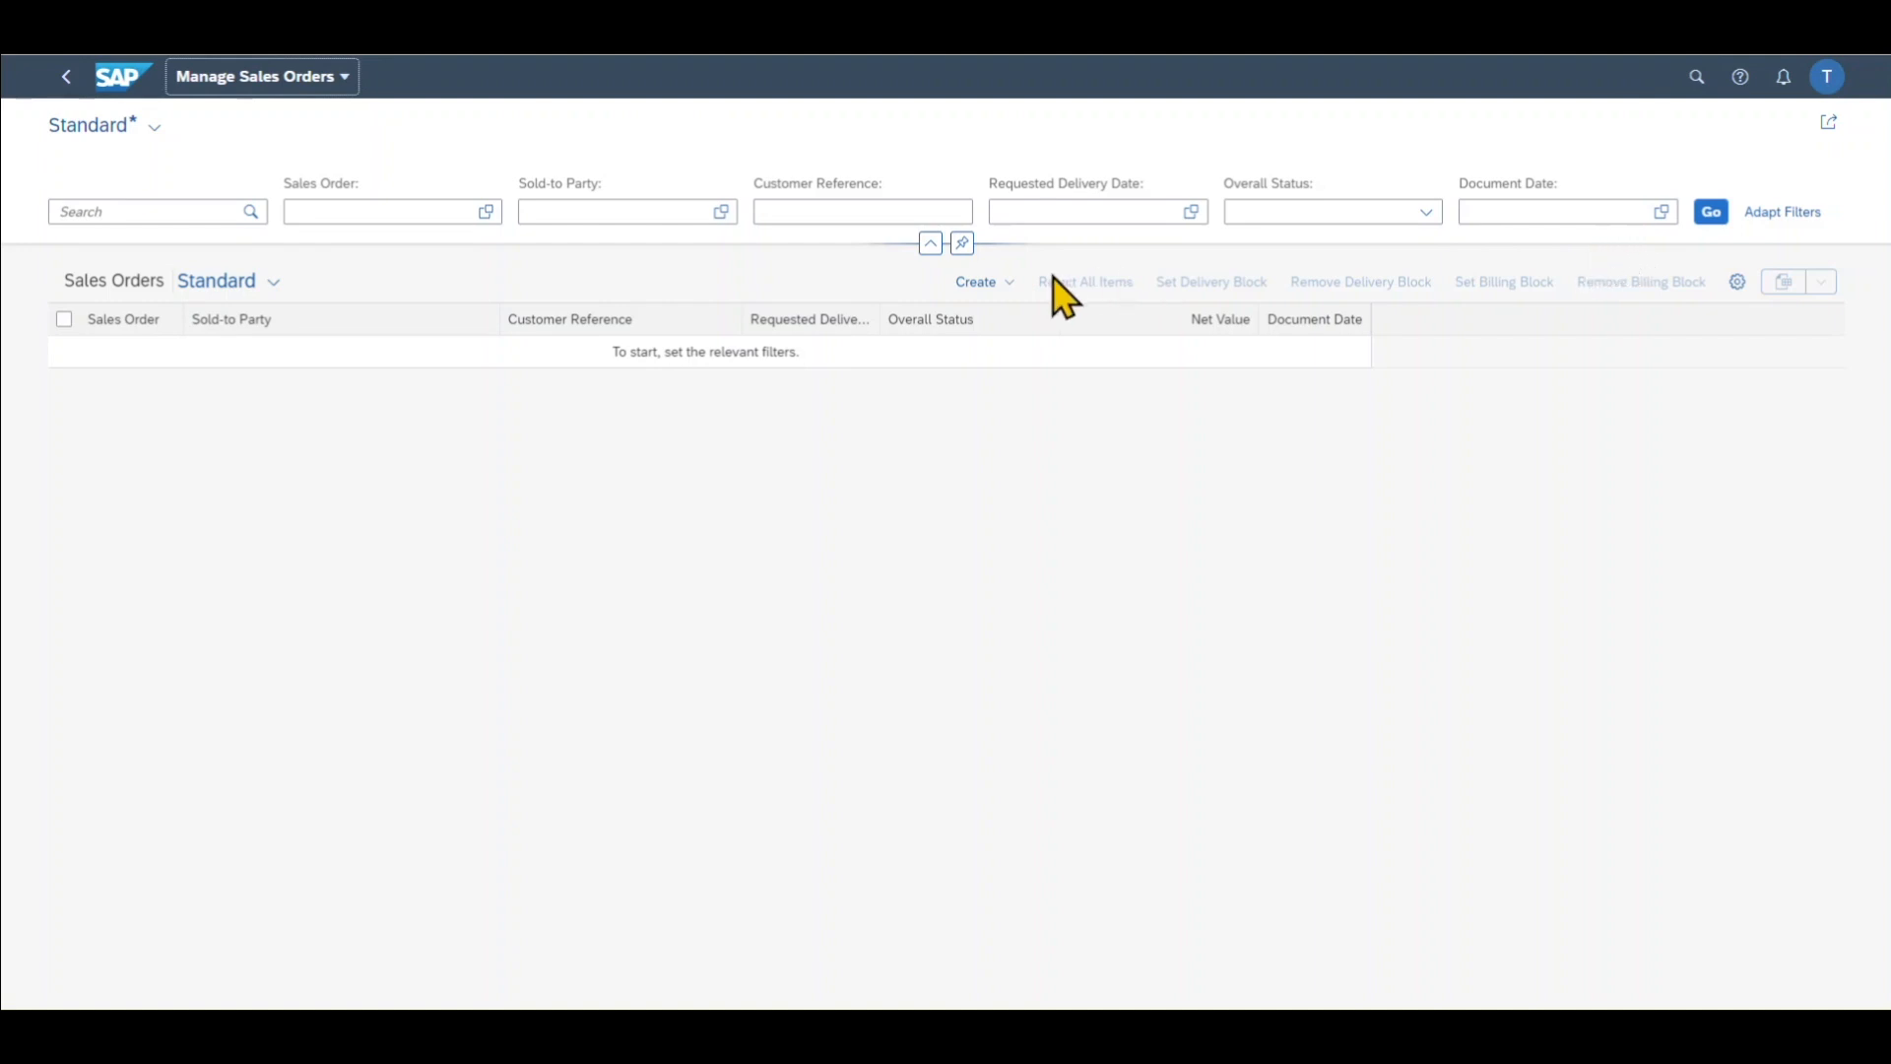
Show the Create dropdown options above the Sales Orders table
click(978, 281)
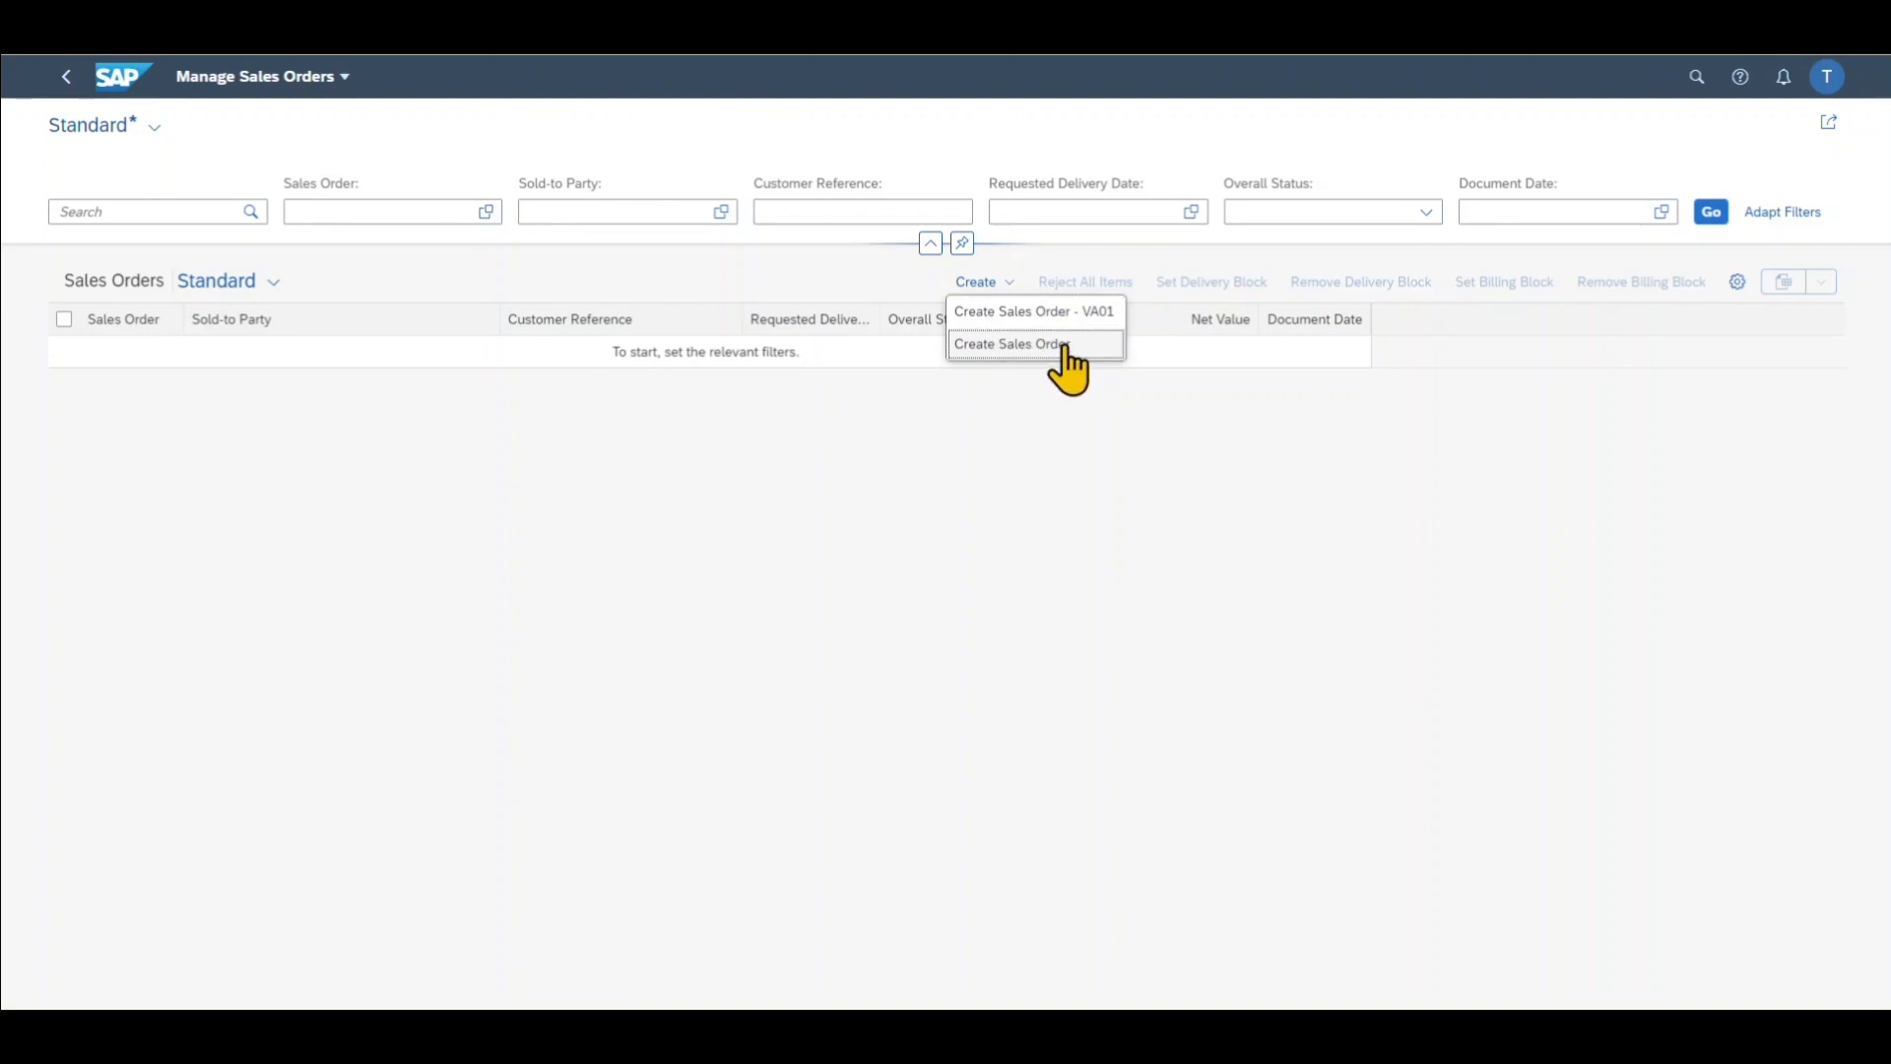
mouse_move(1066, 323)
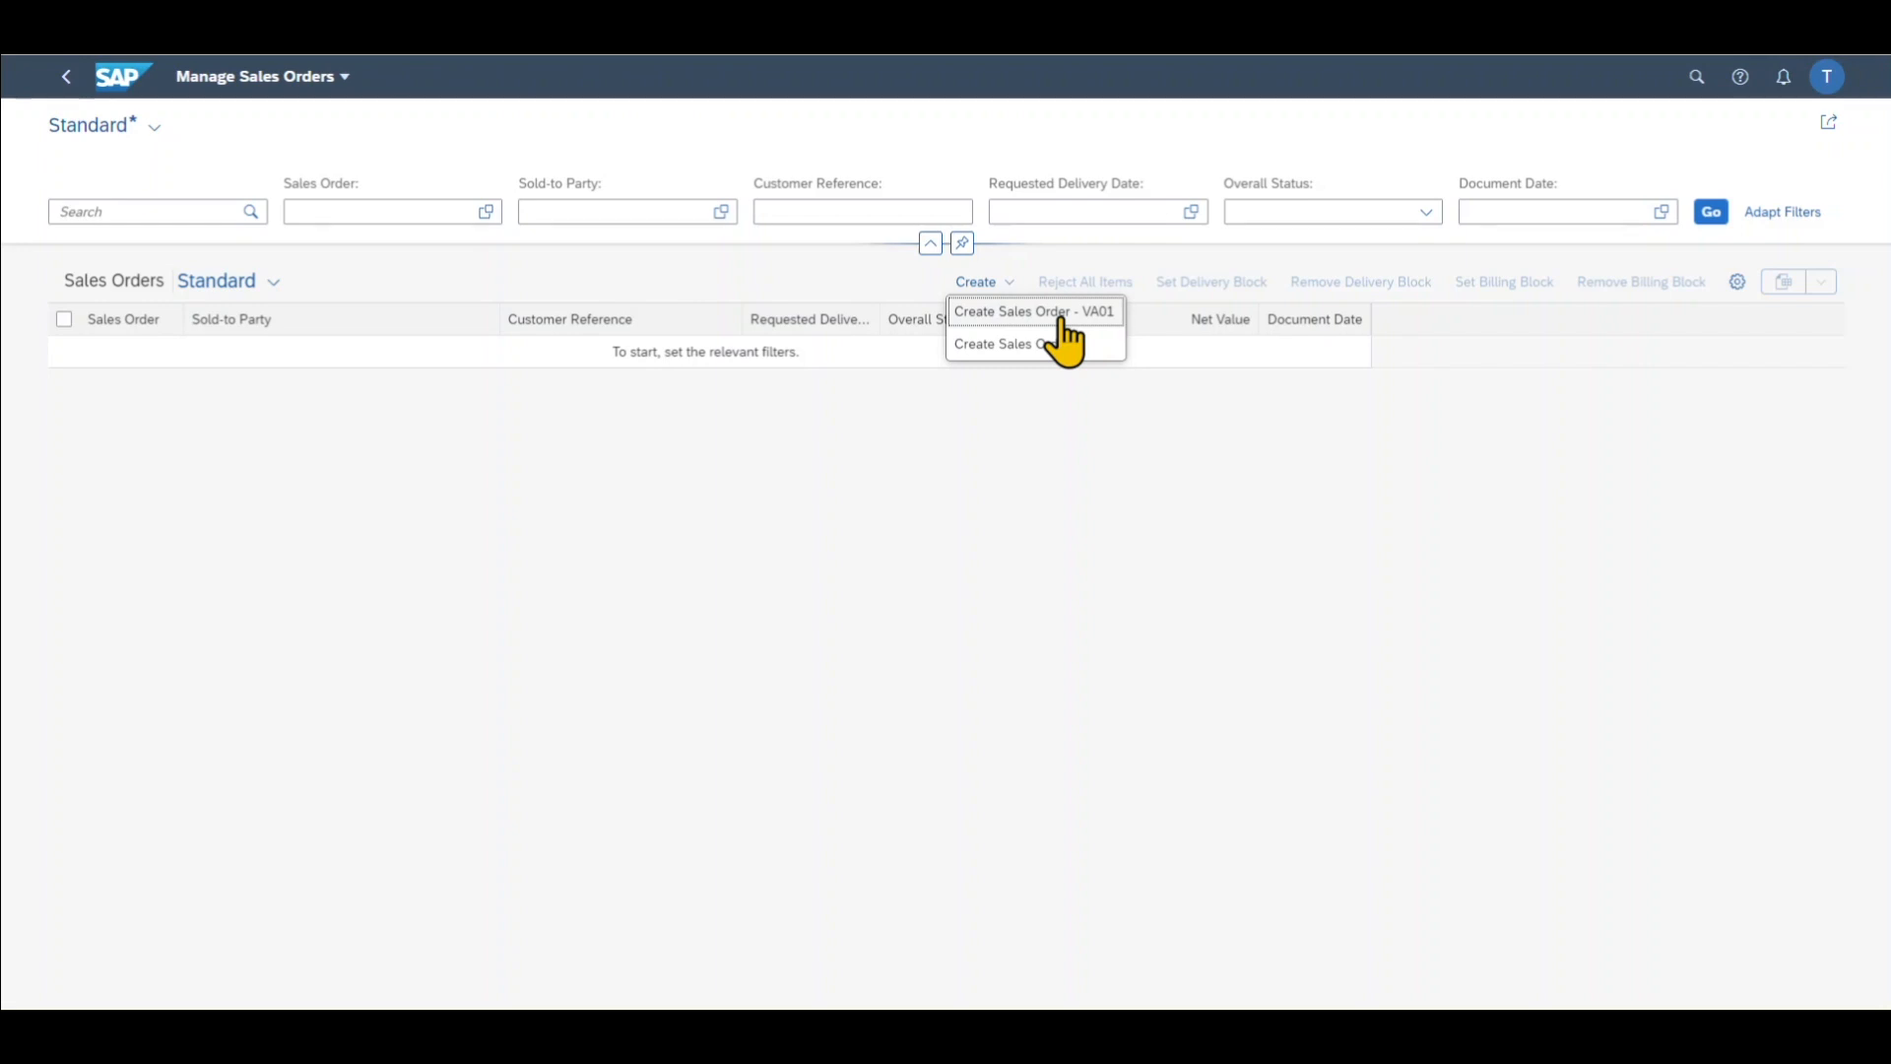
mouse_move(1065, 326)
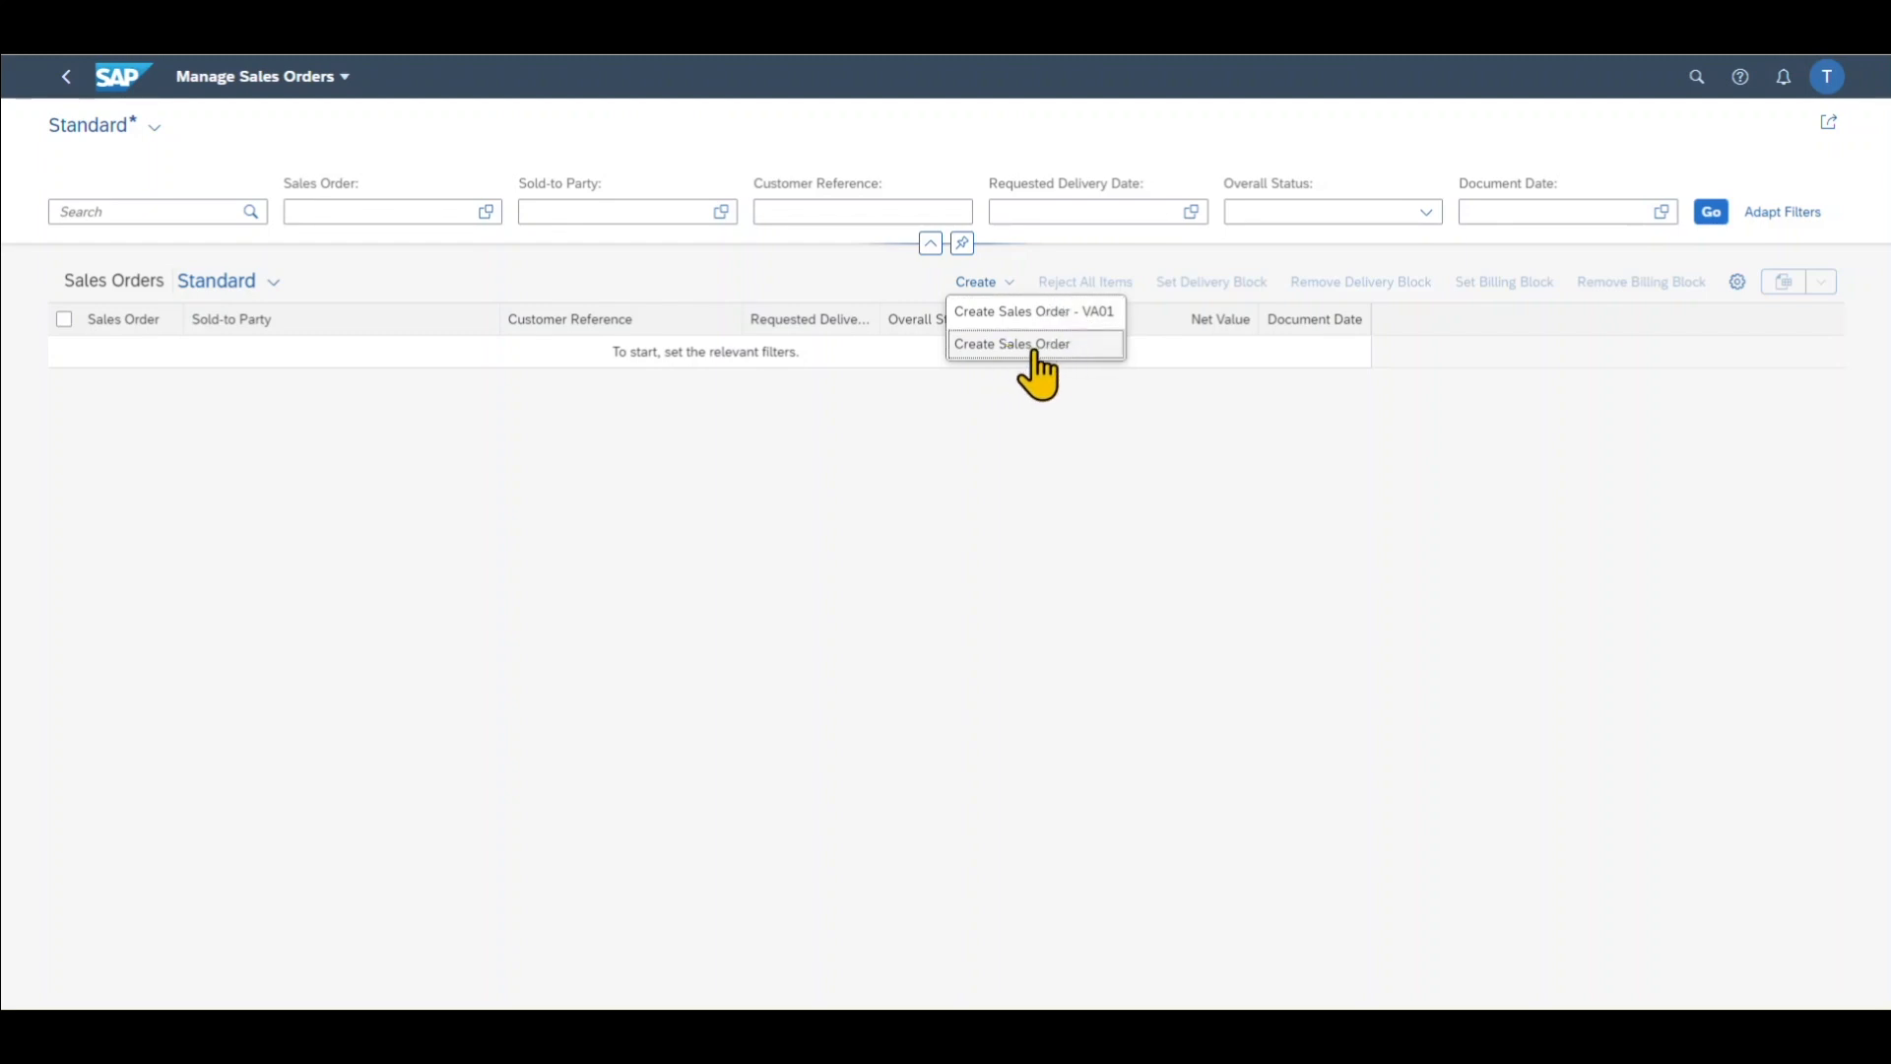
Start a Standard Order (OR) for sales org 1710, Direct Sales (10), Product Division 00
click(1010, 344)
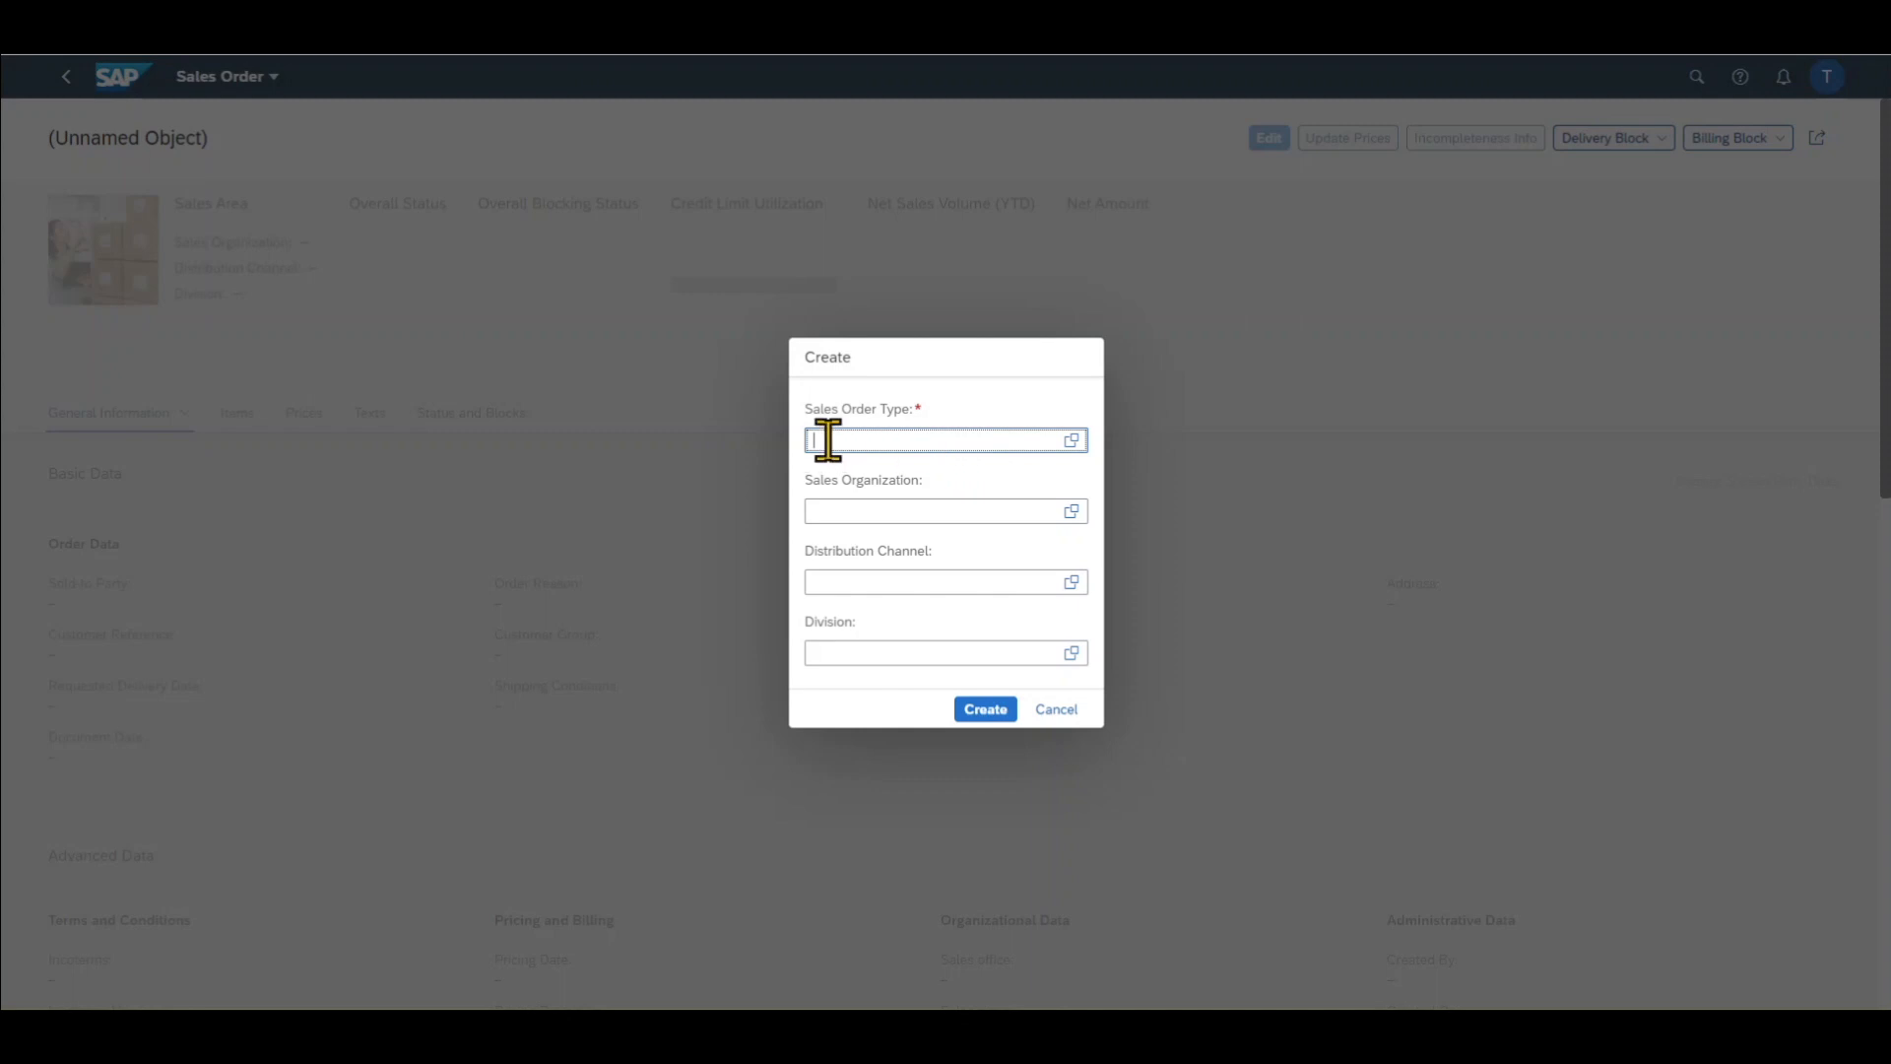
click(1070, 439)
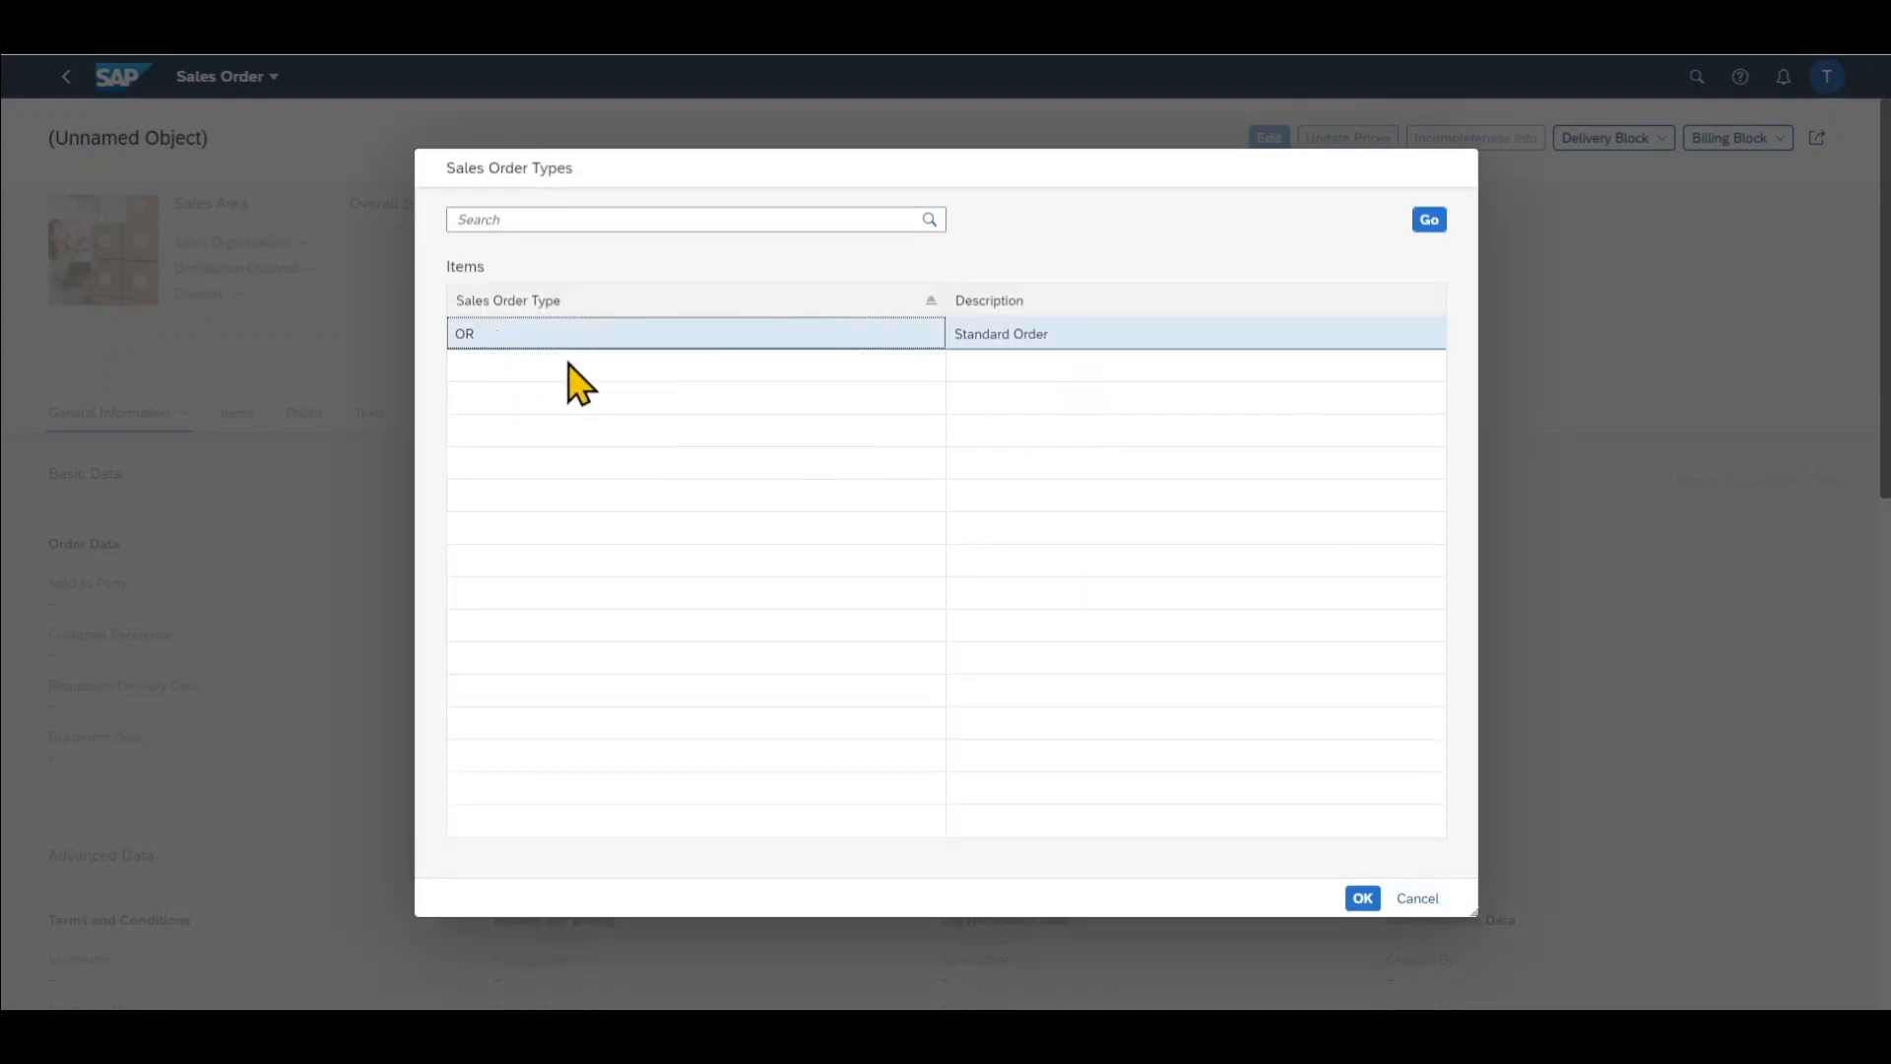
click(1361, 897)
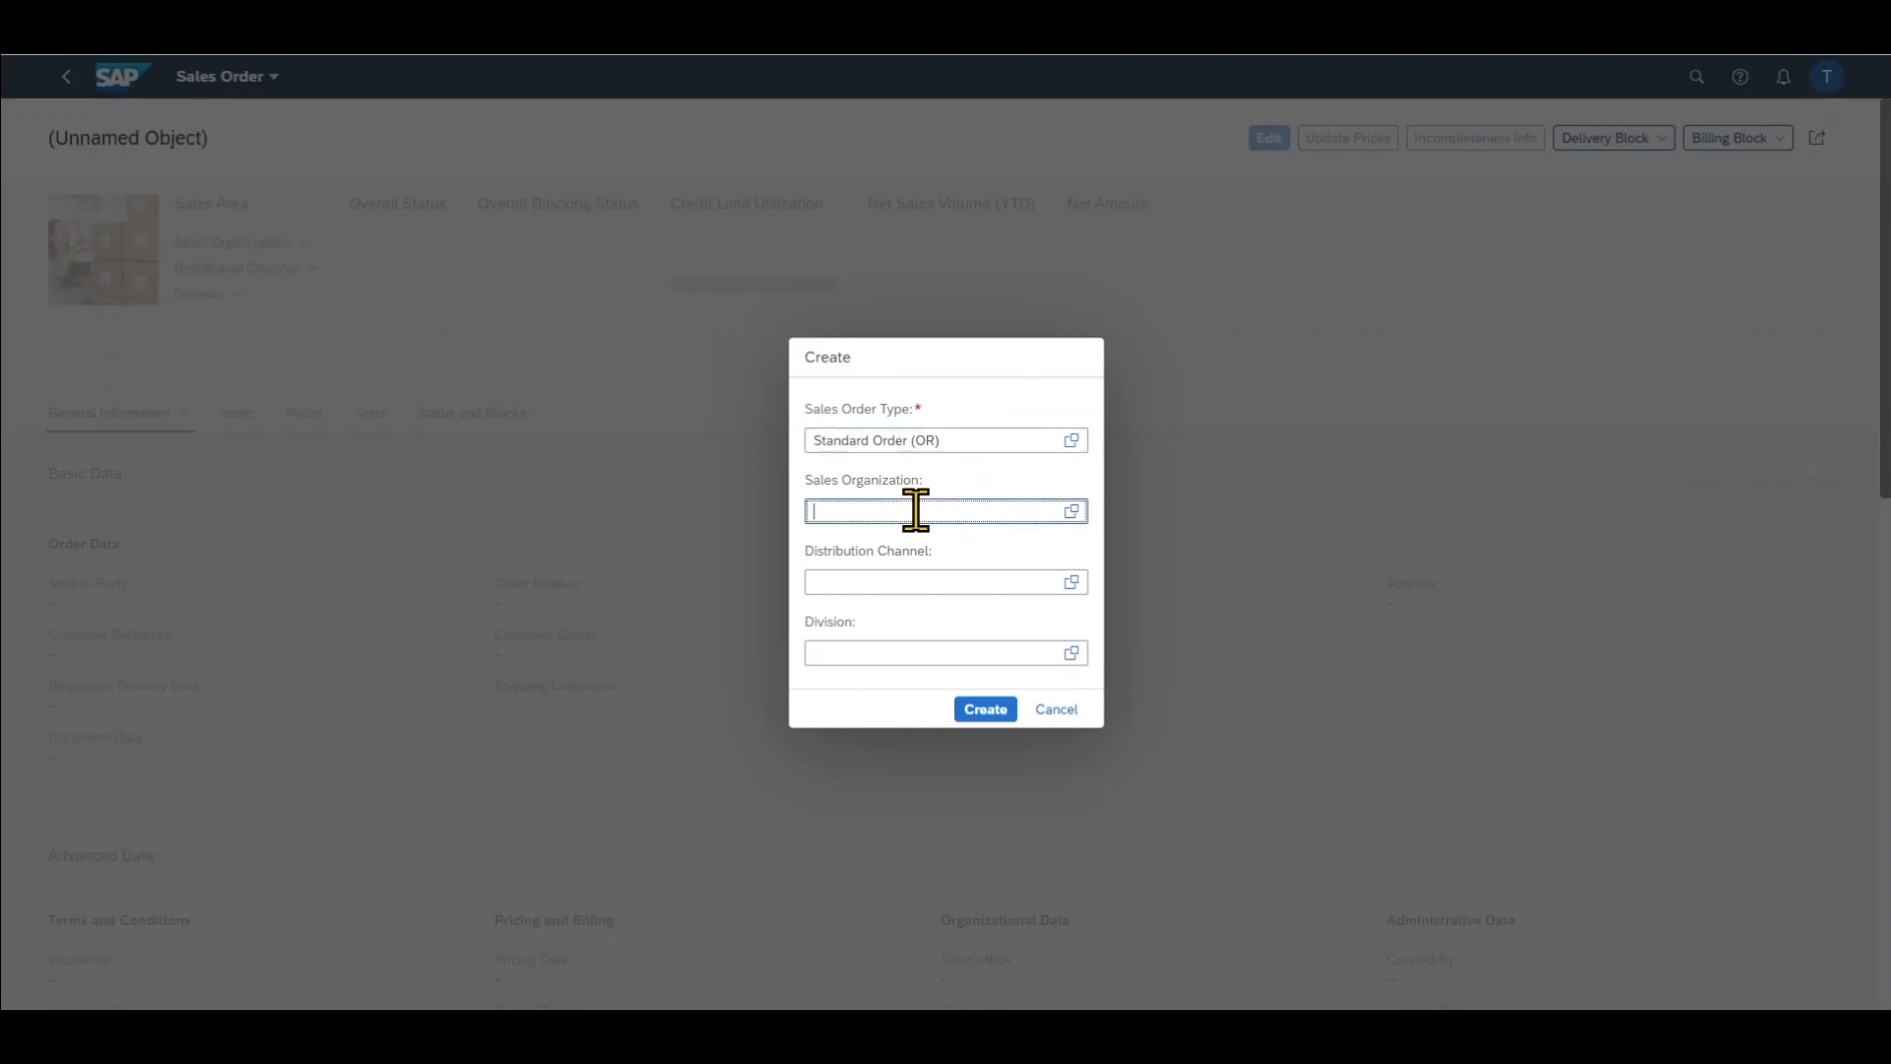
text(Dom. Sales Org US (1710))
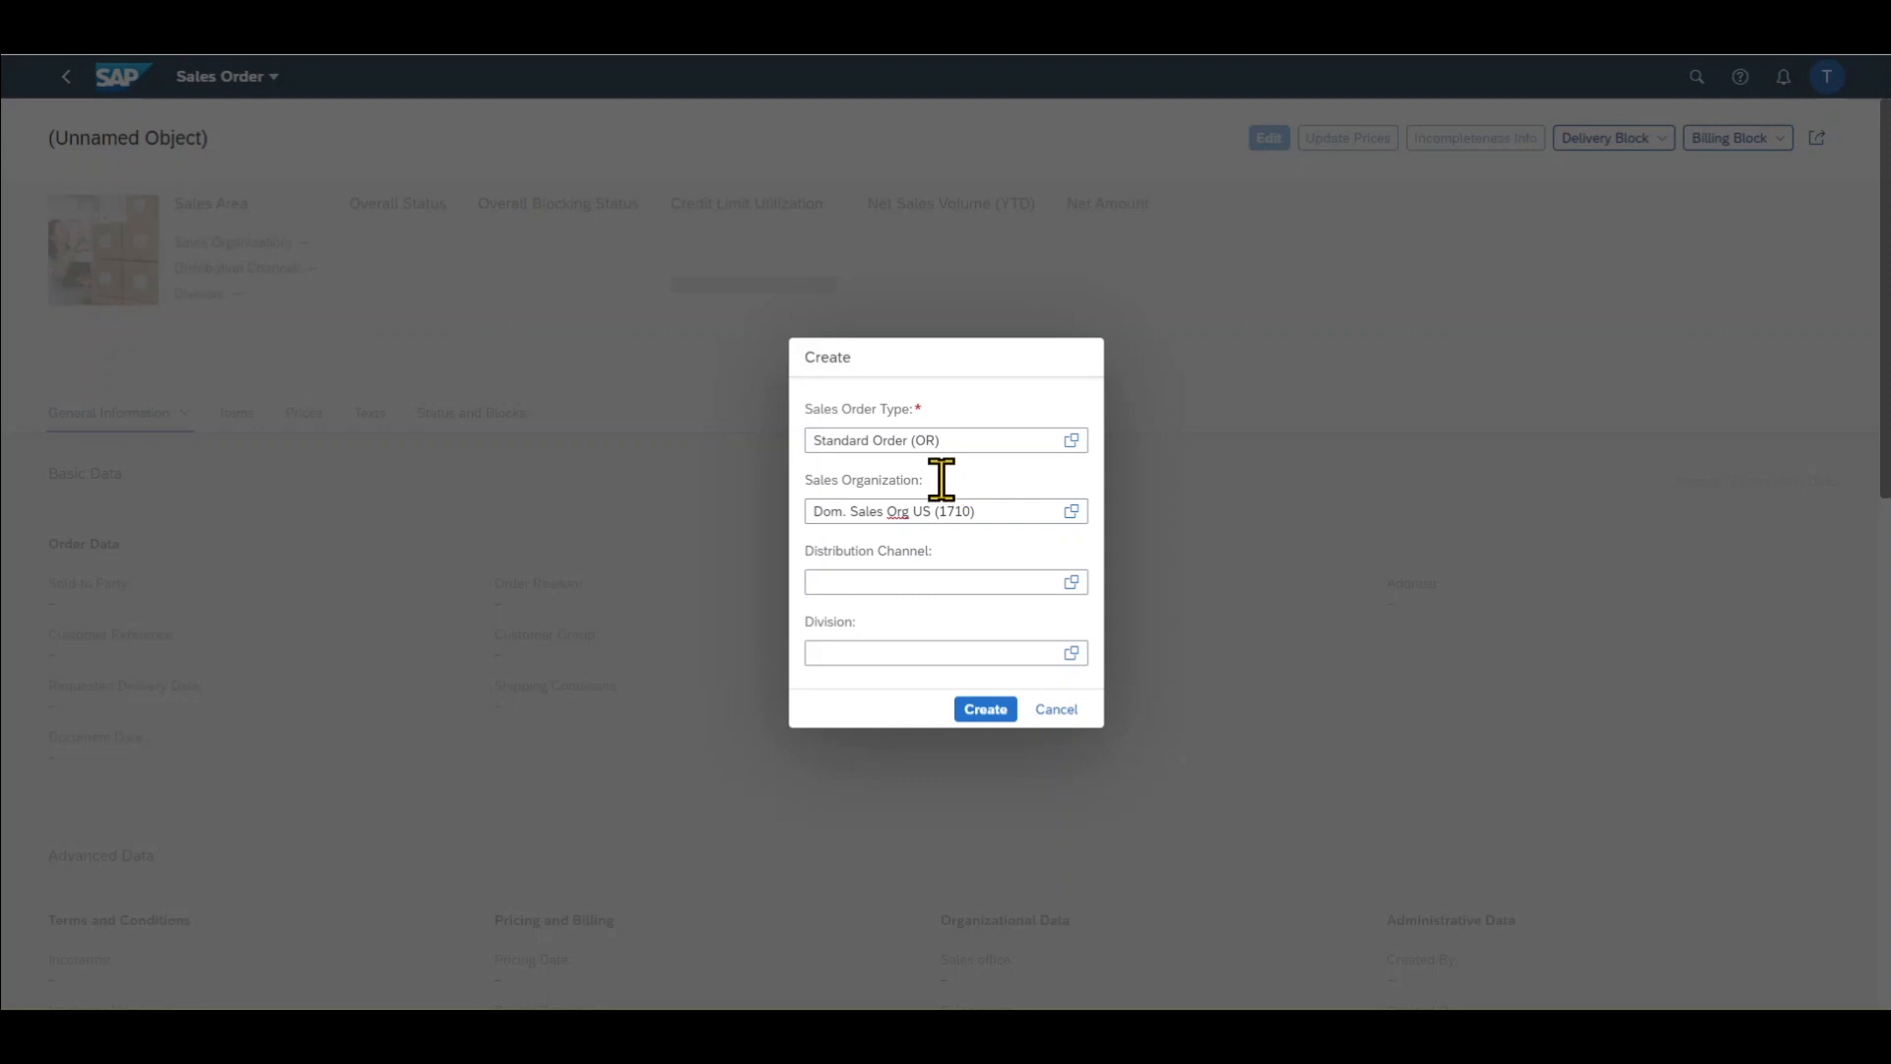
mouse_move(922, 482)
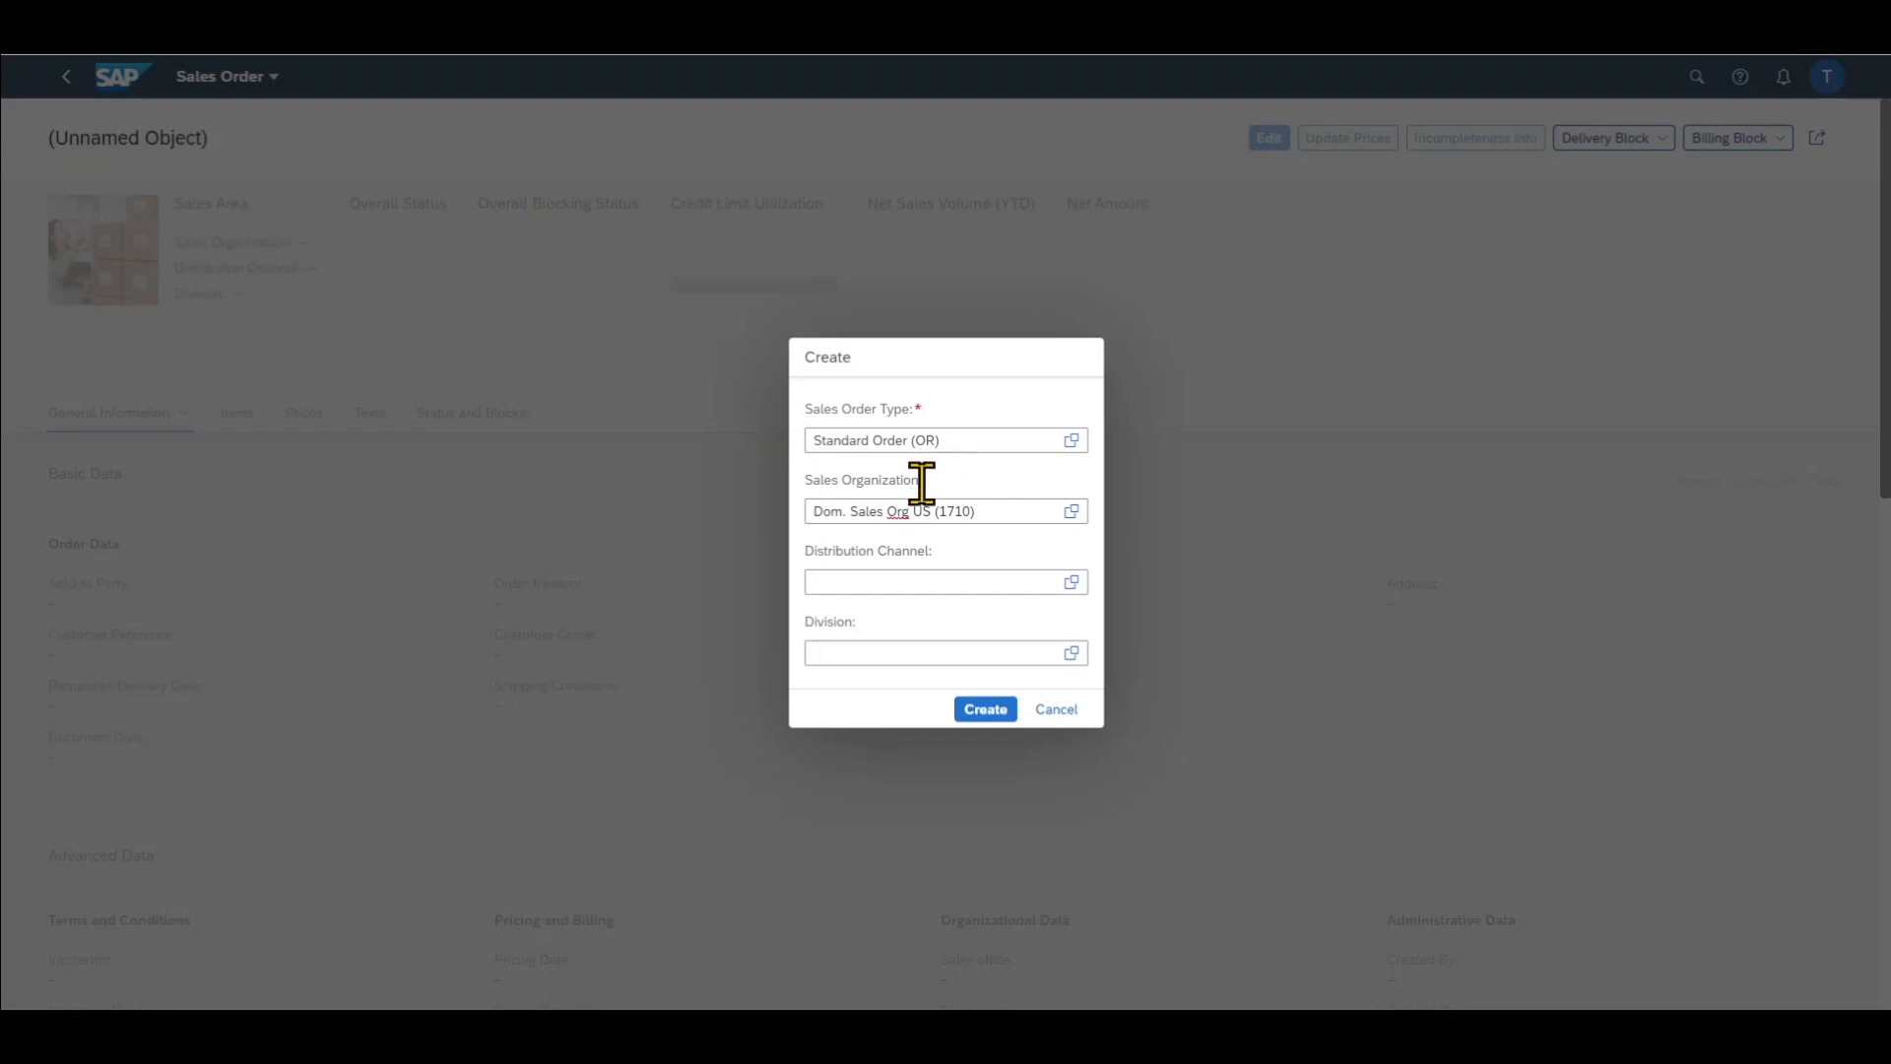
click(929, 581)
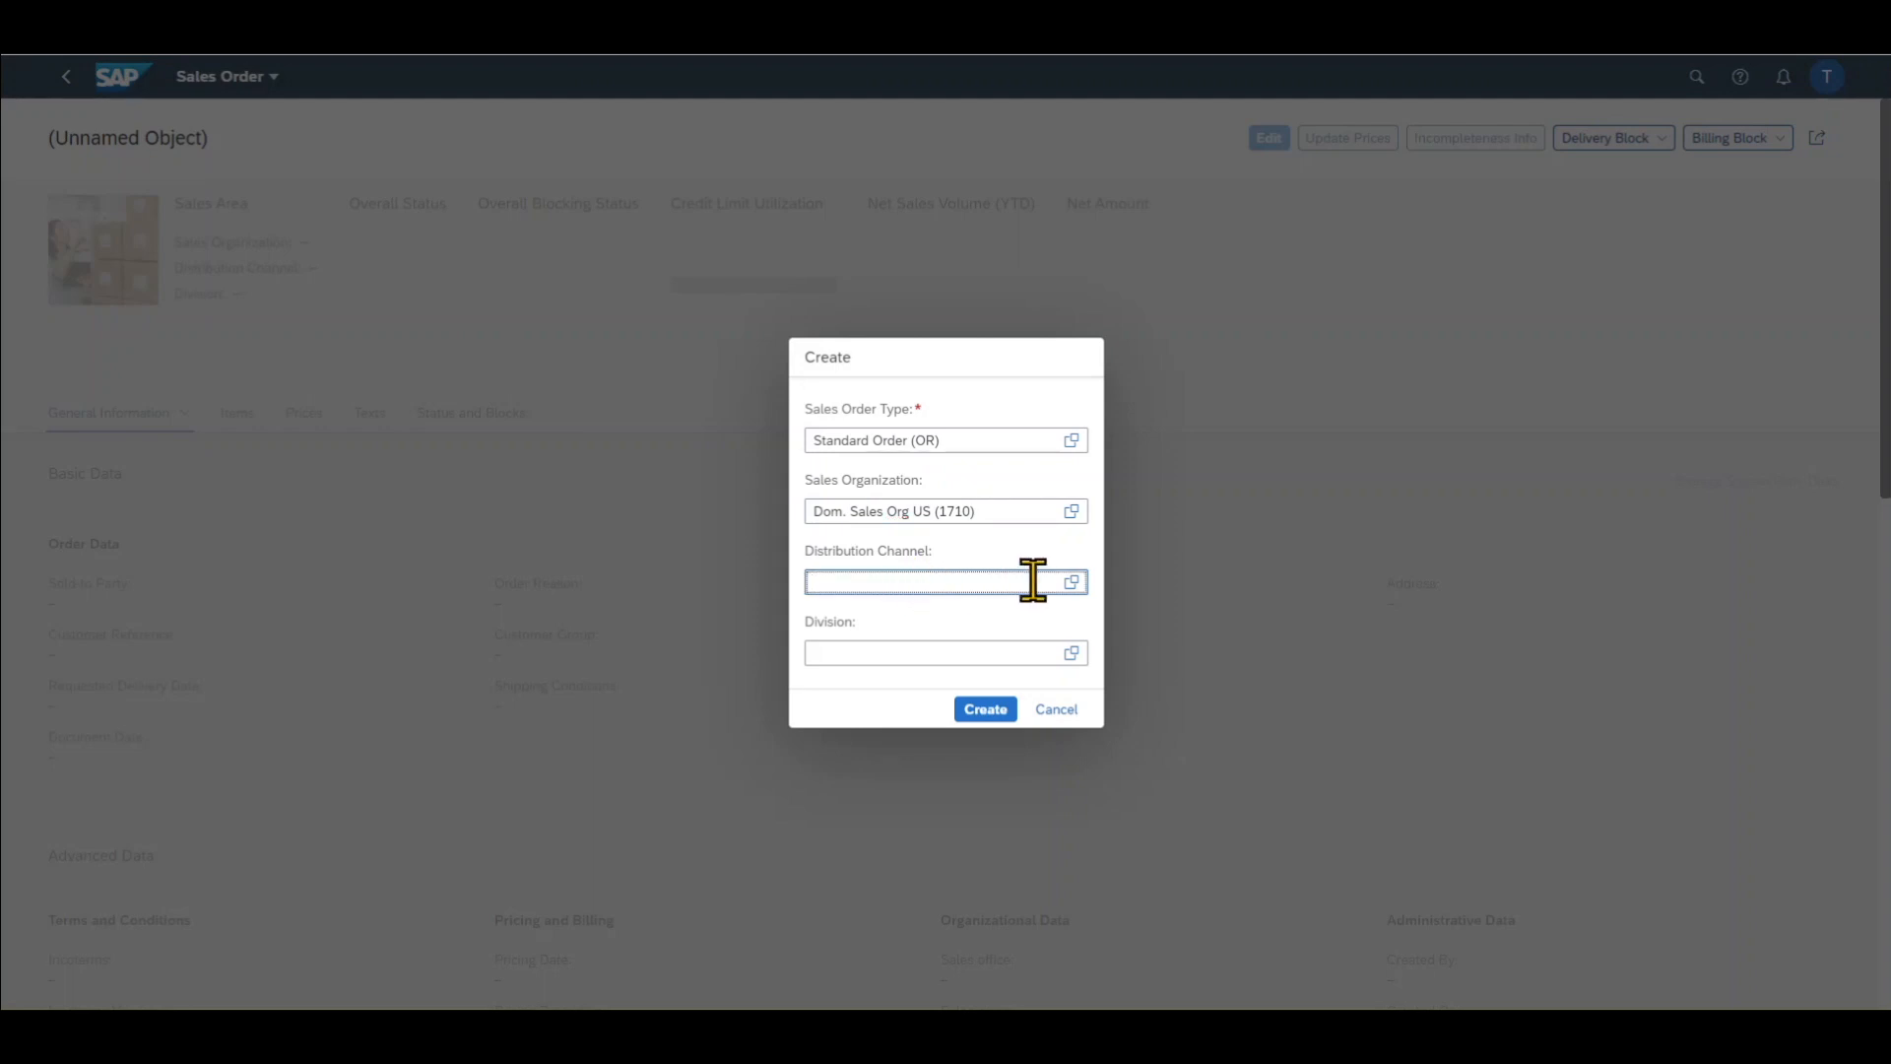
text(Direct Sales (10))
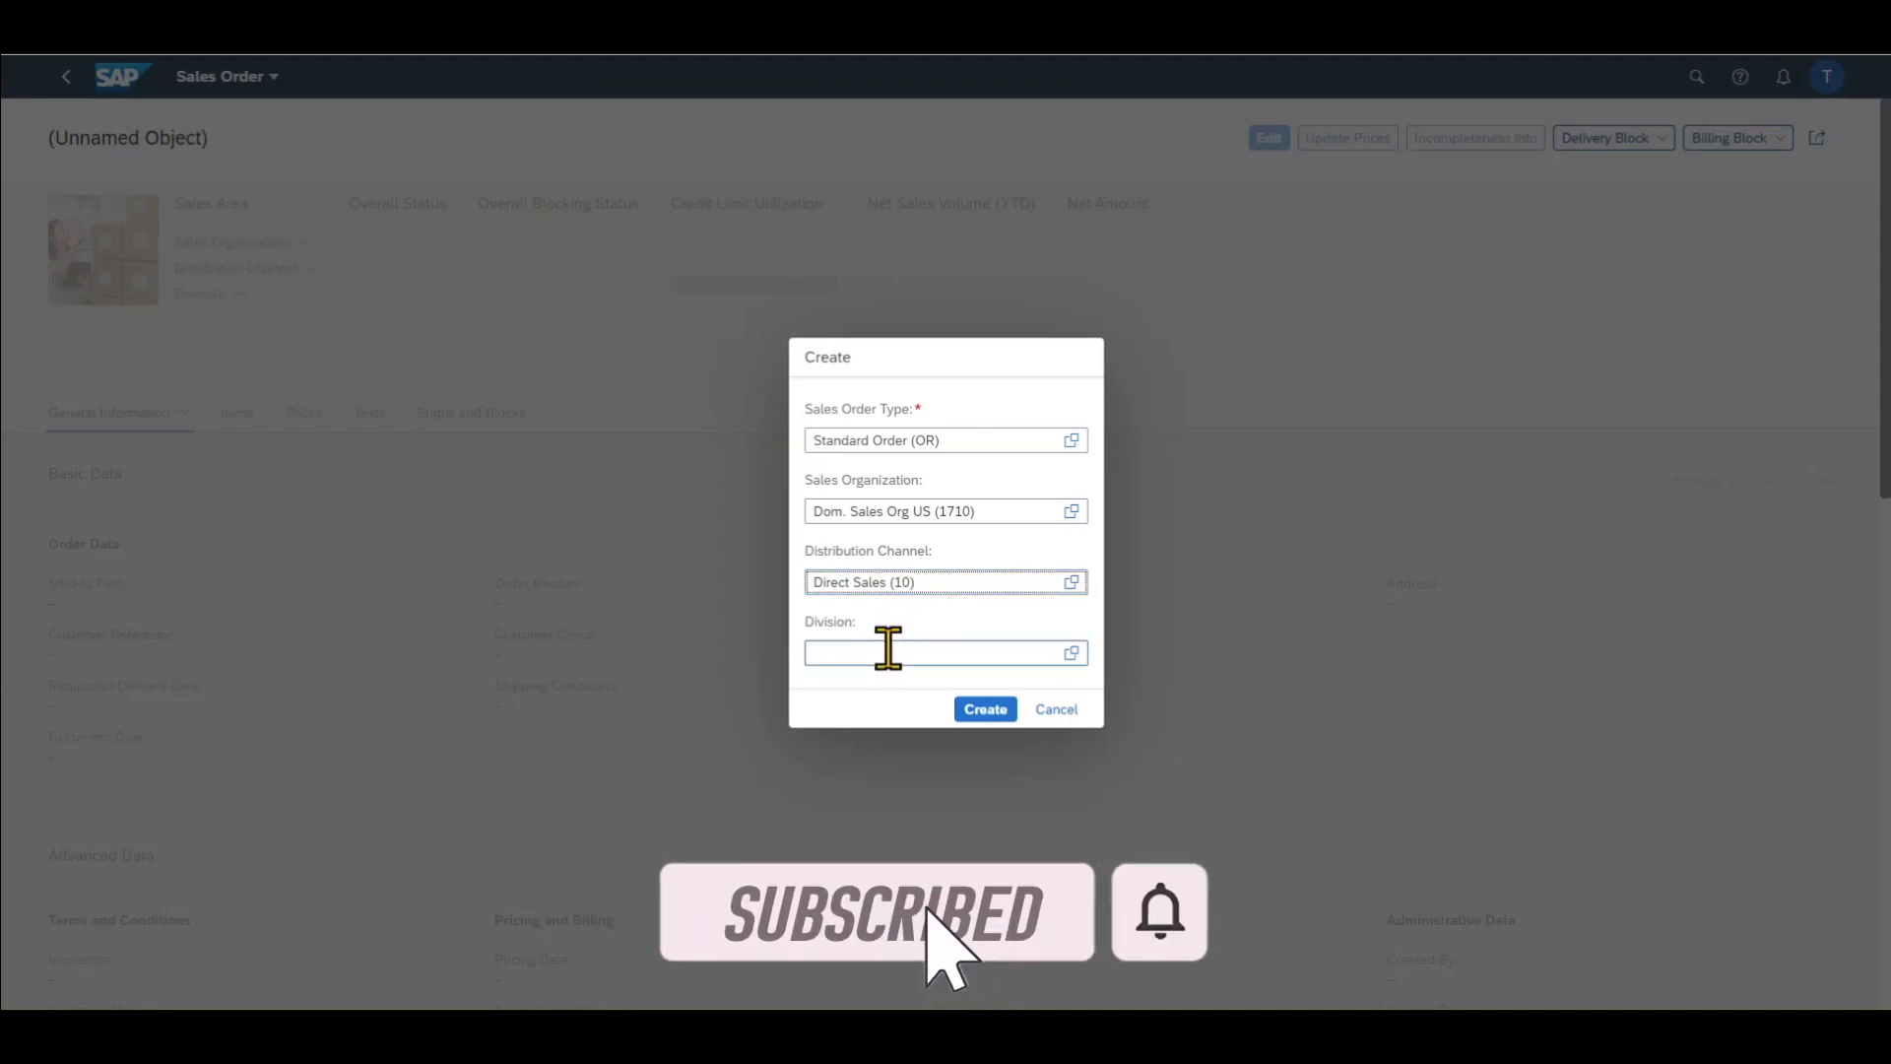
text(Product Division 00 (00))
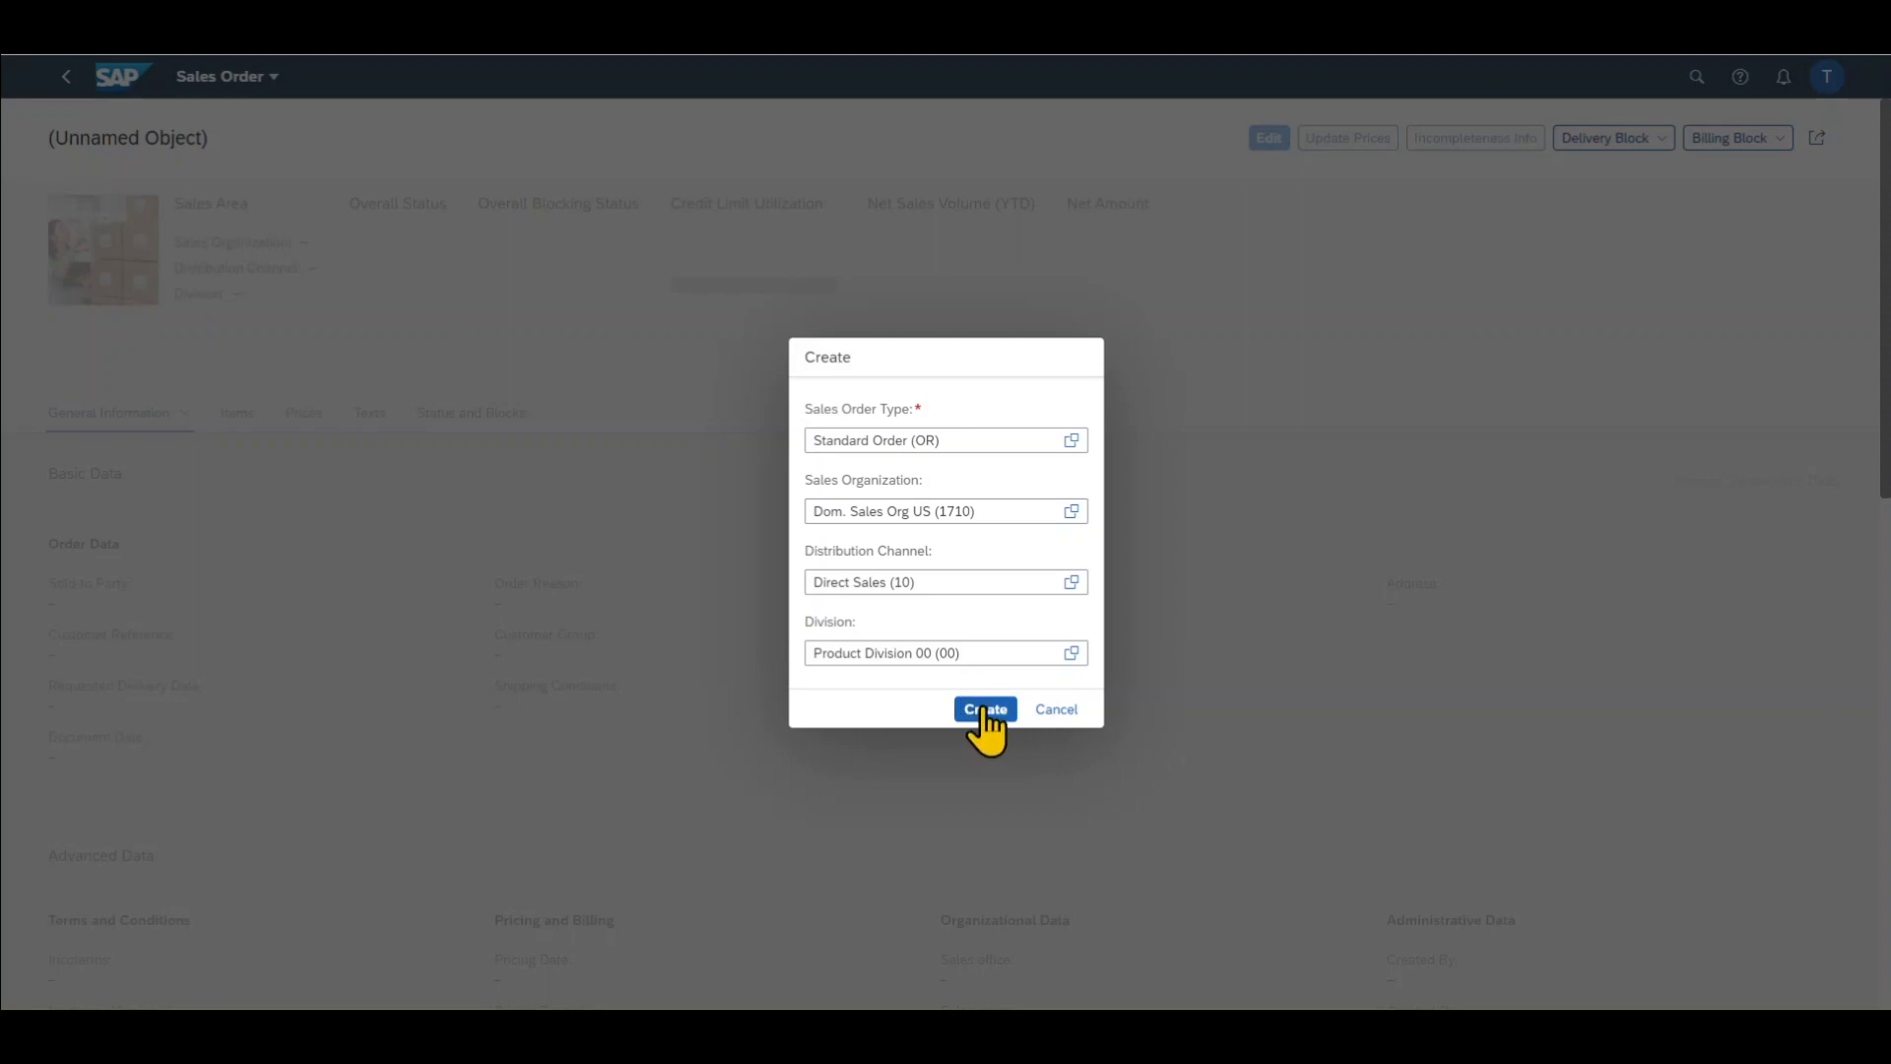
Create the draft for Domestic US Customer 1 with reference 'PO Number', ready for order reason
click(985, 708)
text(PO Number)
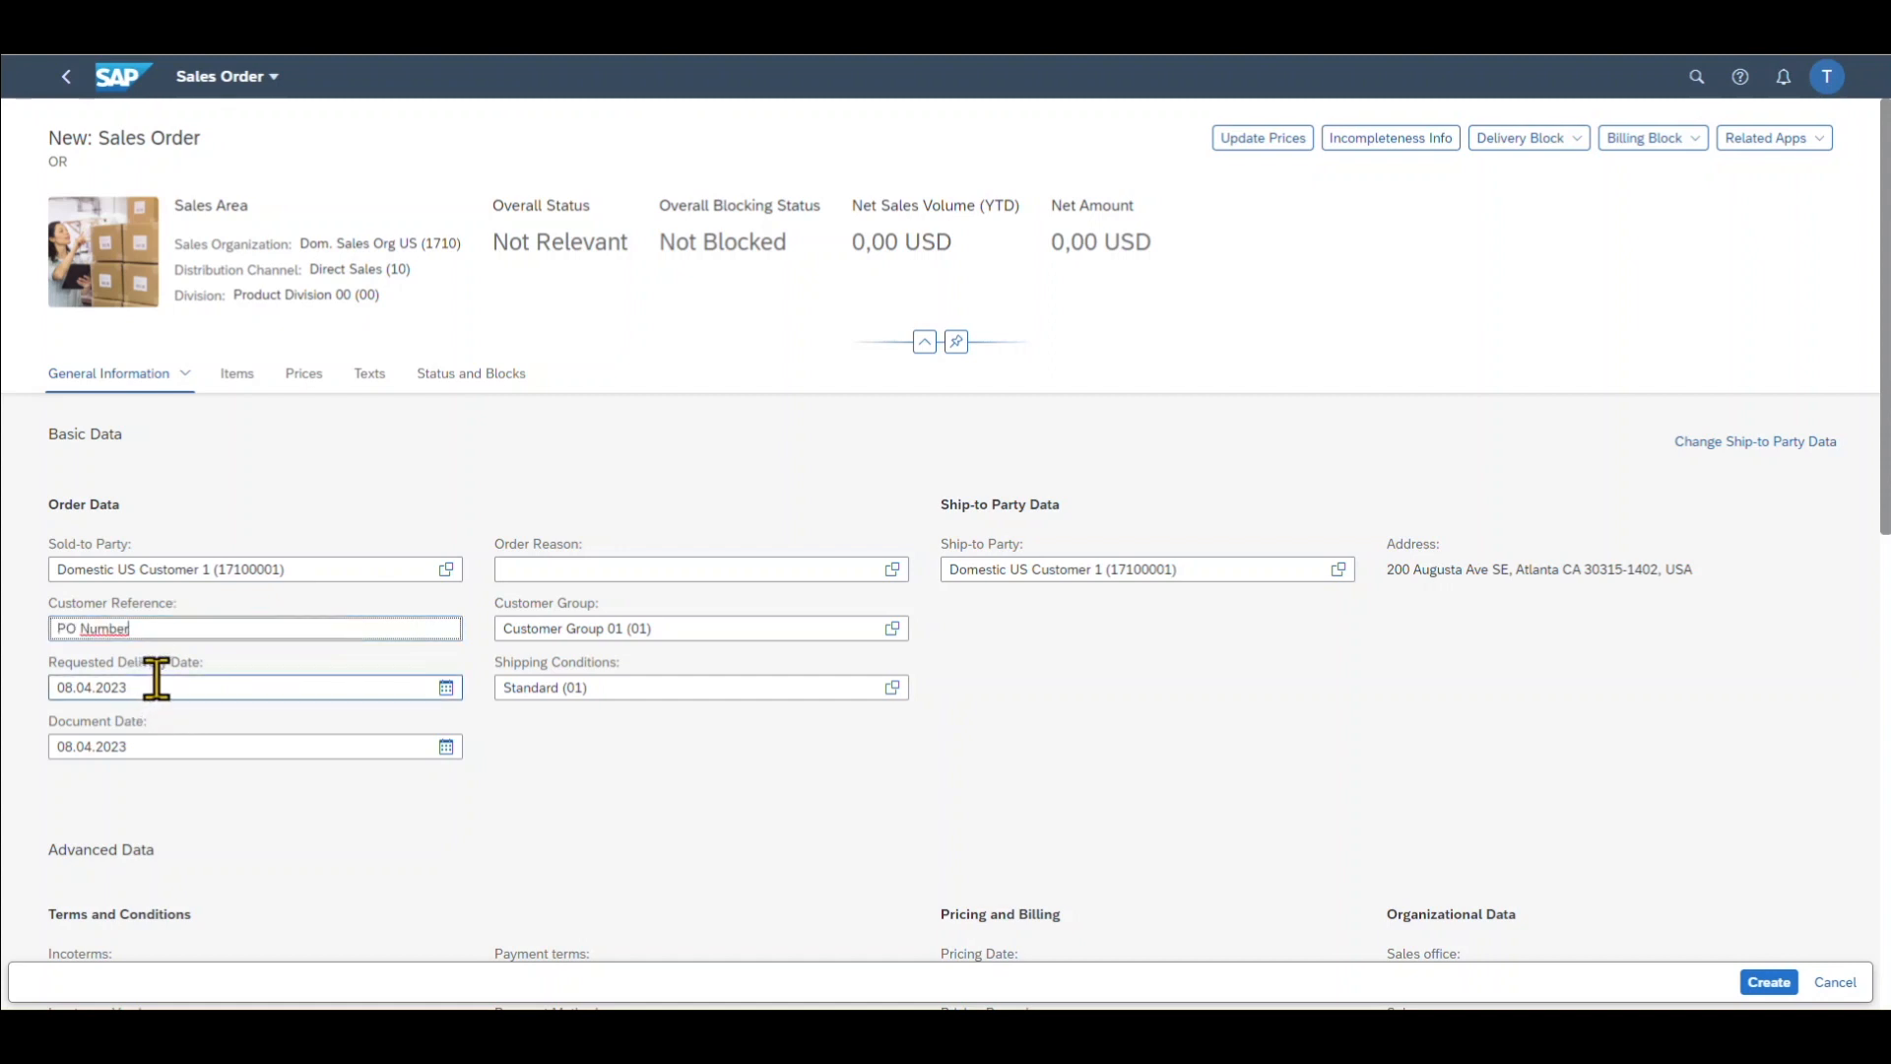
mouse_move(165, 703)
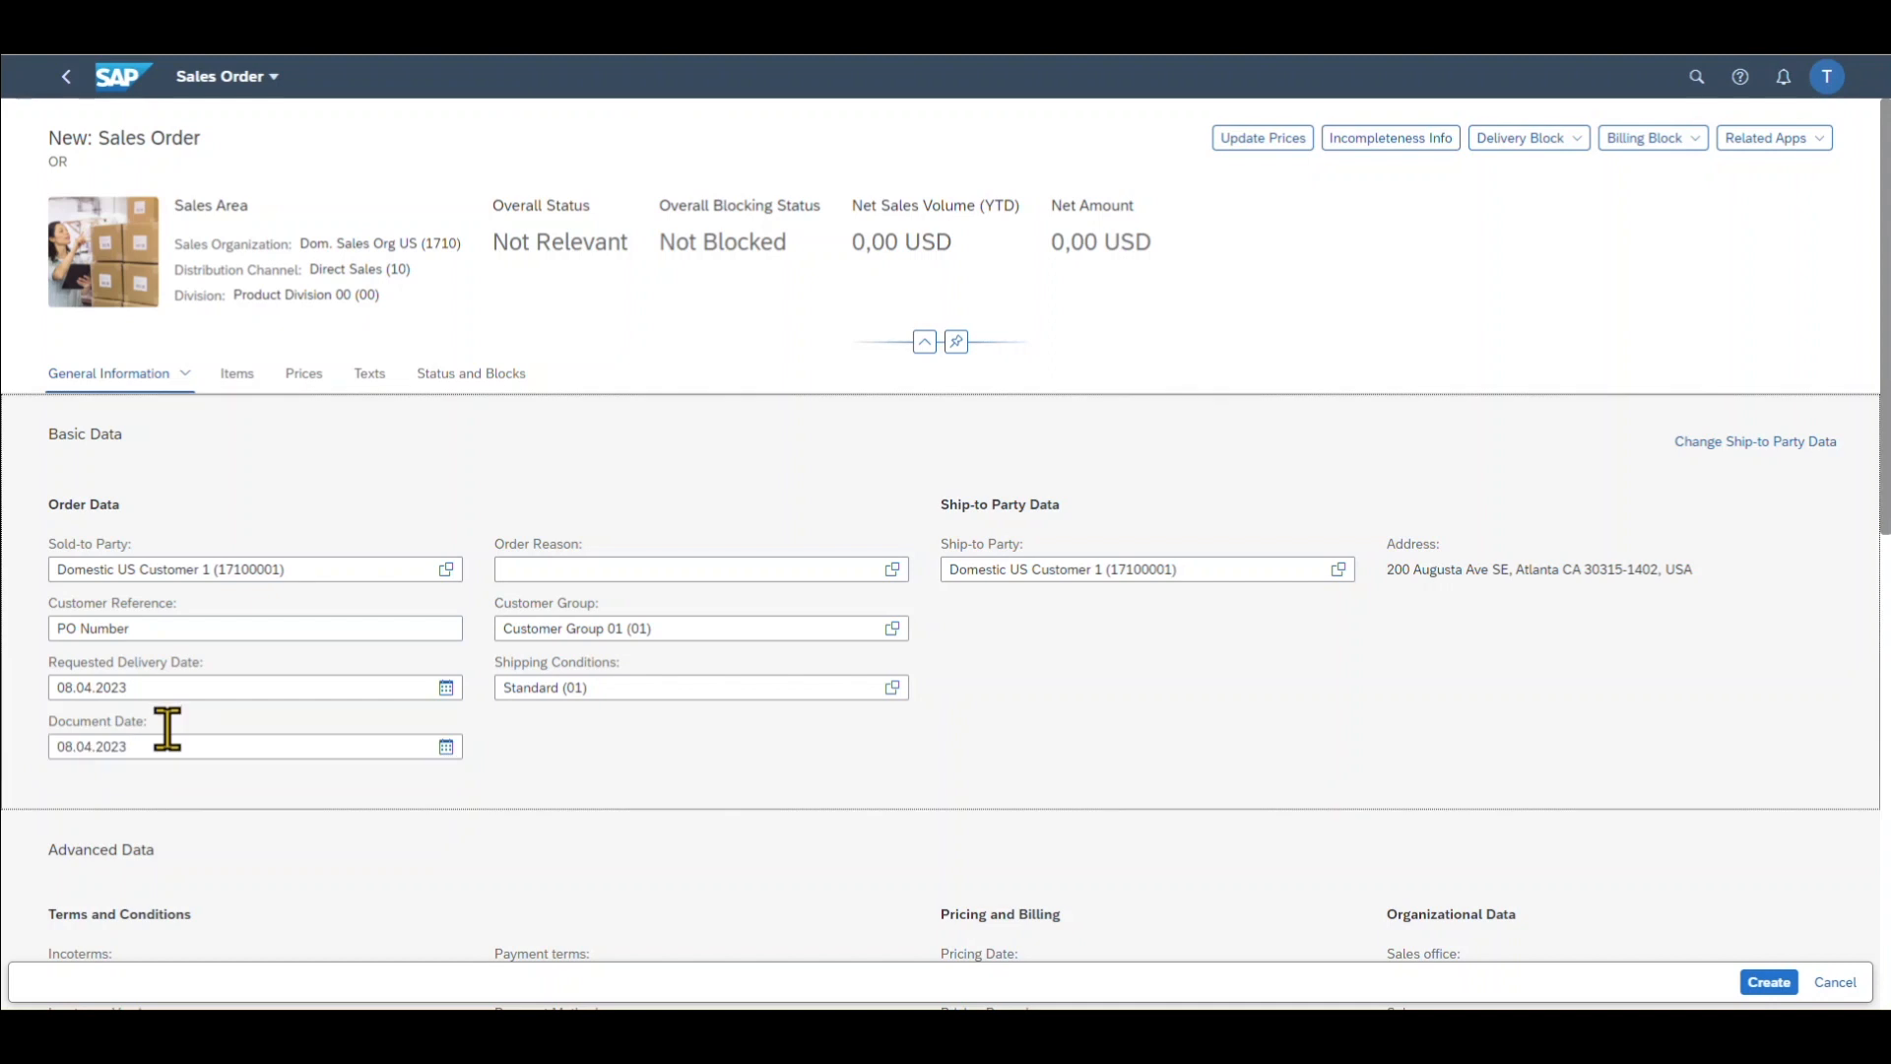
click(687, 569)
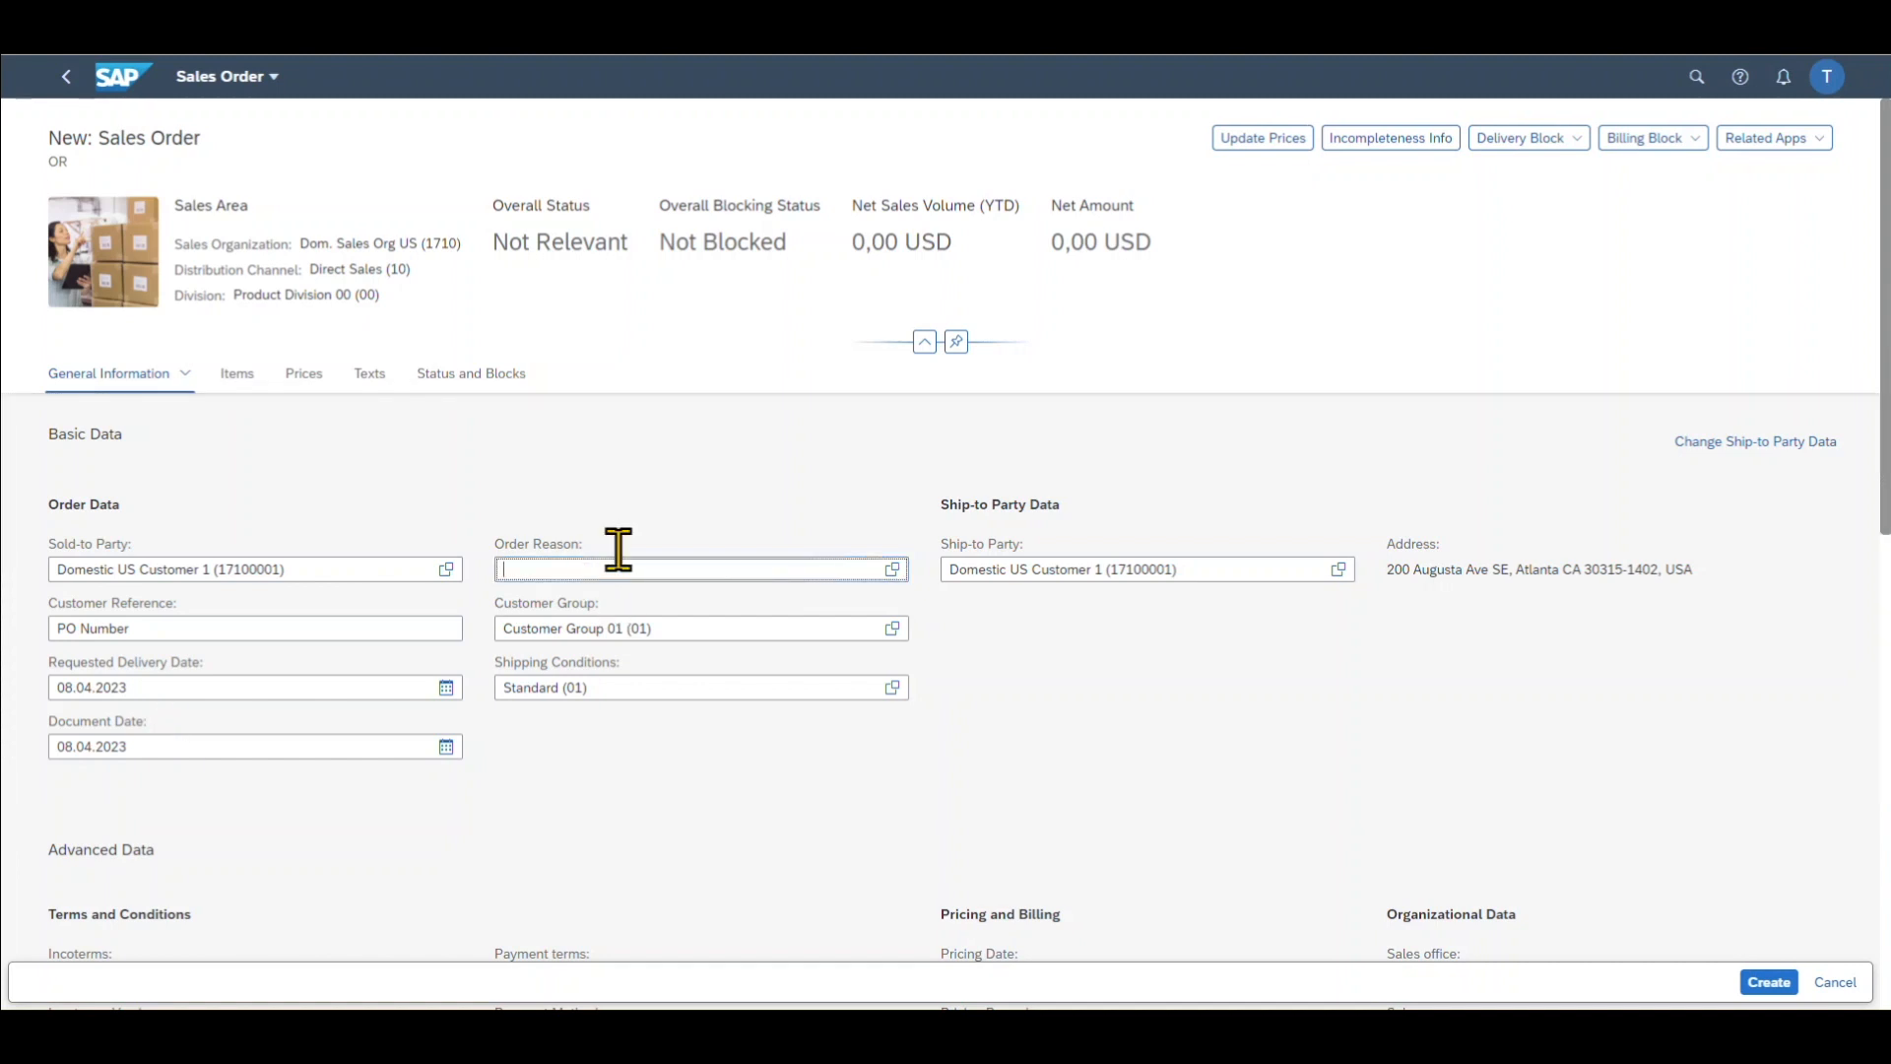
mouse_move(865, 568)
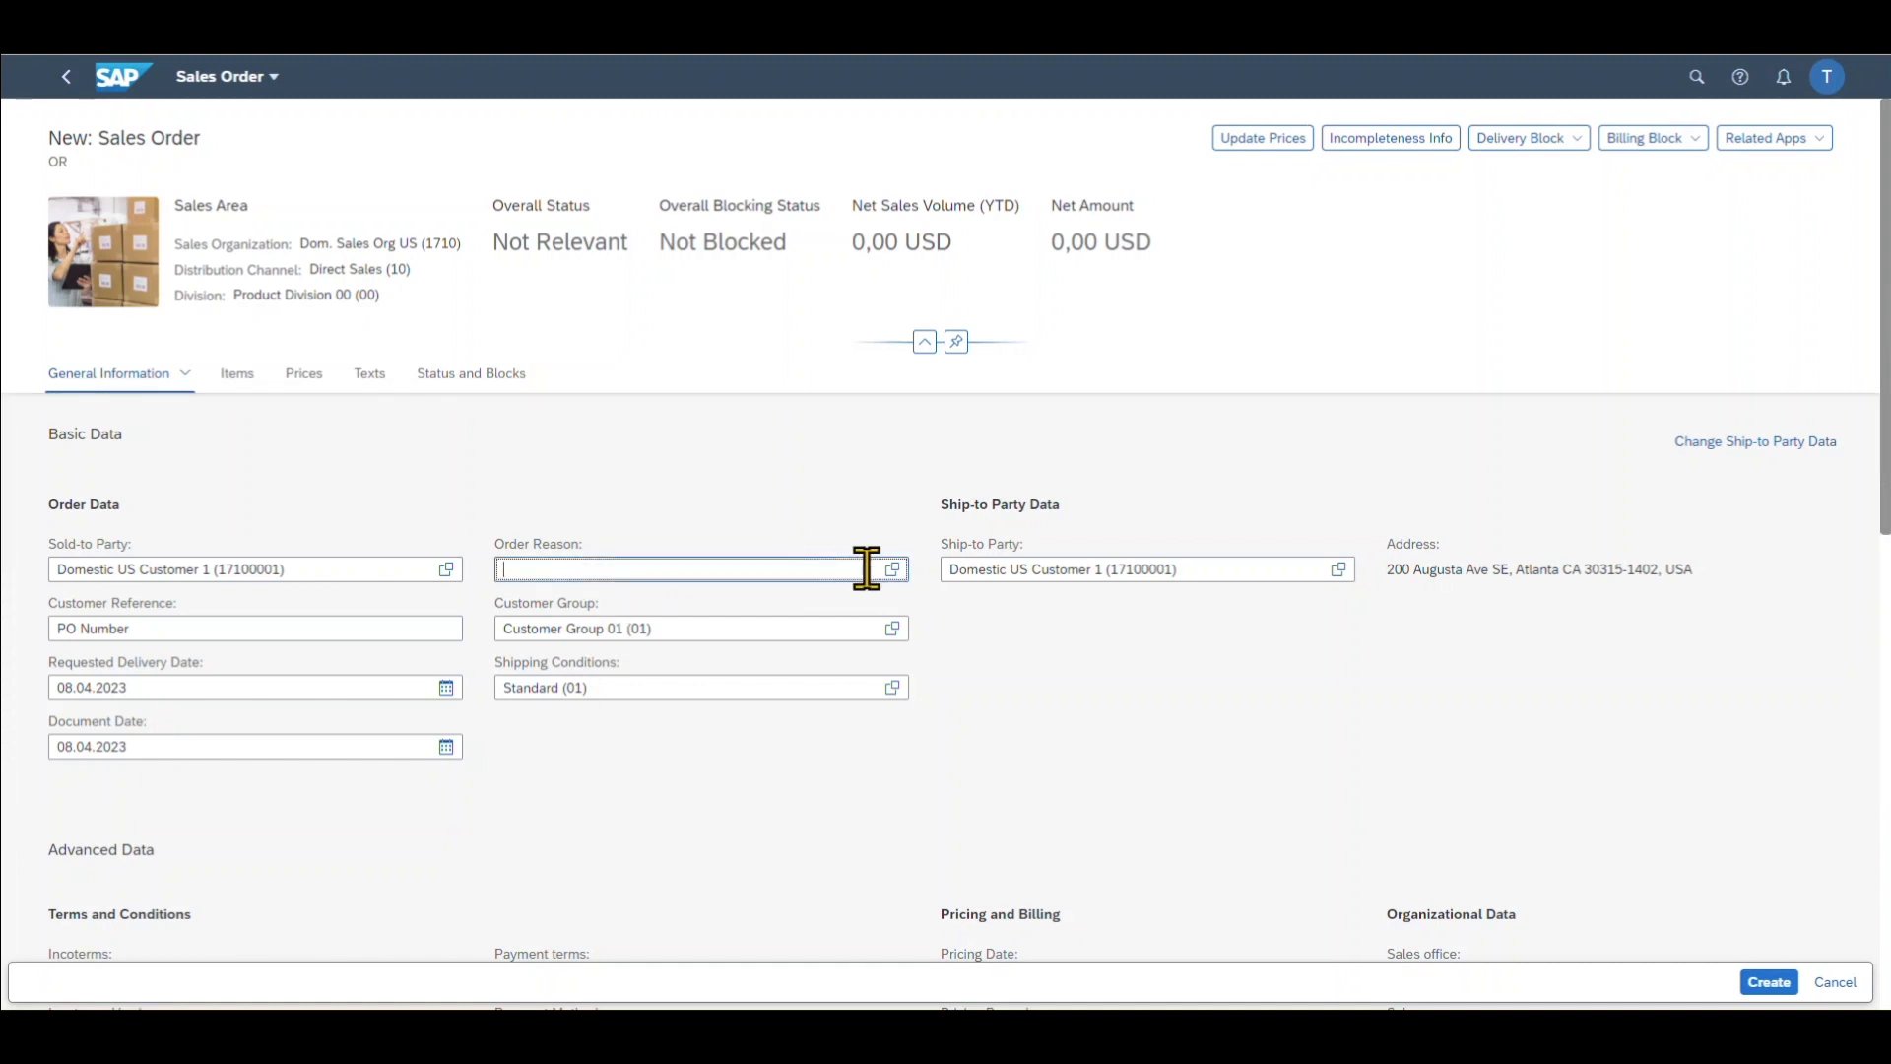
Choose order reason 006 Excellent Price from the value help
click(892, 568)
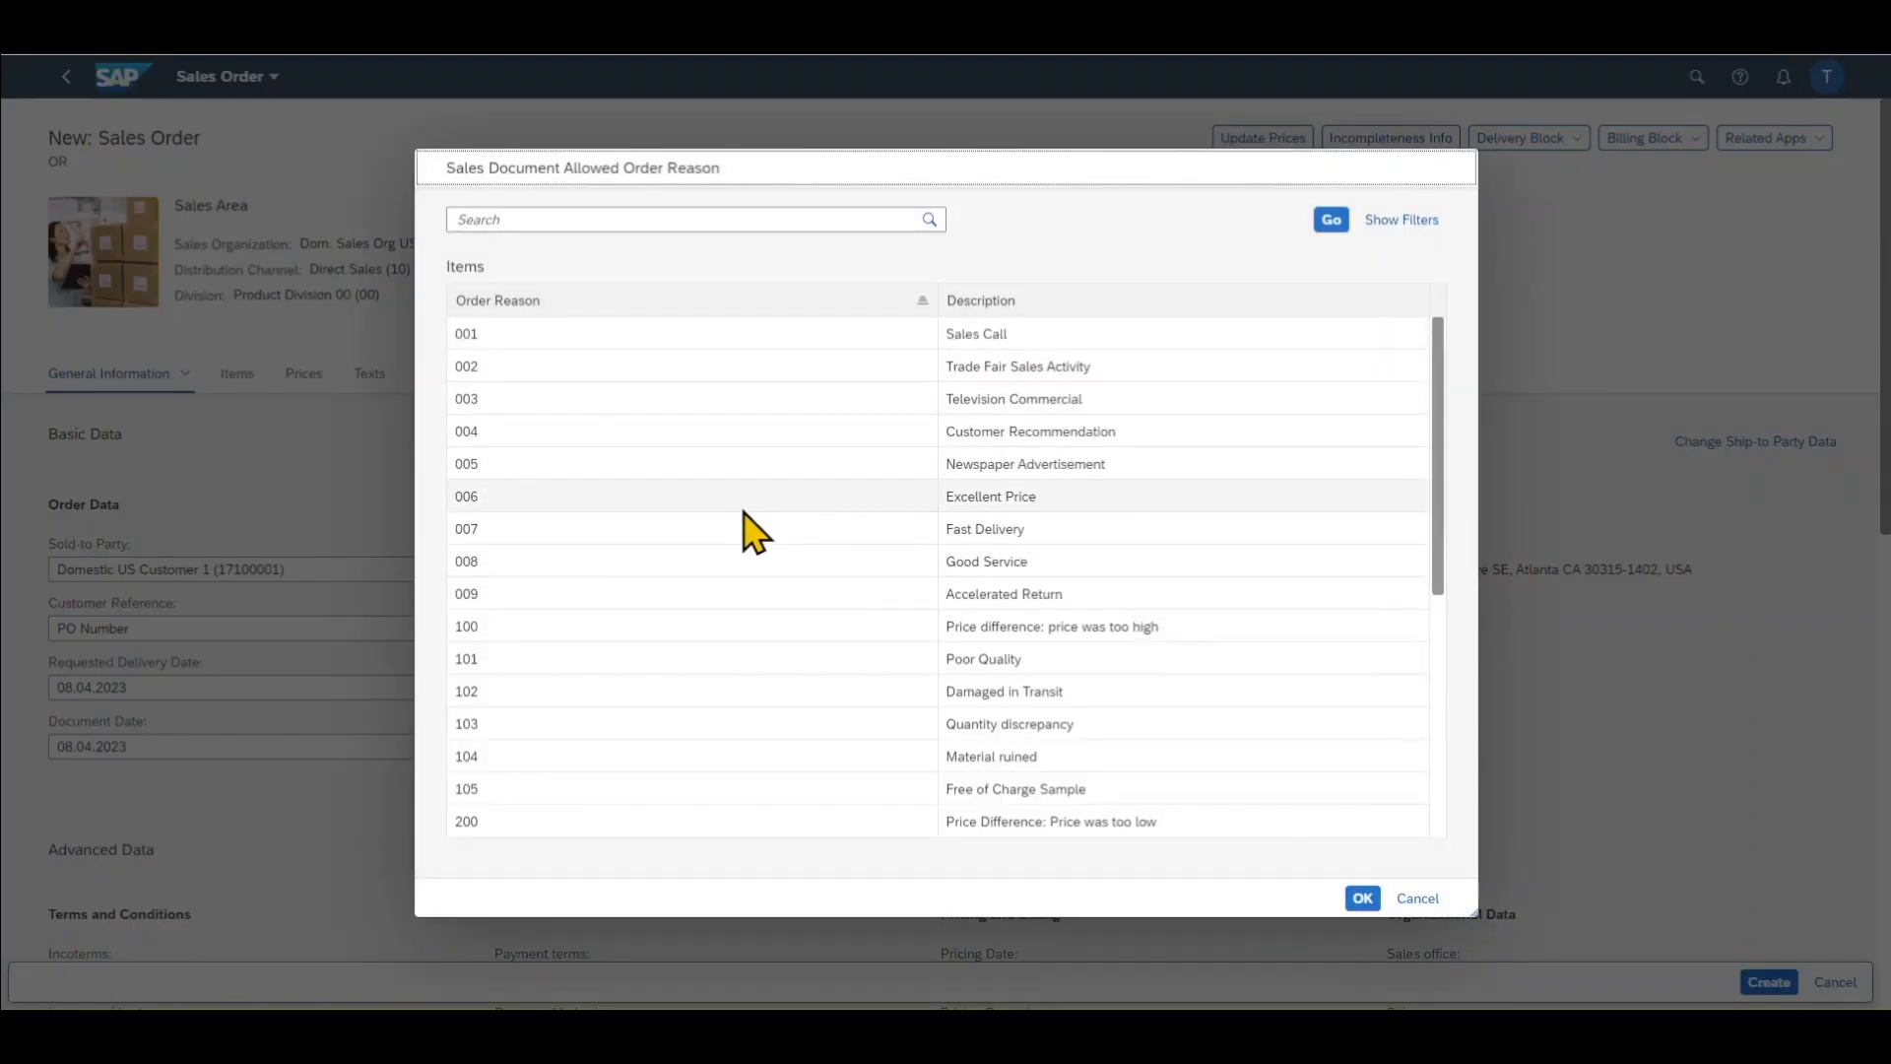
mouse_move(609, 519)
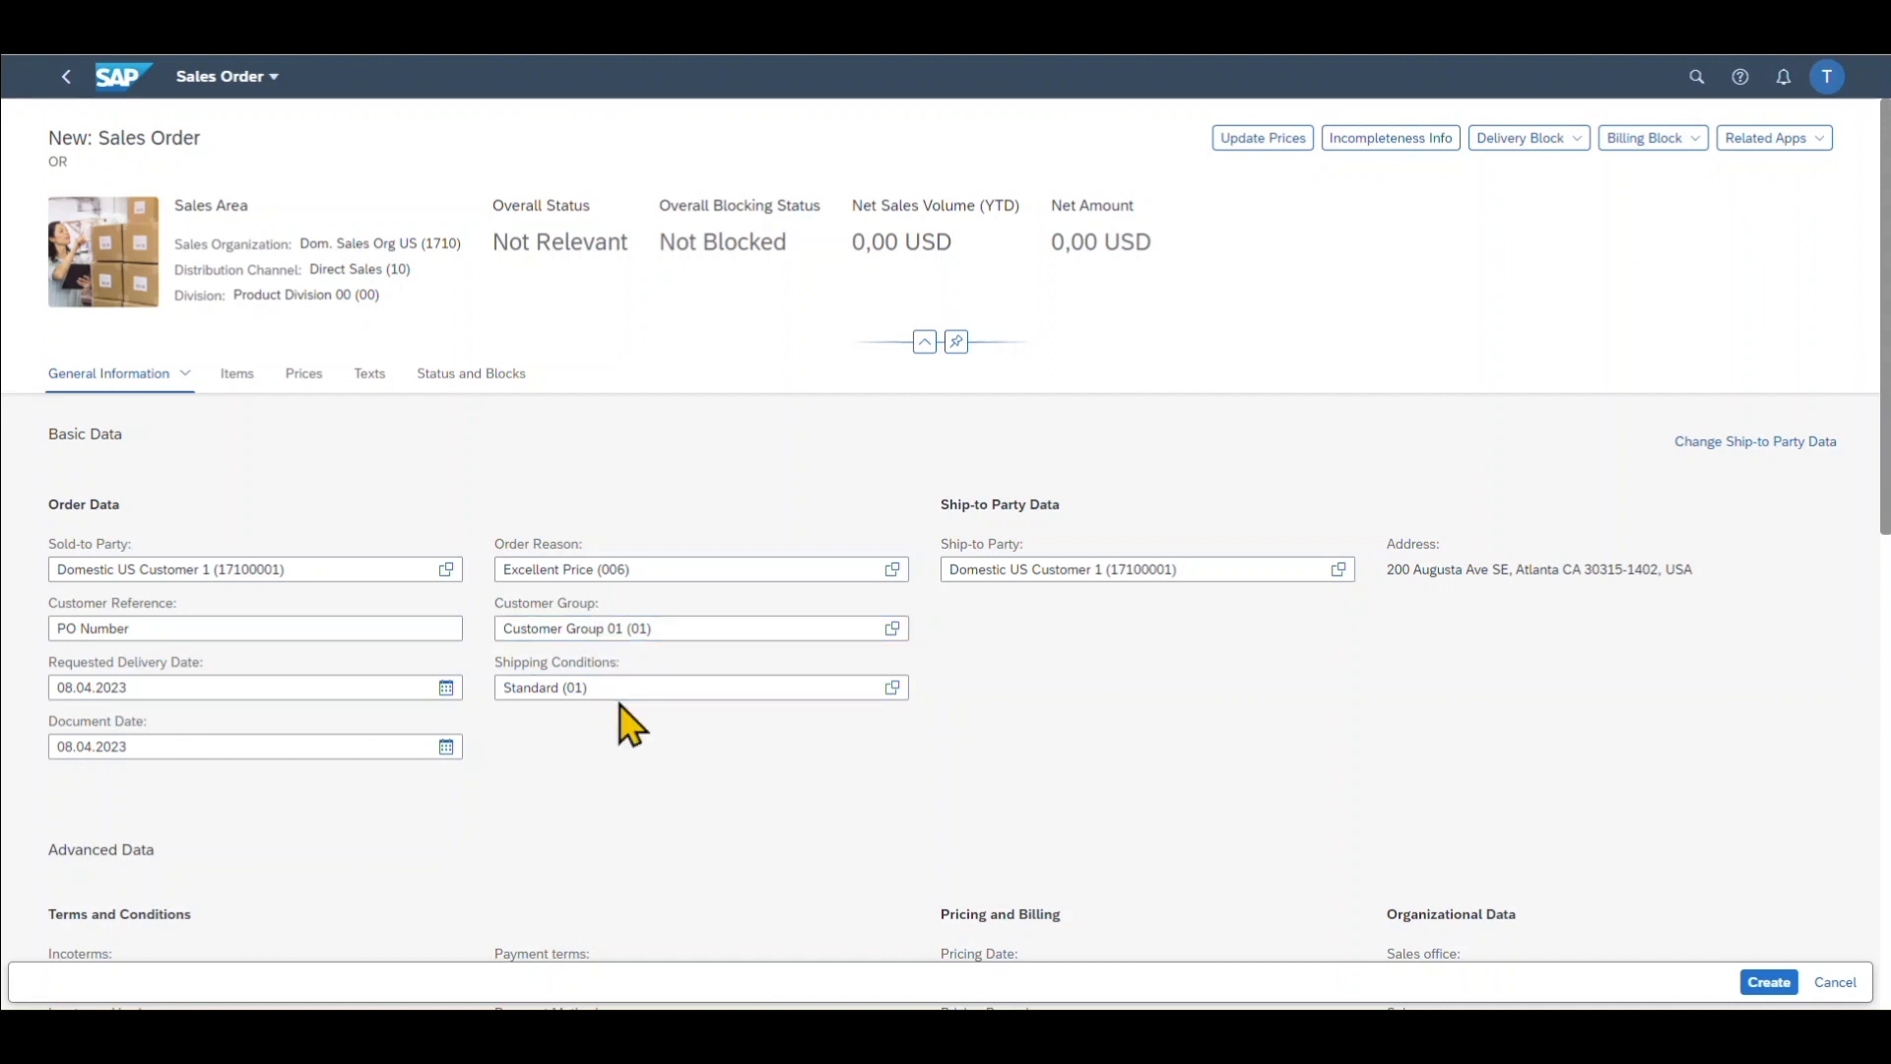
click(675, 687)
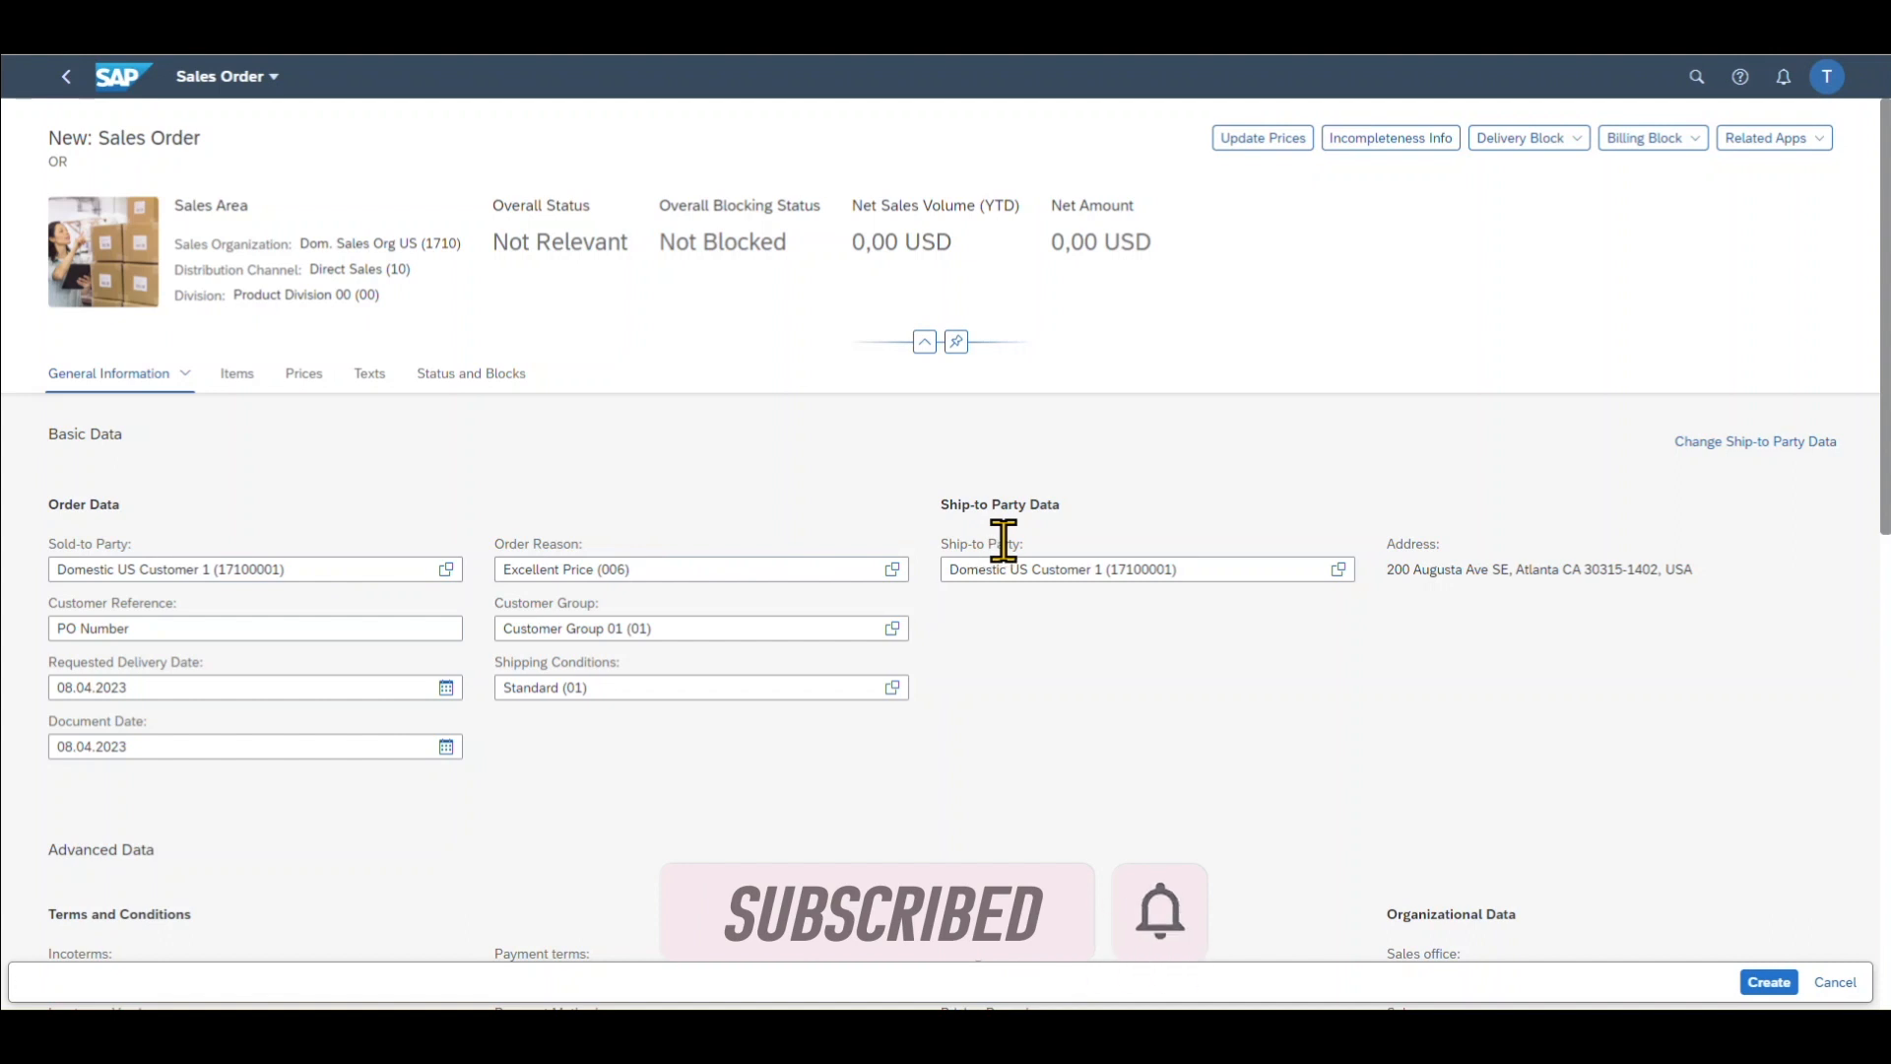
scroll(down, 3)
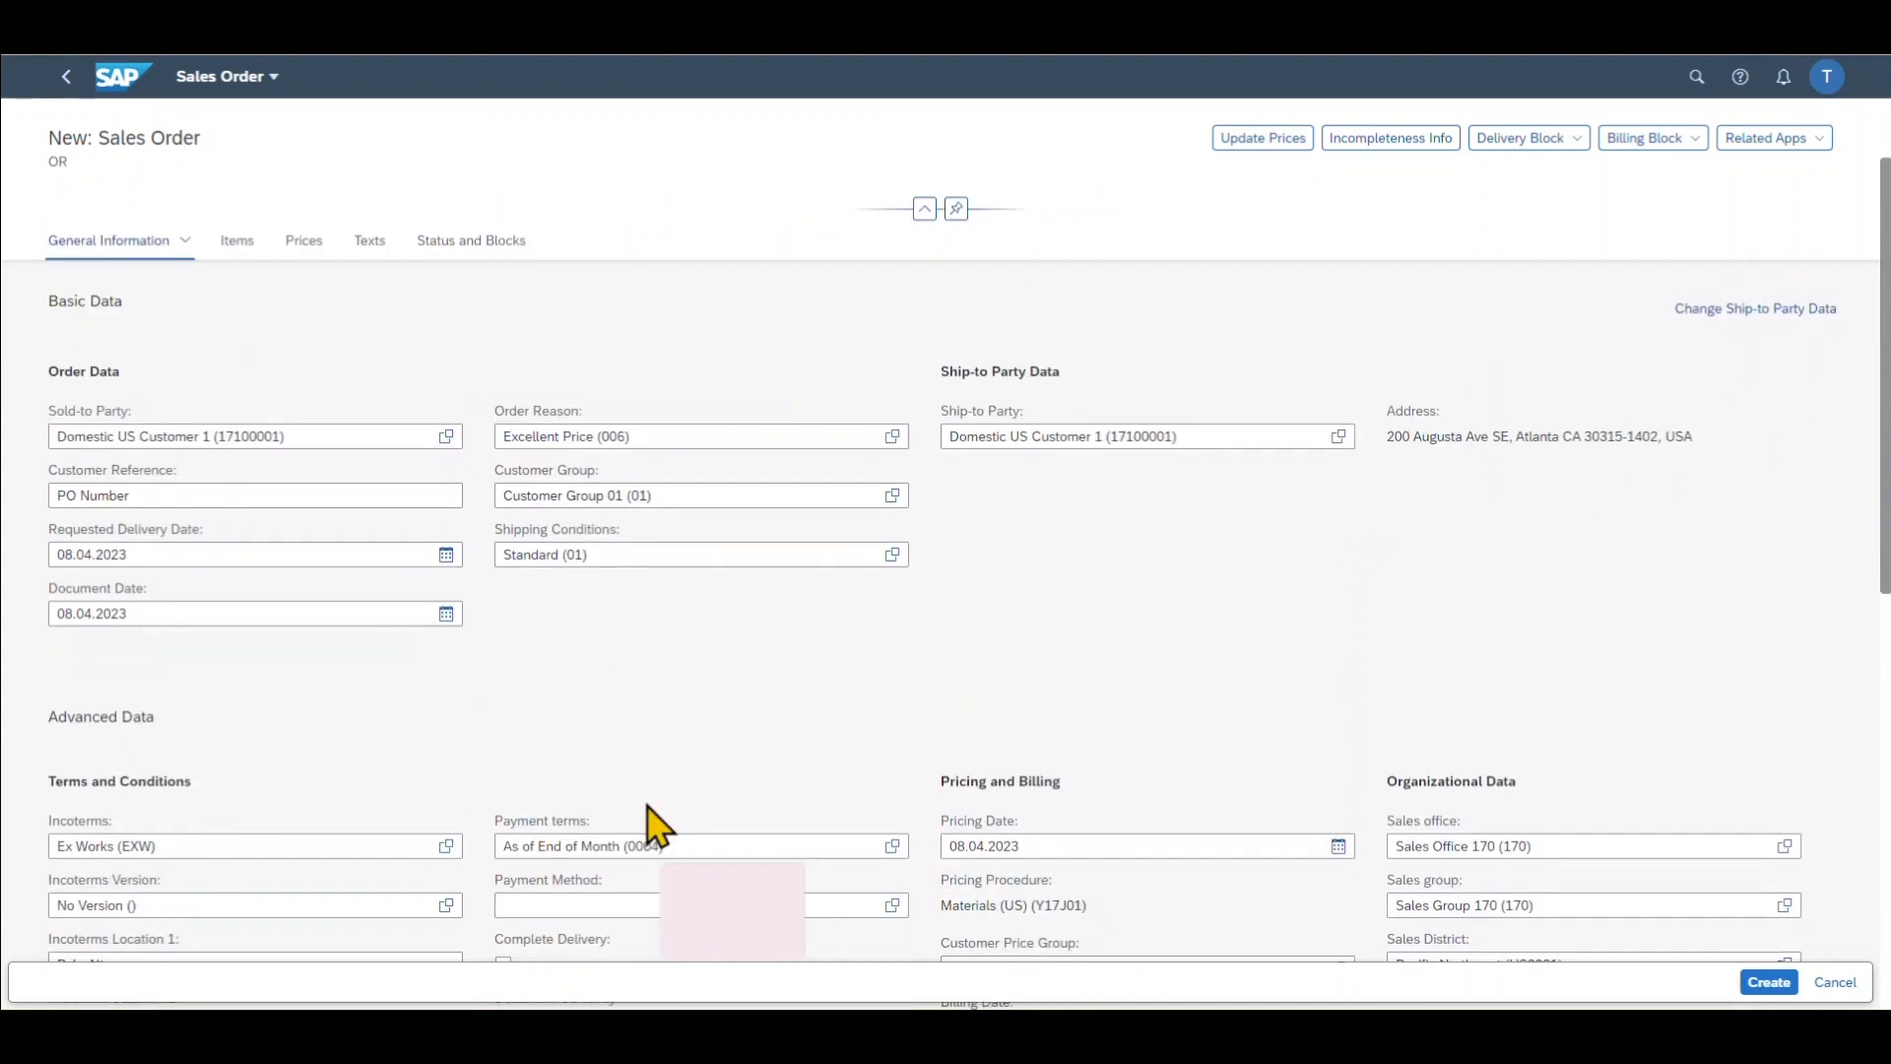
scroll(down, 3)
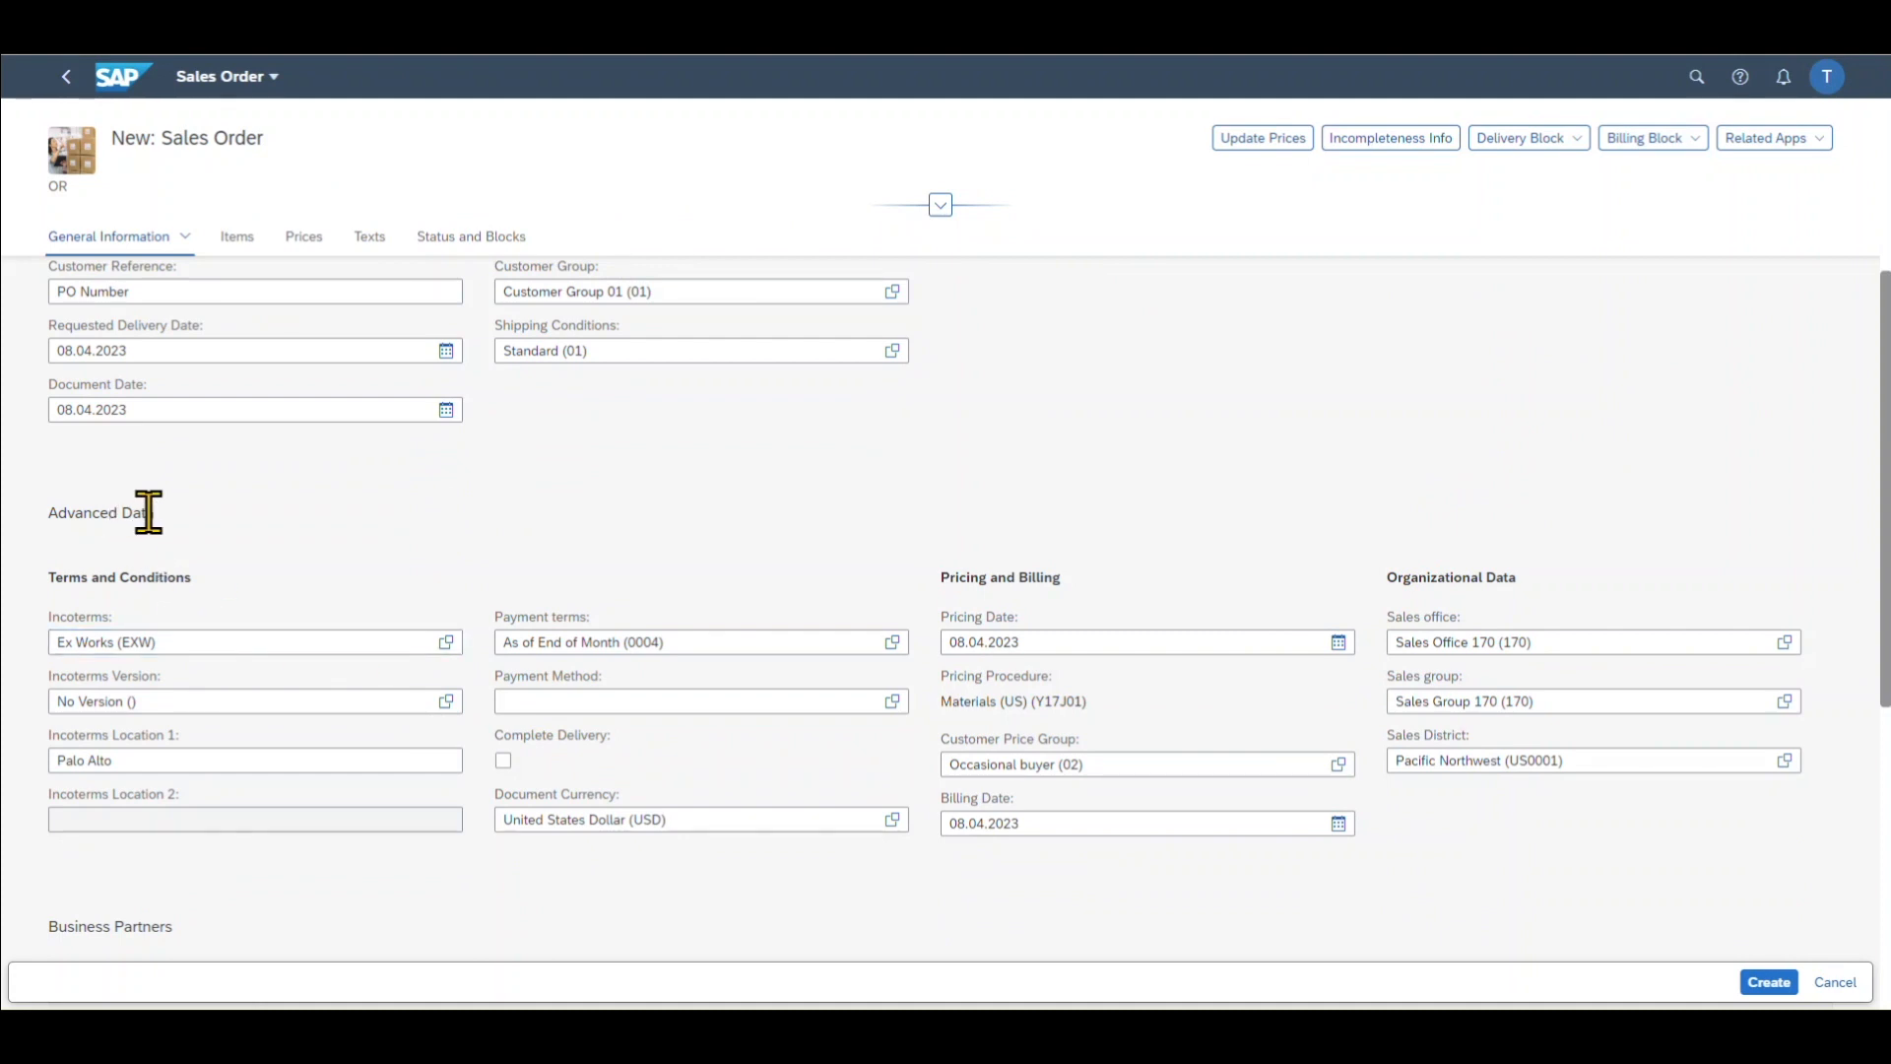
mouse_move(85, 617)
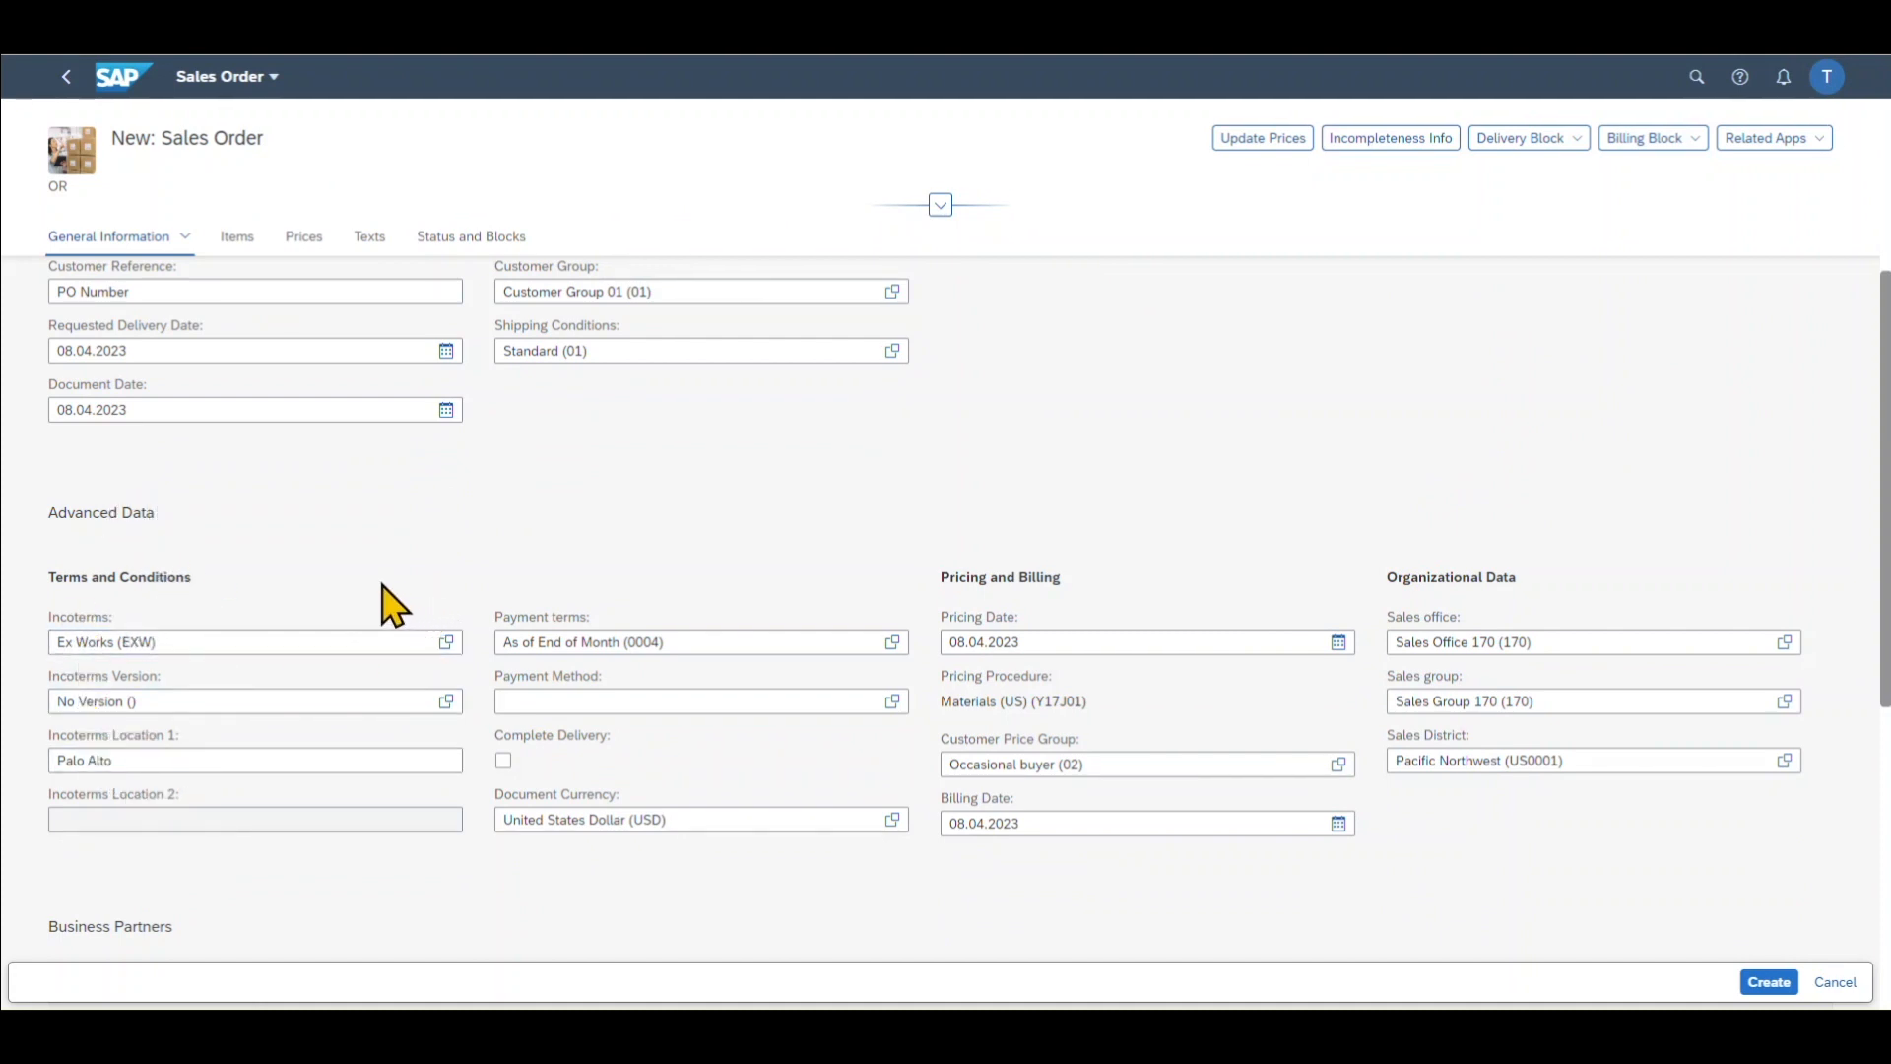
mouse_move(381, 597)
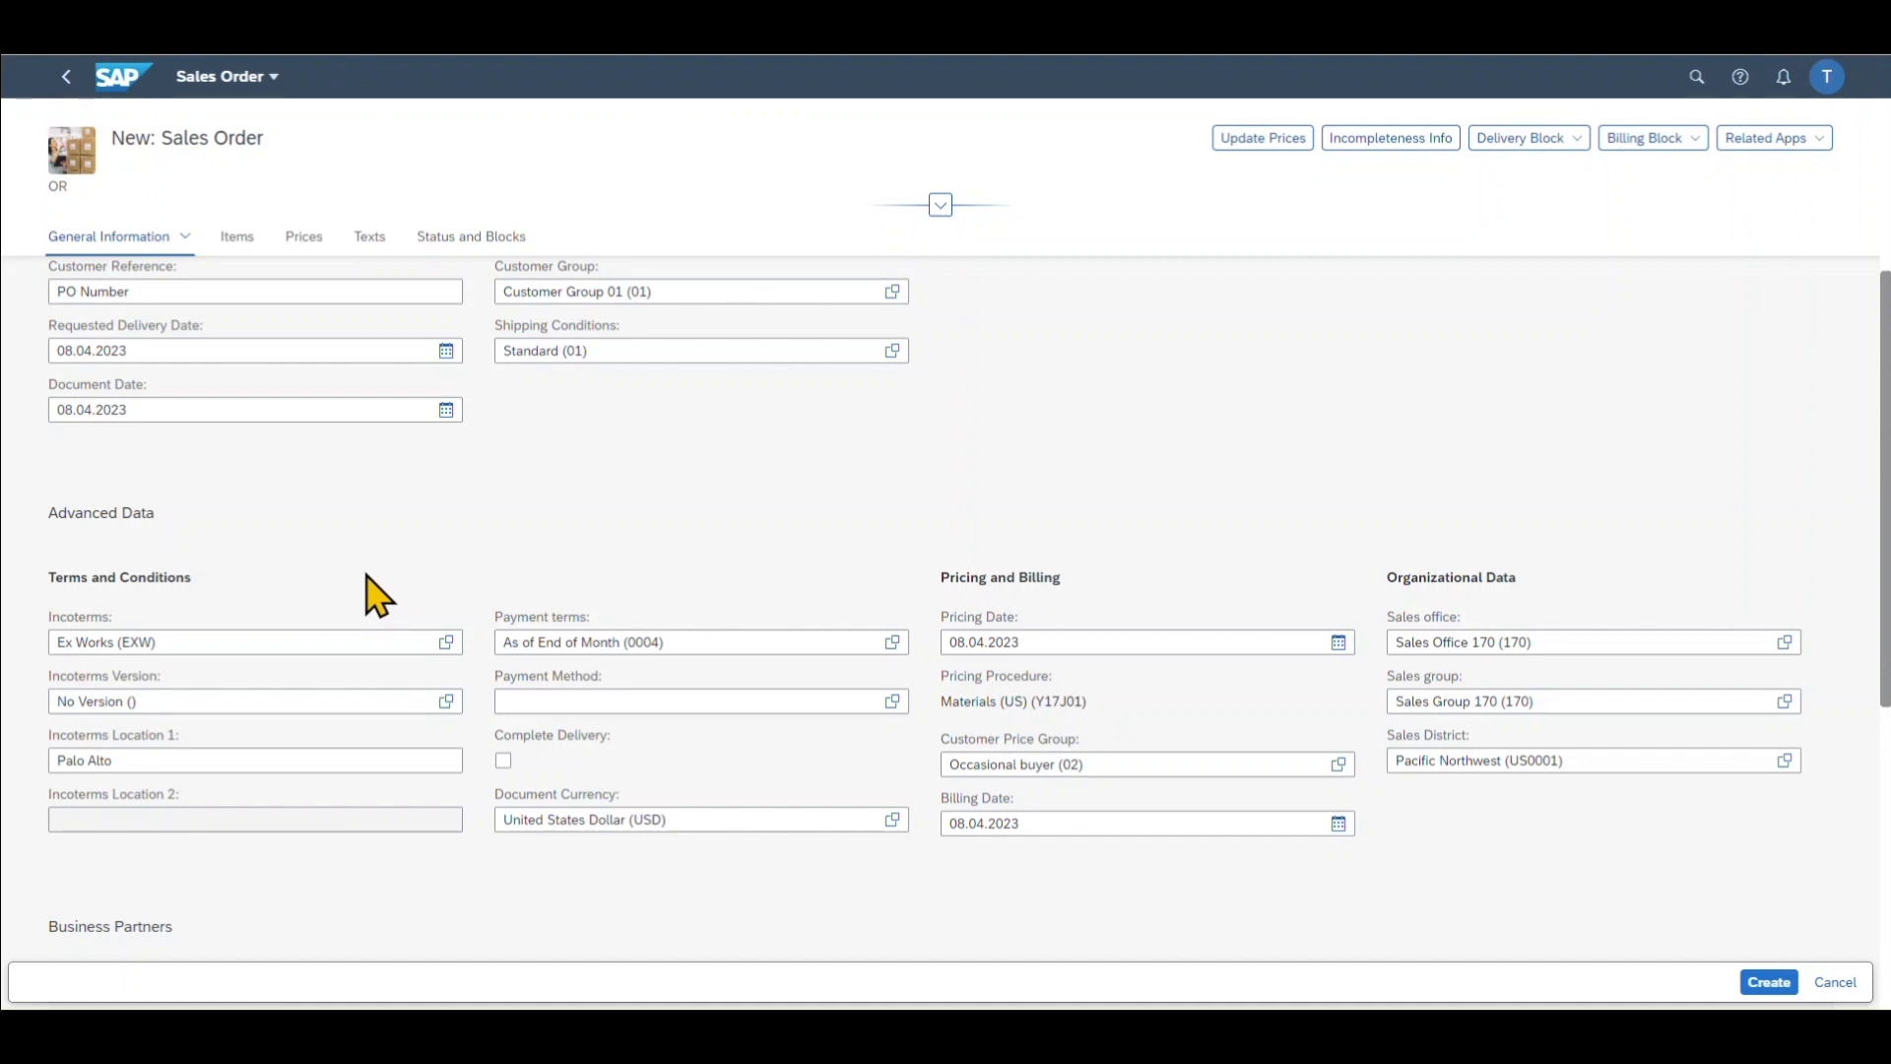
mouse_move(283, 627)
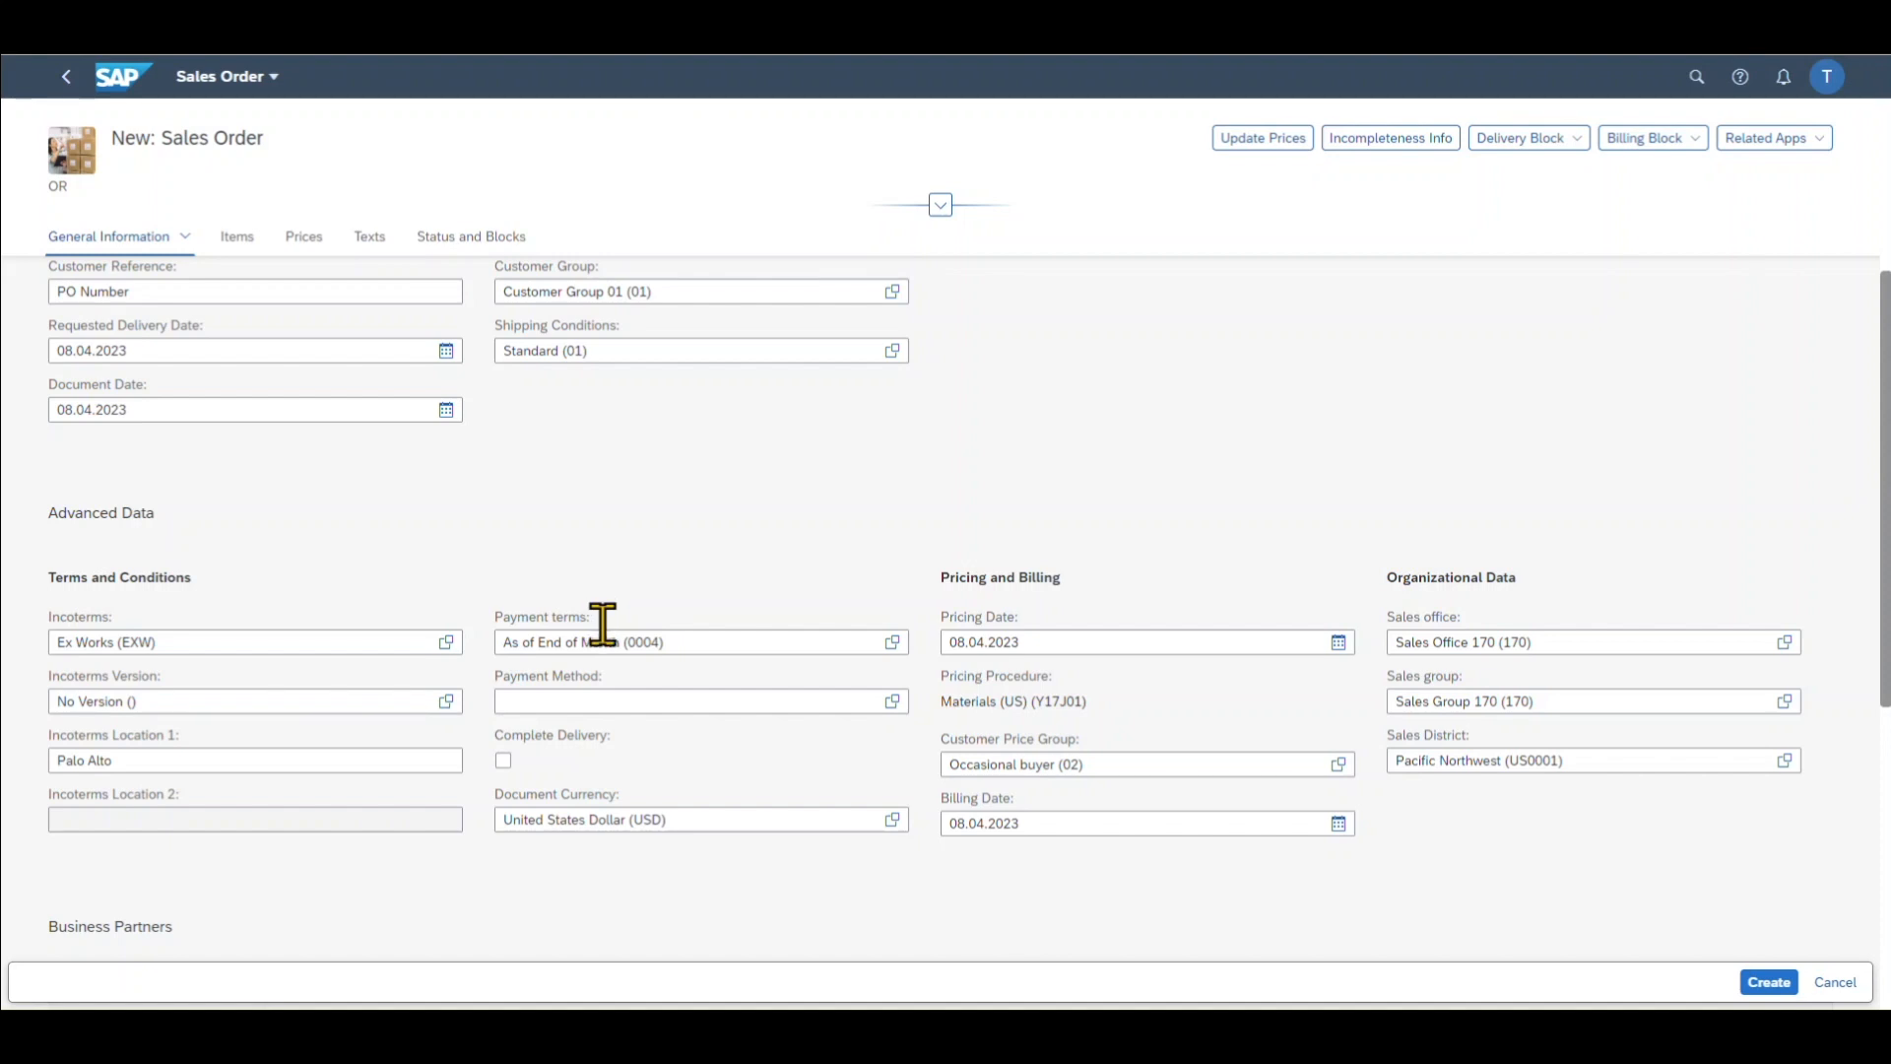
click(687, 700)
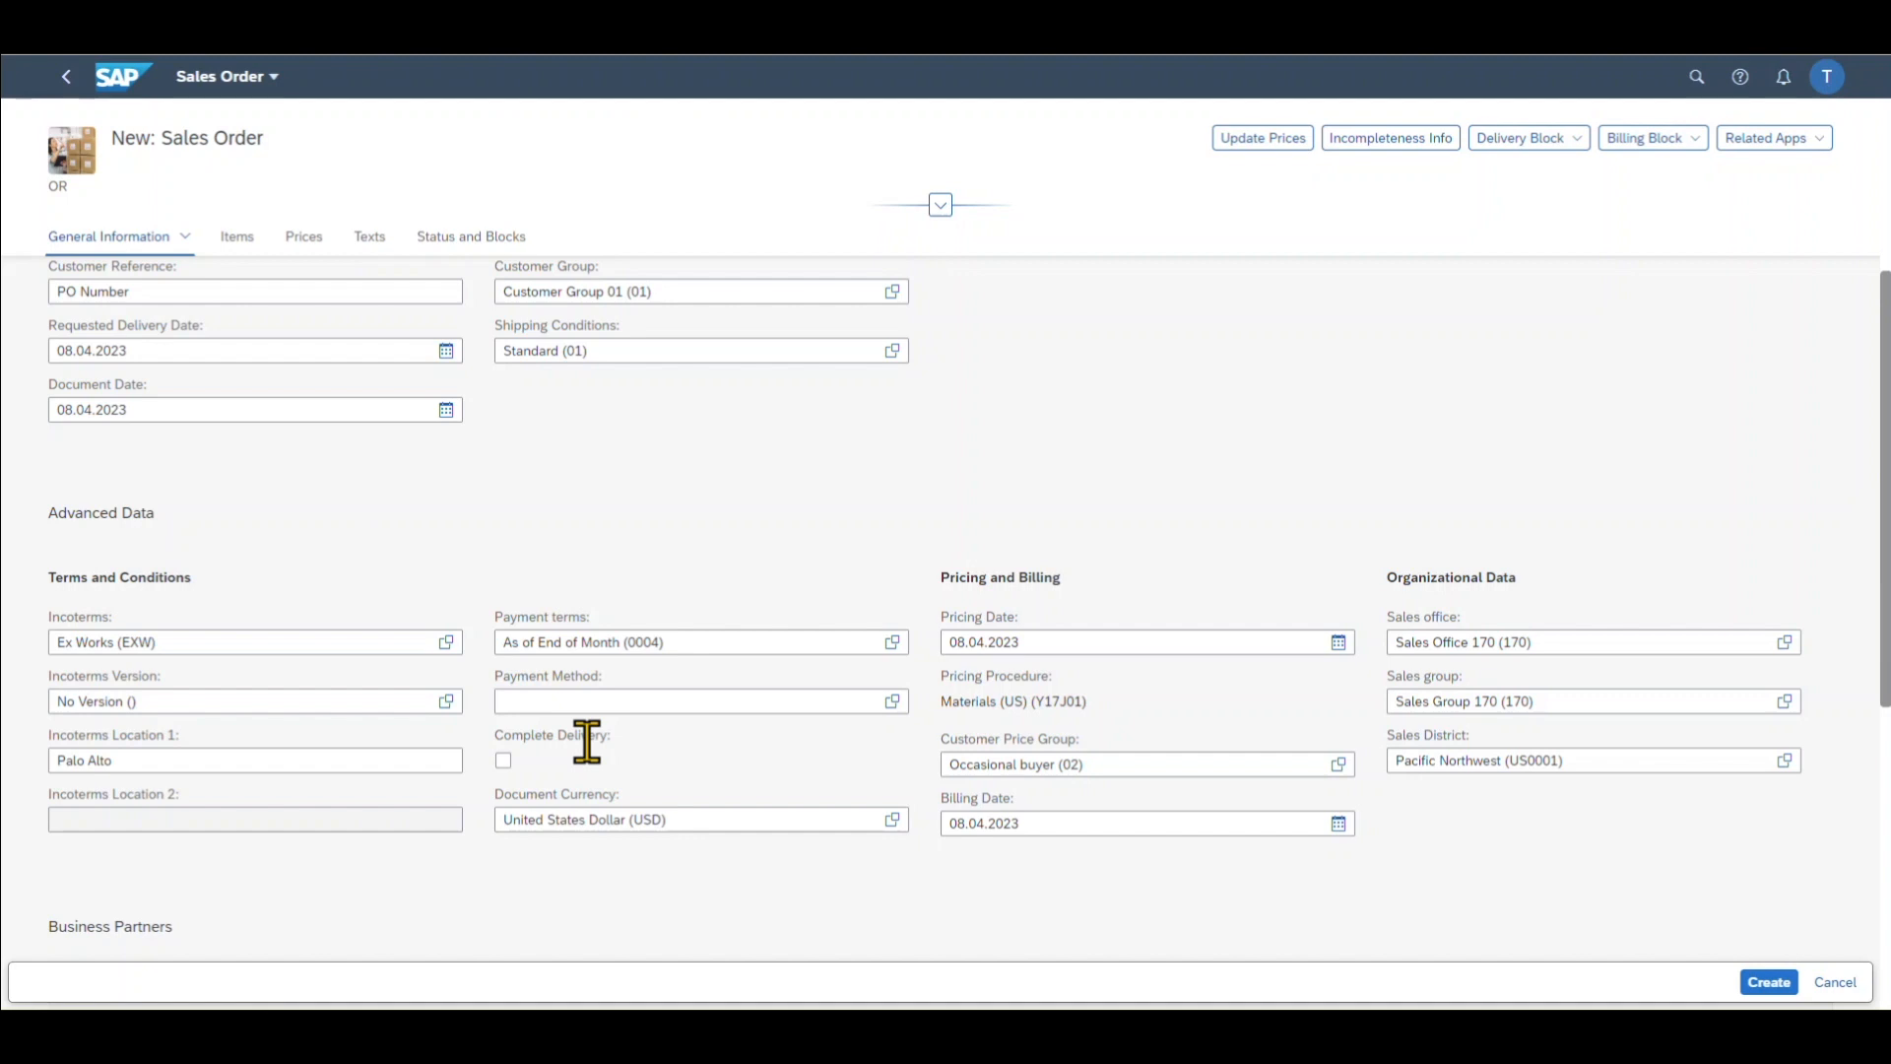
mouse_move(554, 753)
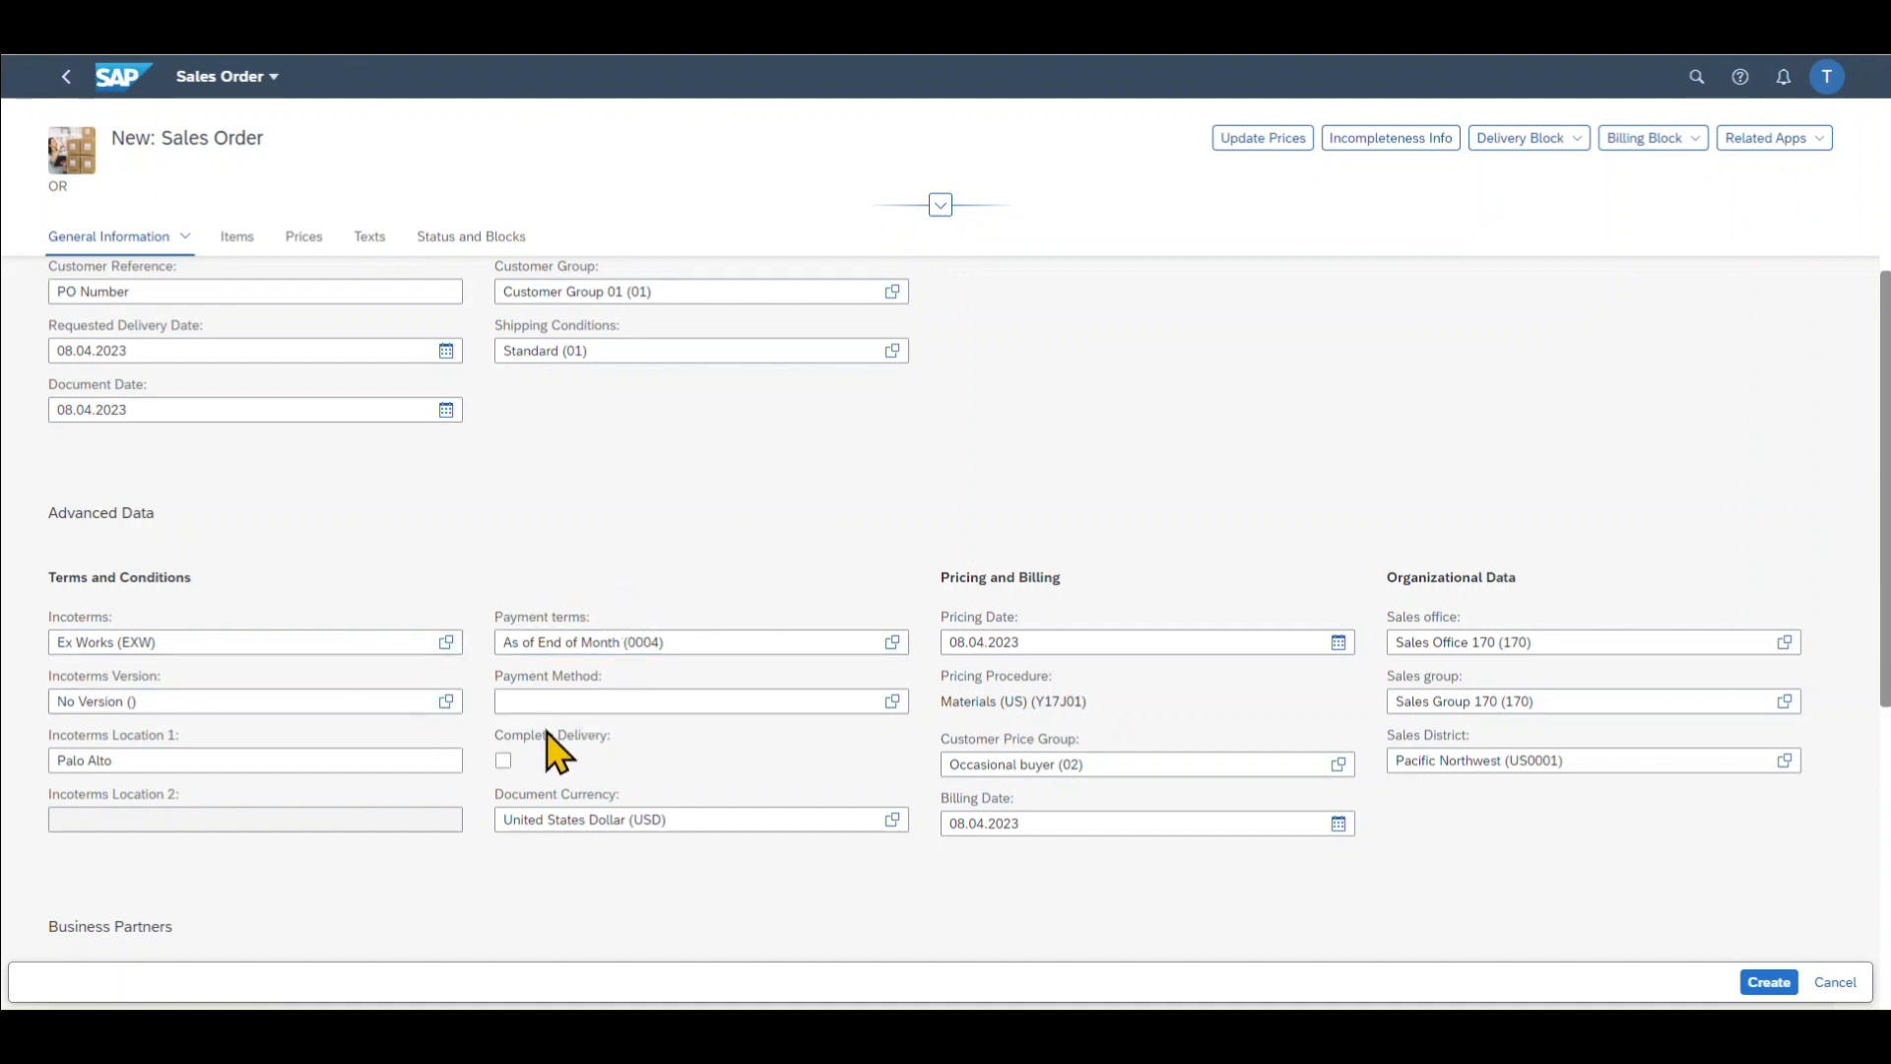
mouse_move(951, 603)
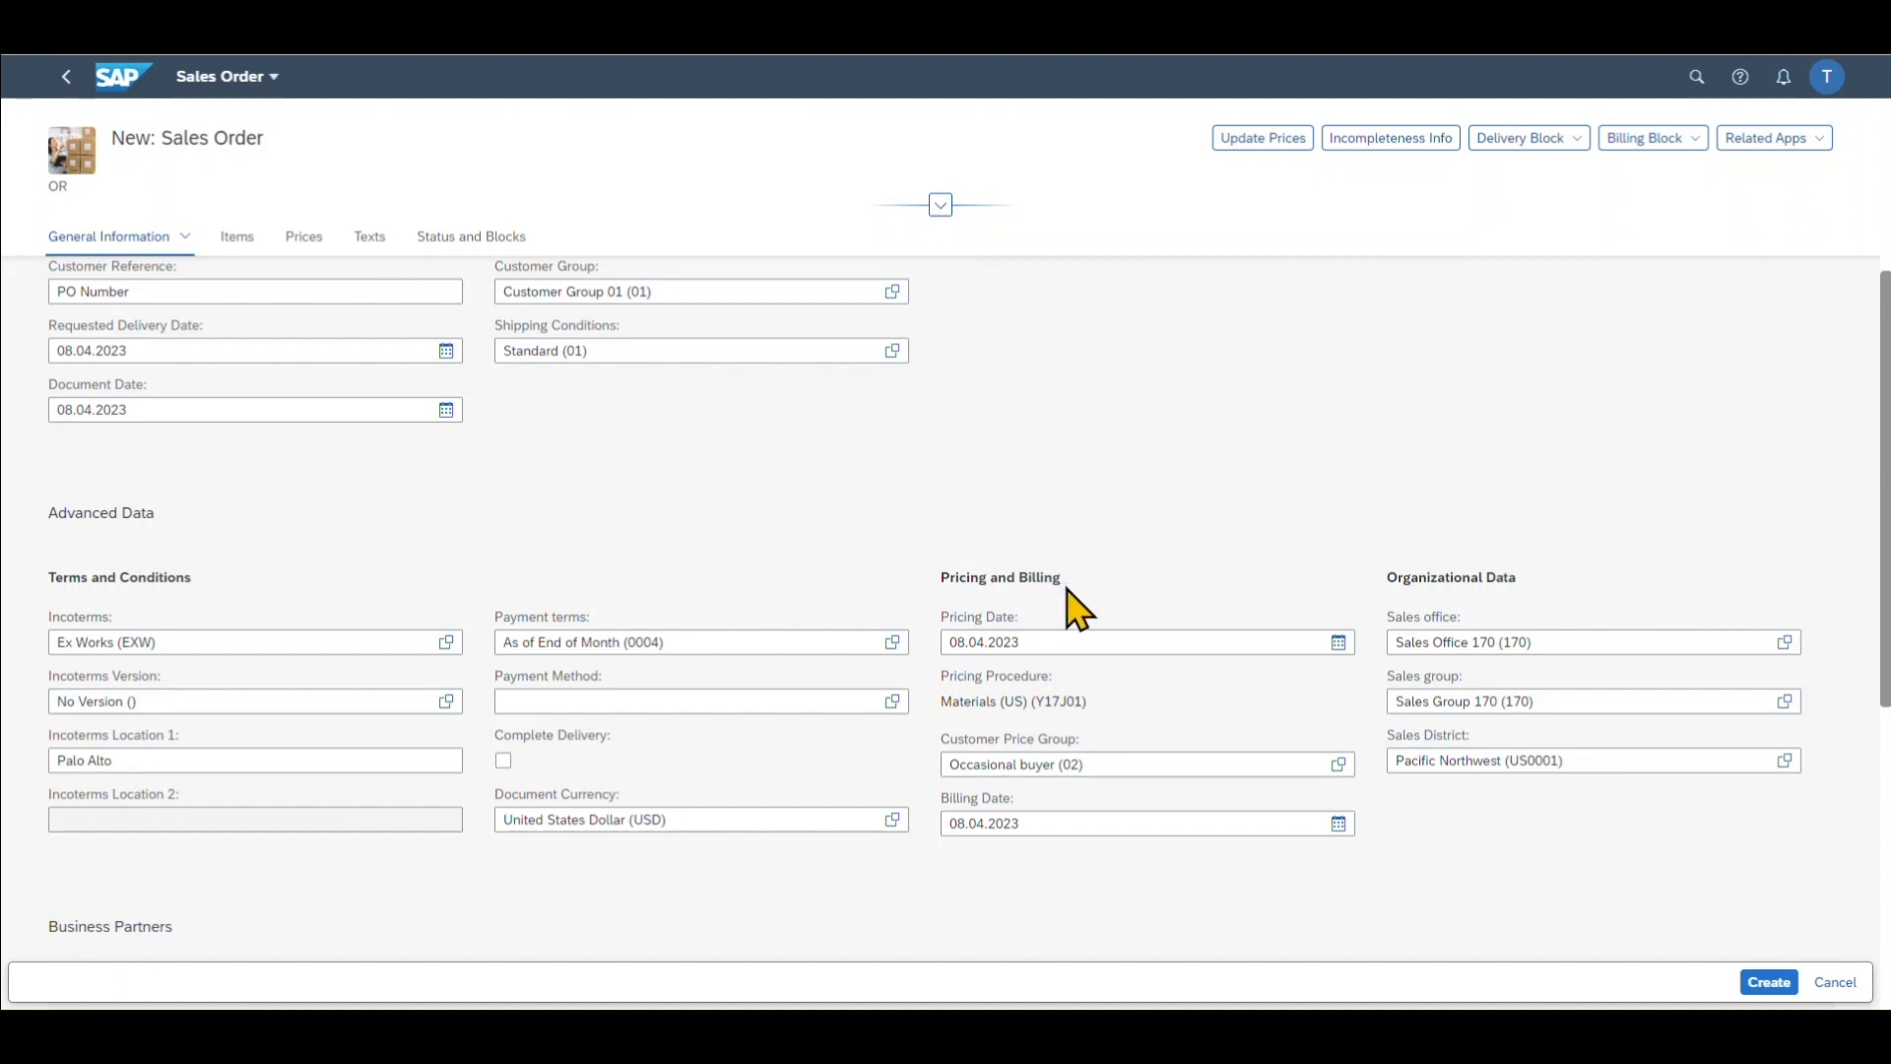
mouse_move(935, 637)
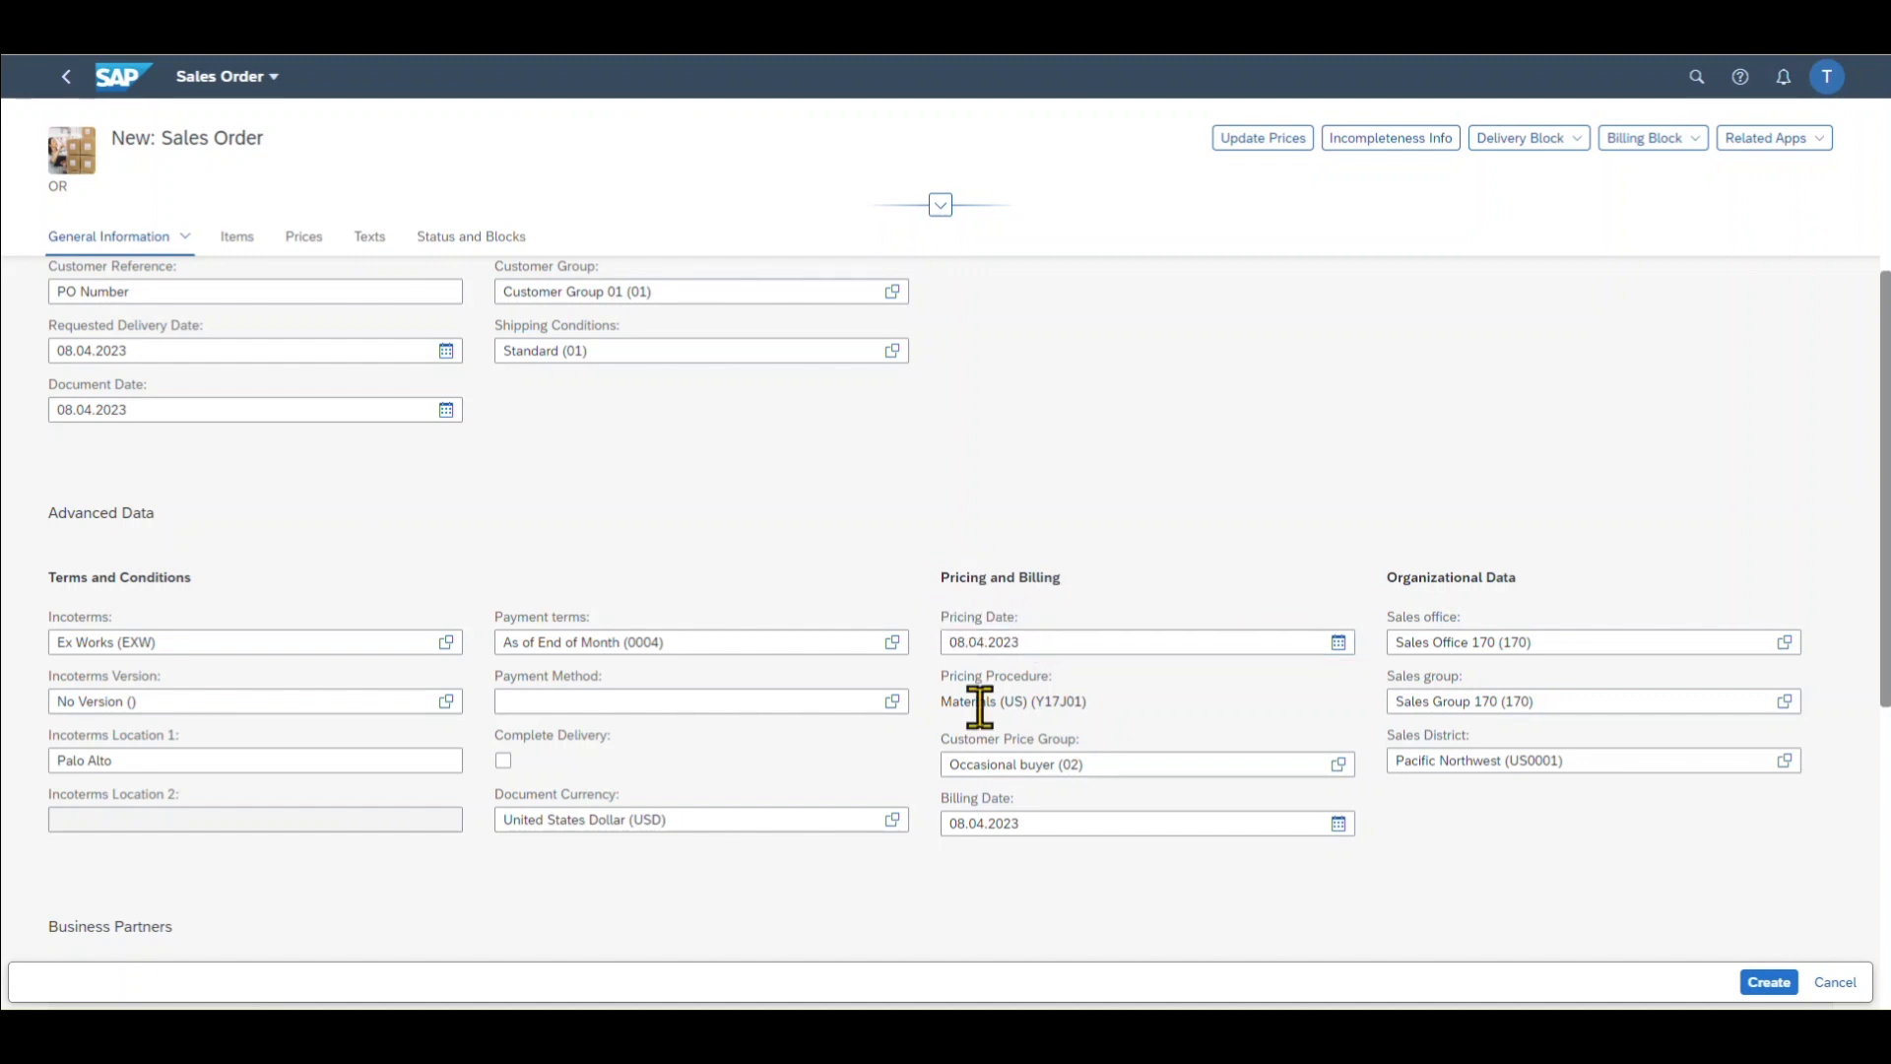
mouse_move(1047, 703)
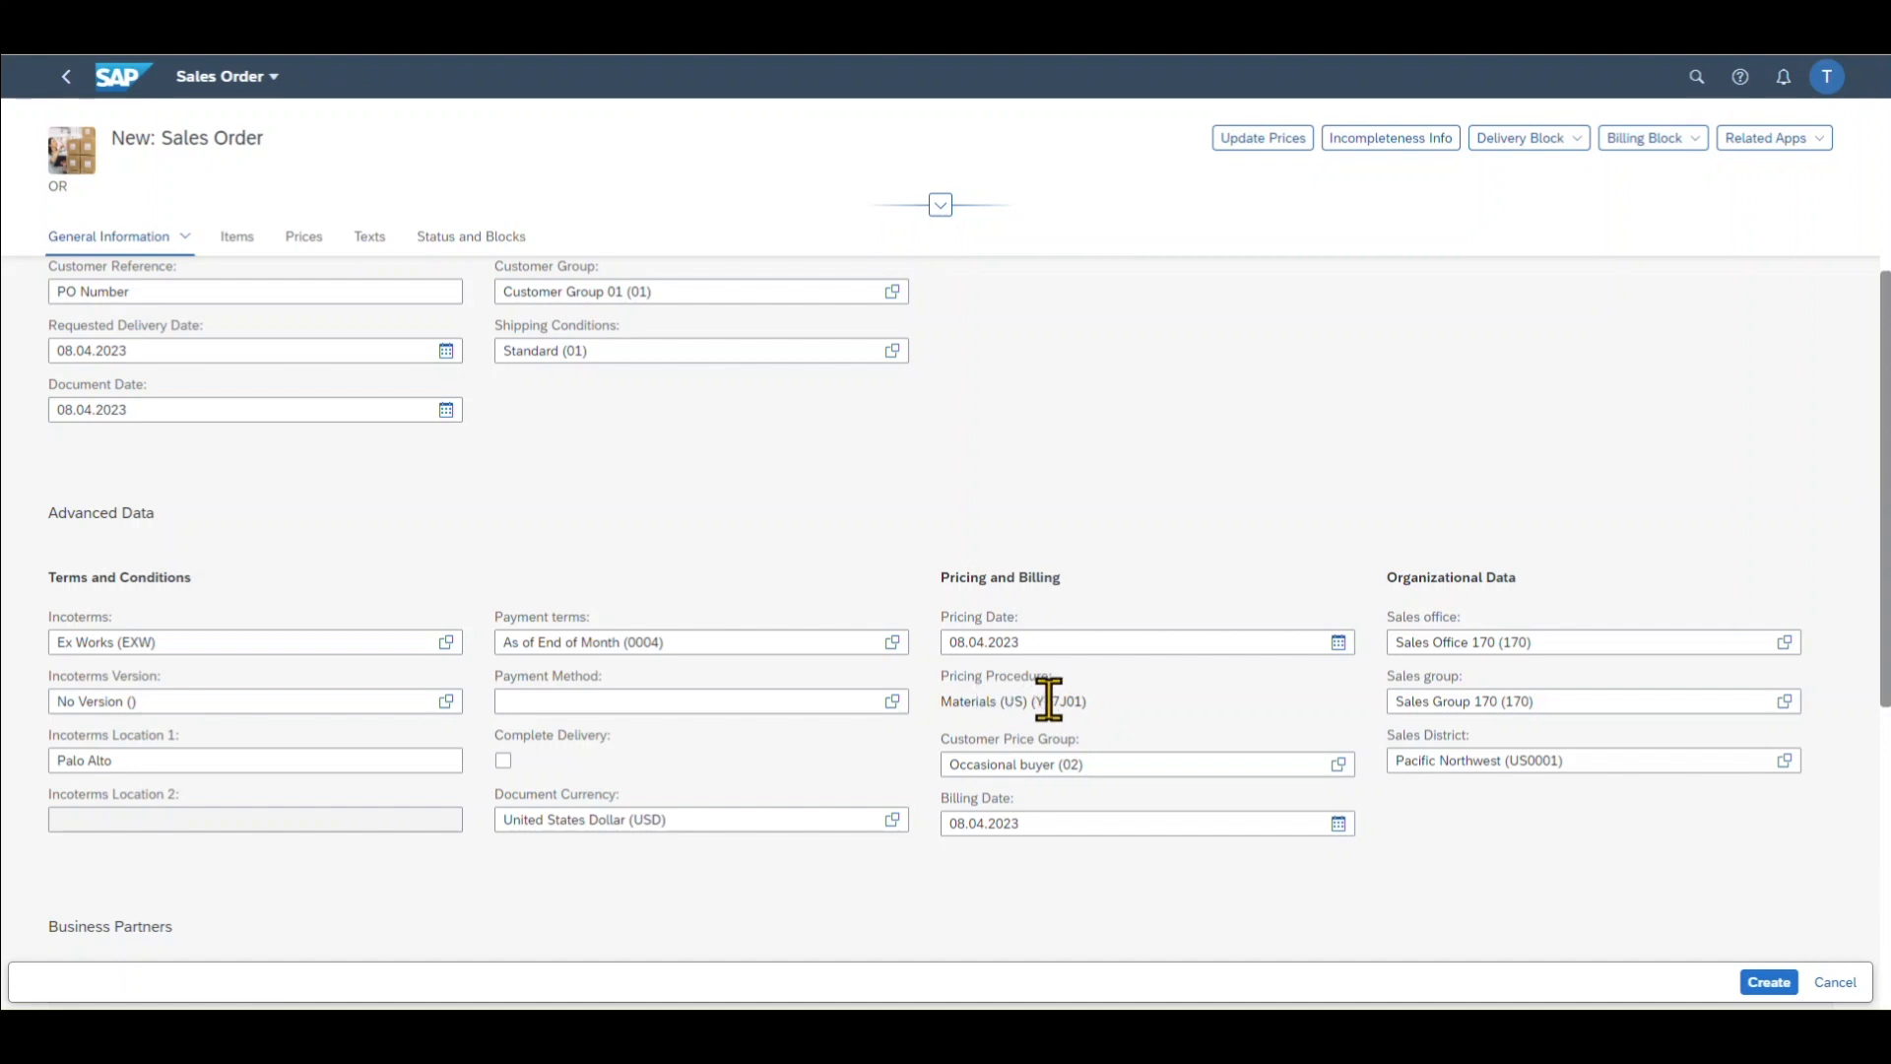
mouse_move(1057, 741)
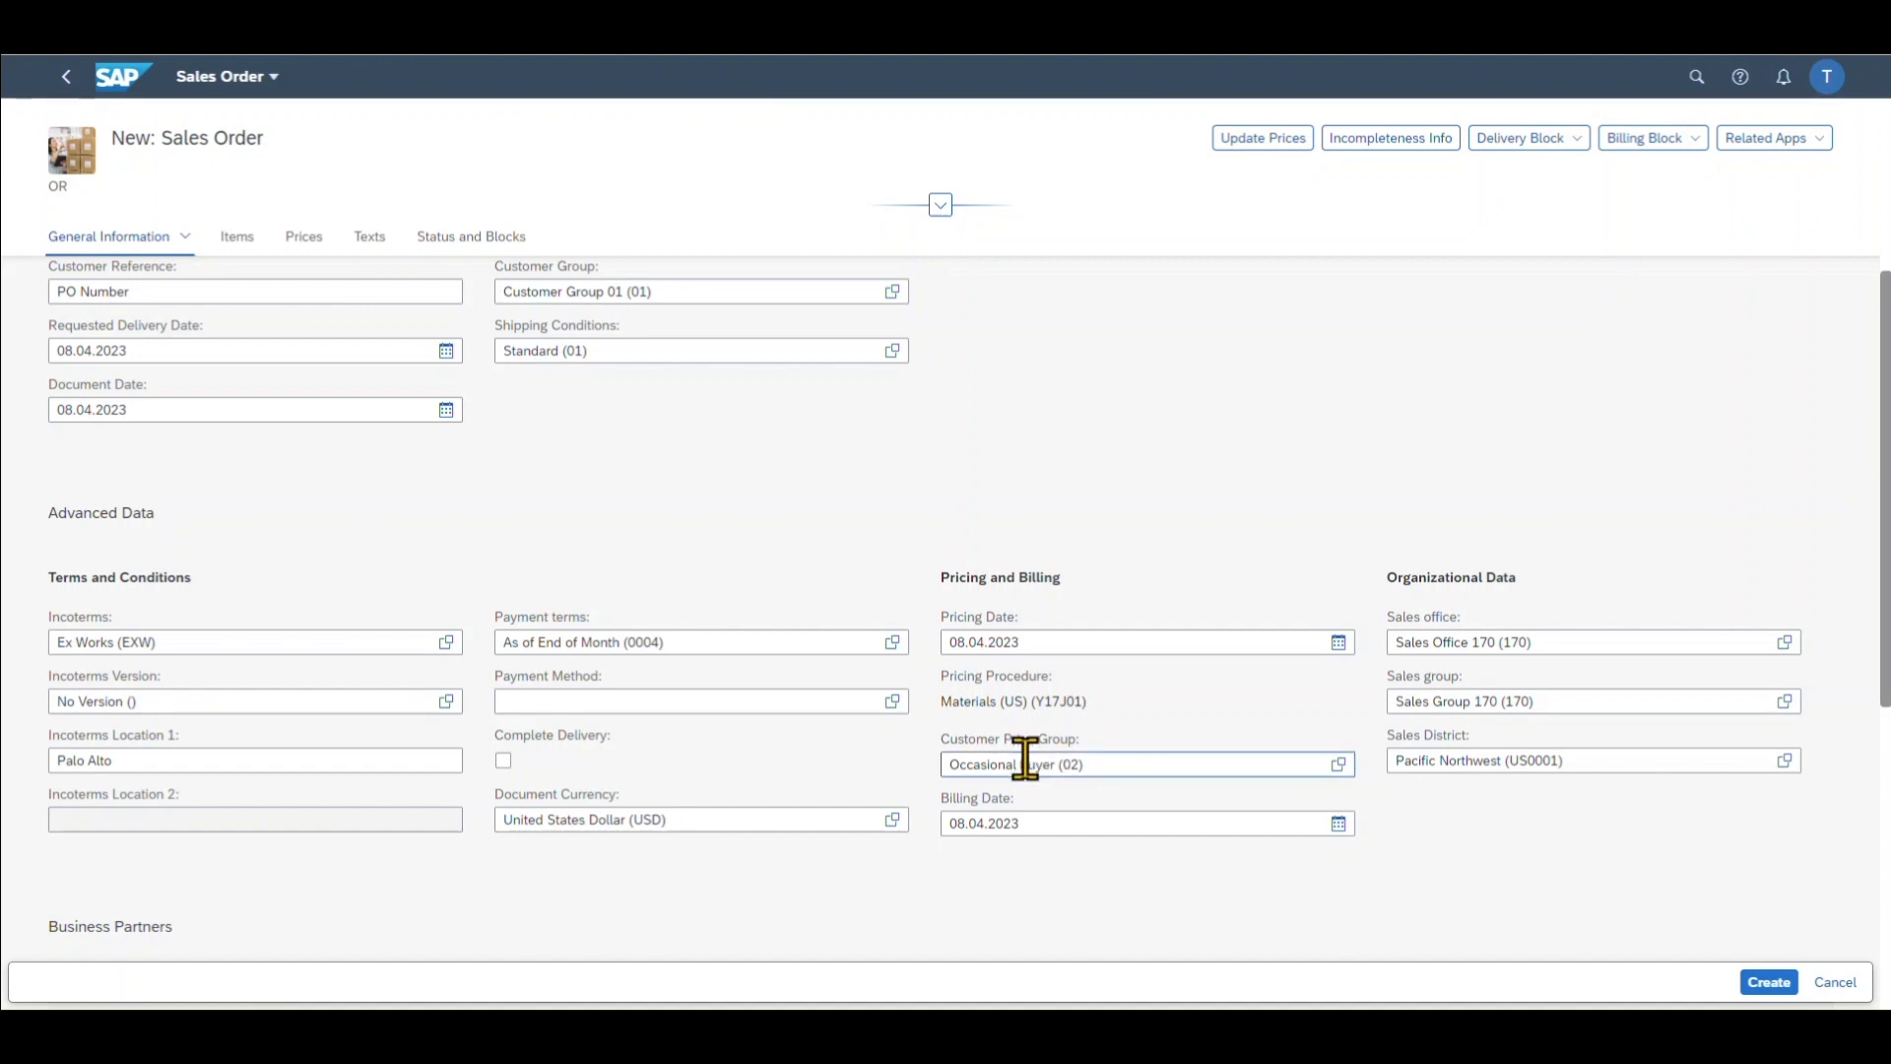
click(1337, 763)
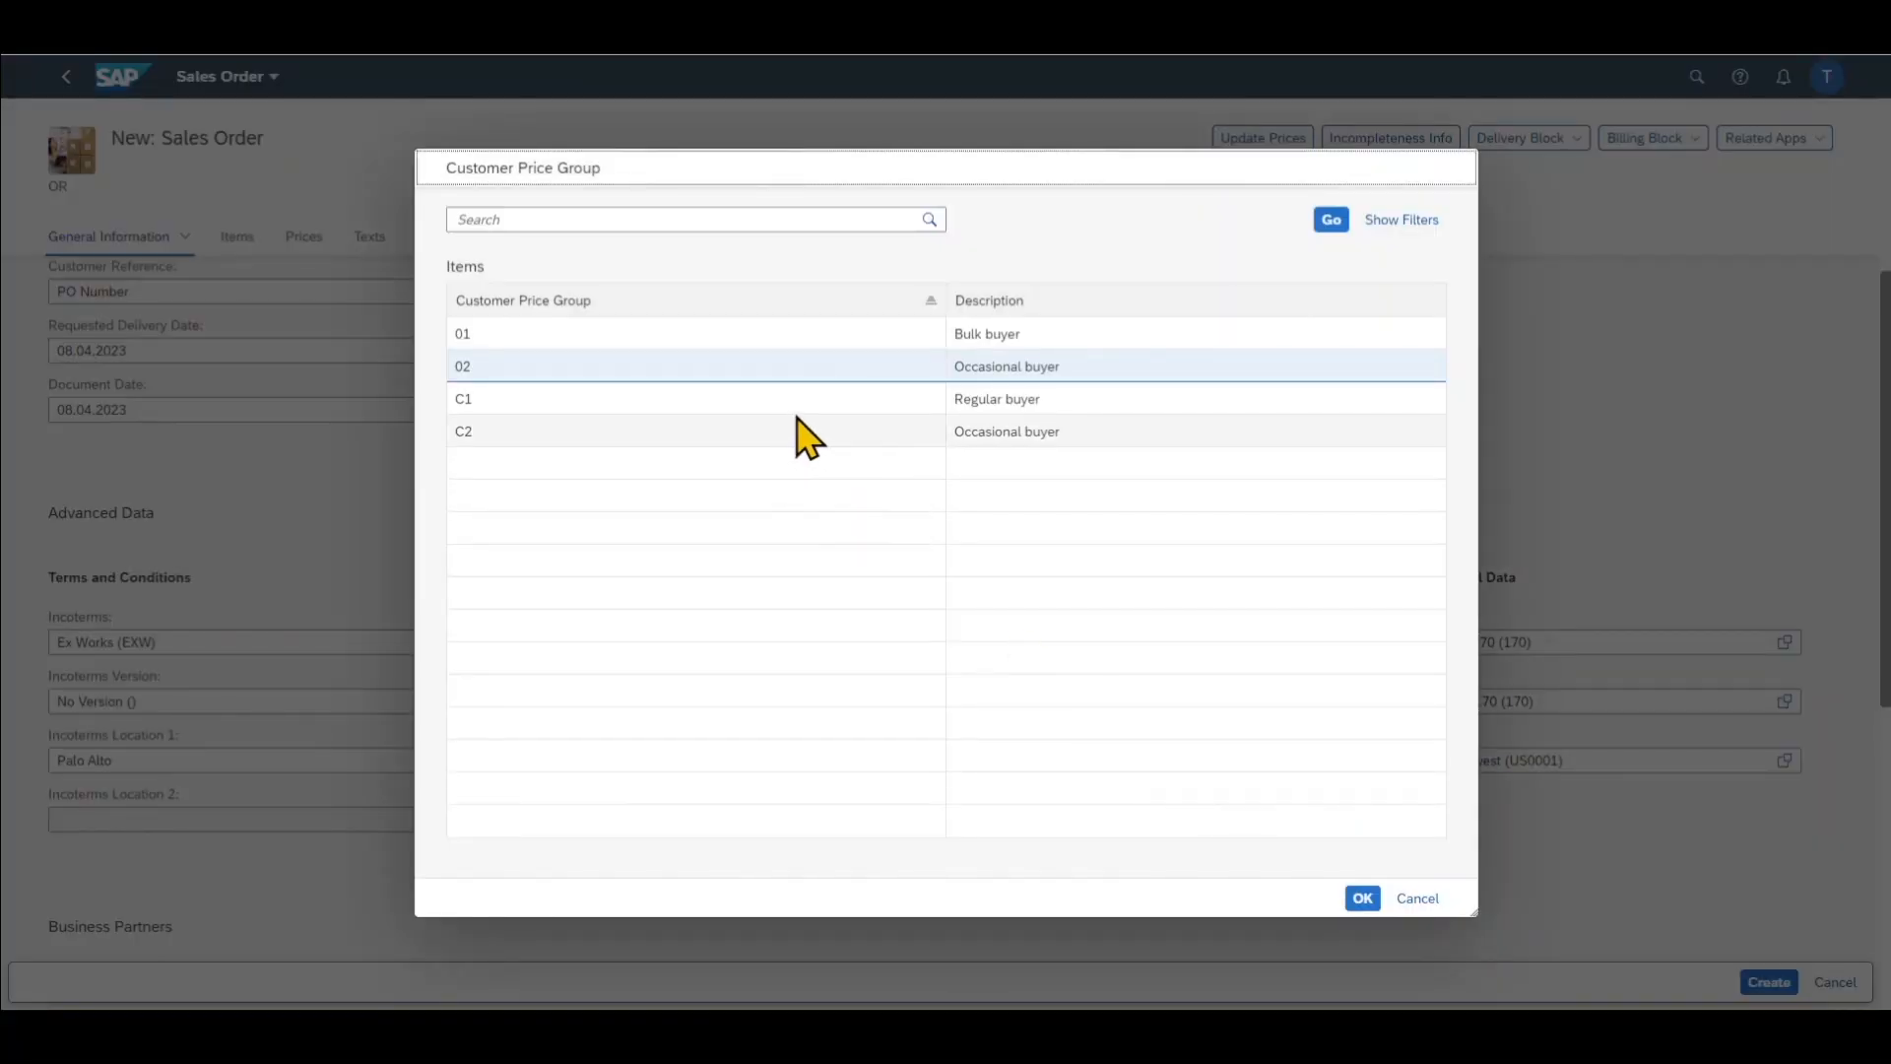
mouse_move(1257, 675)
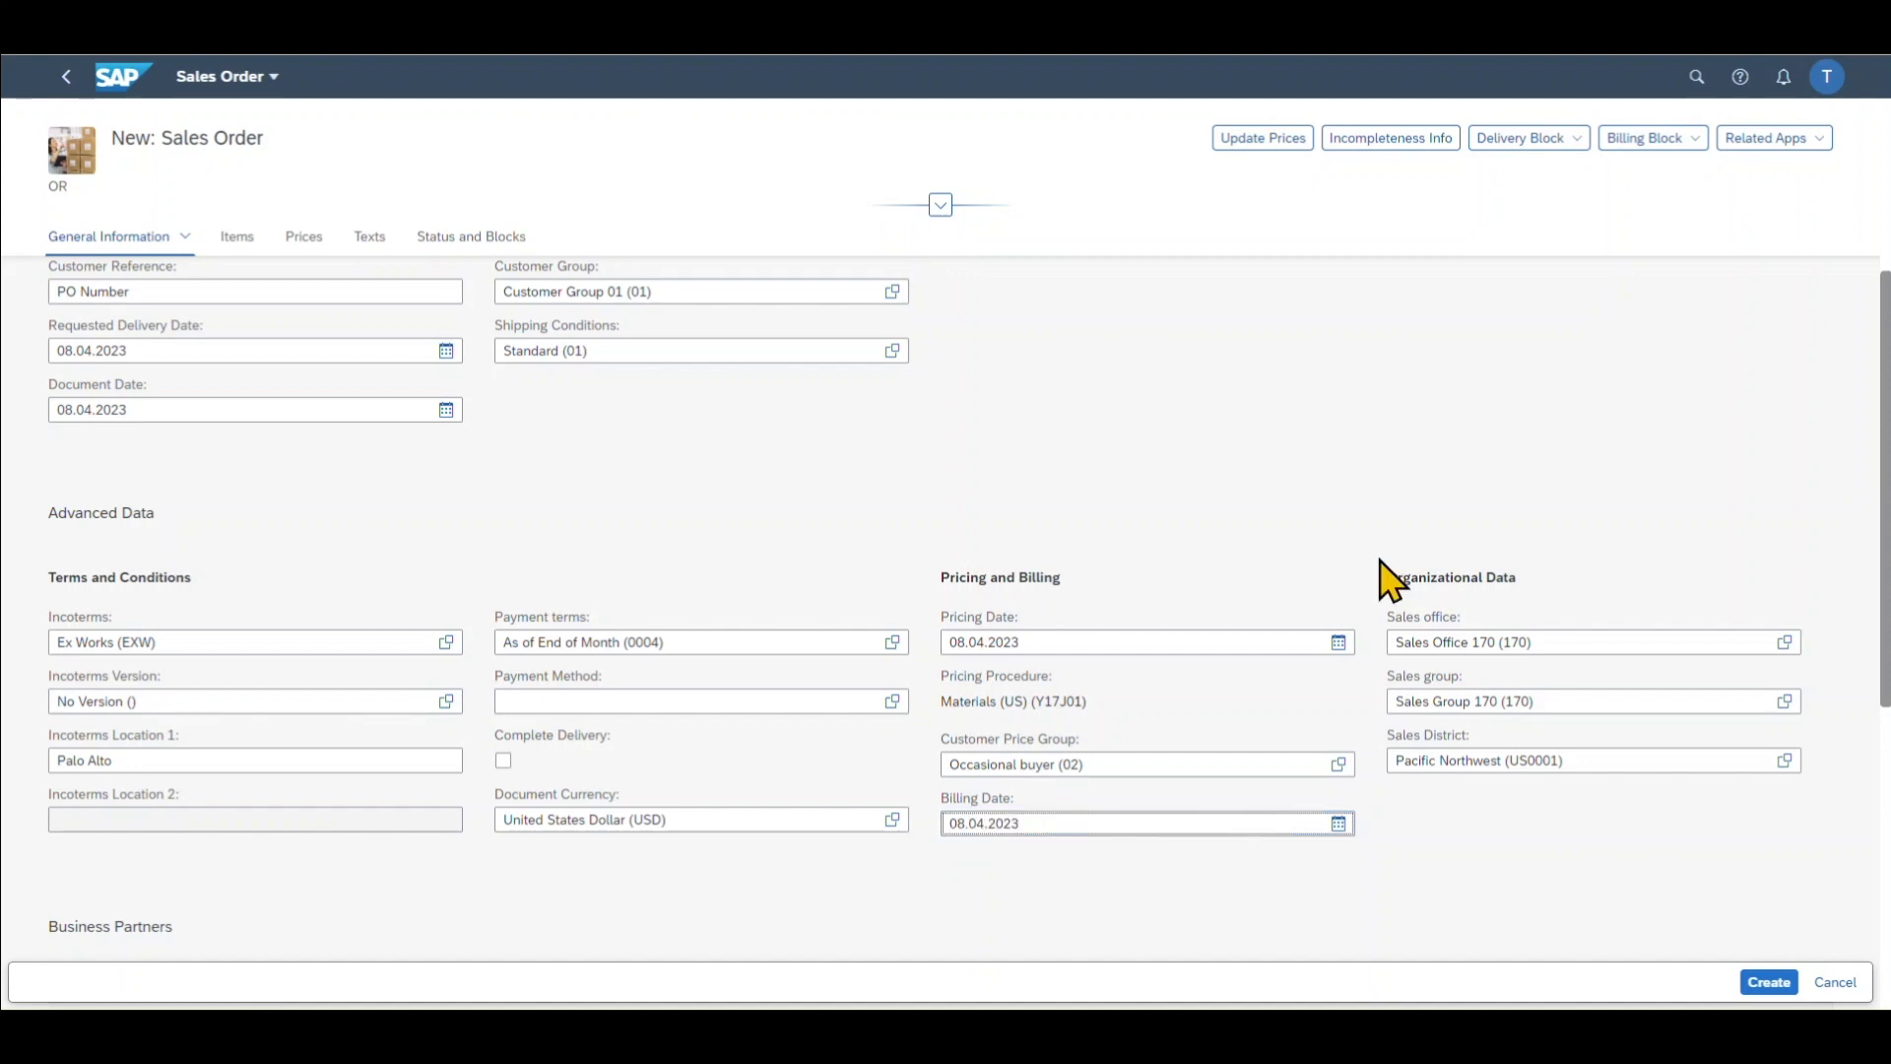
mouse_move(1549, 613)
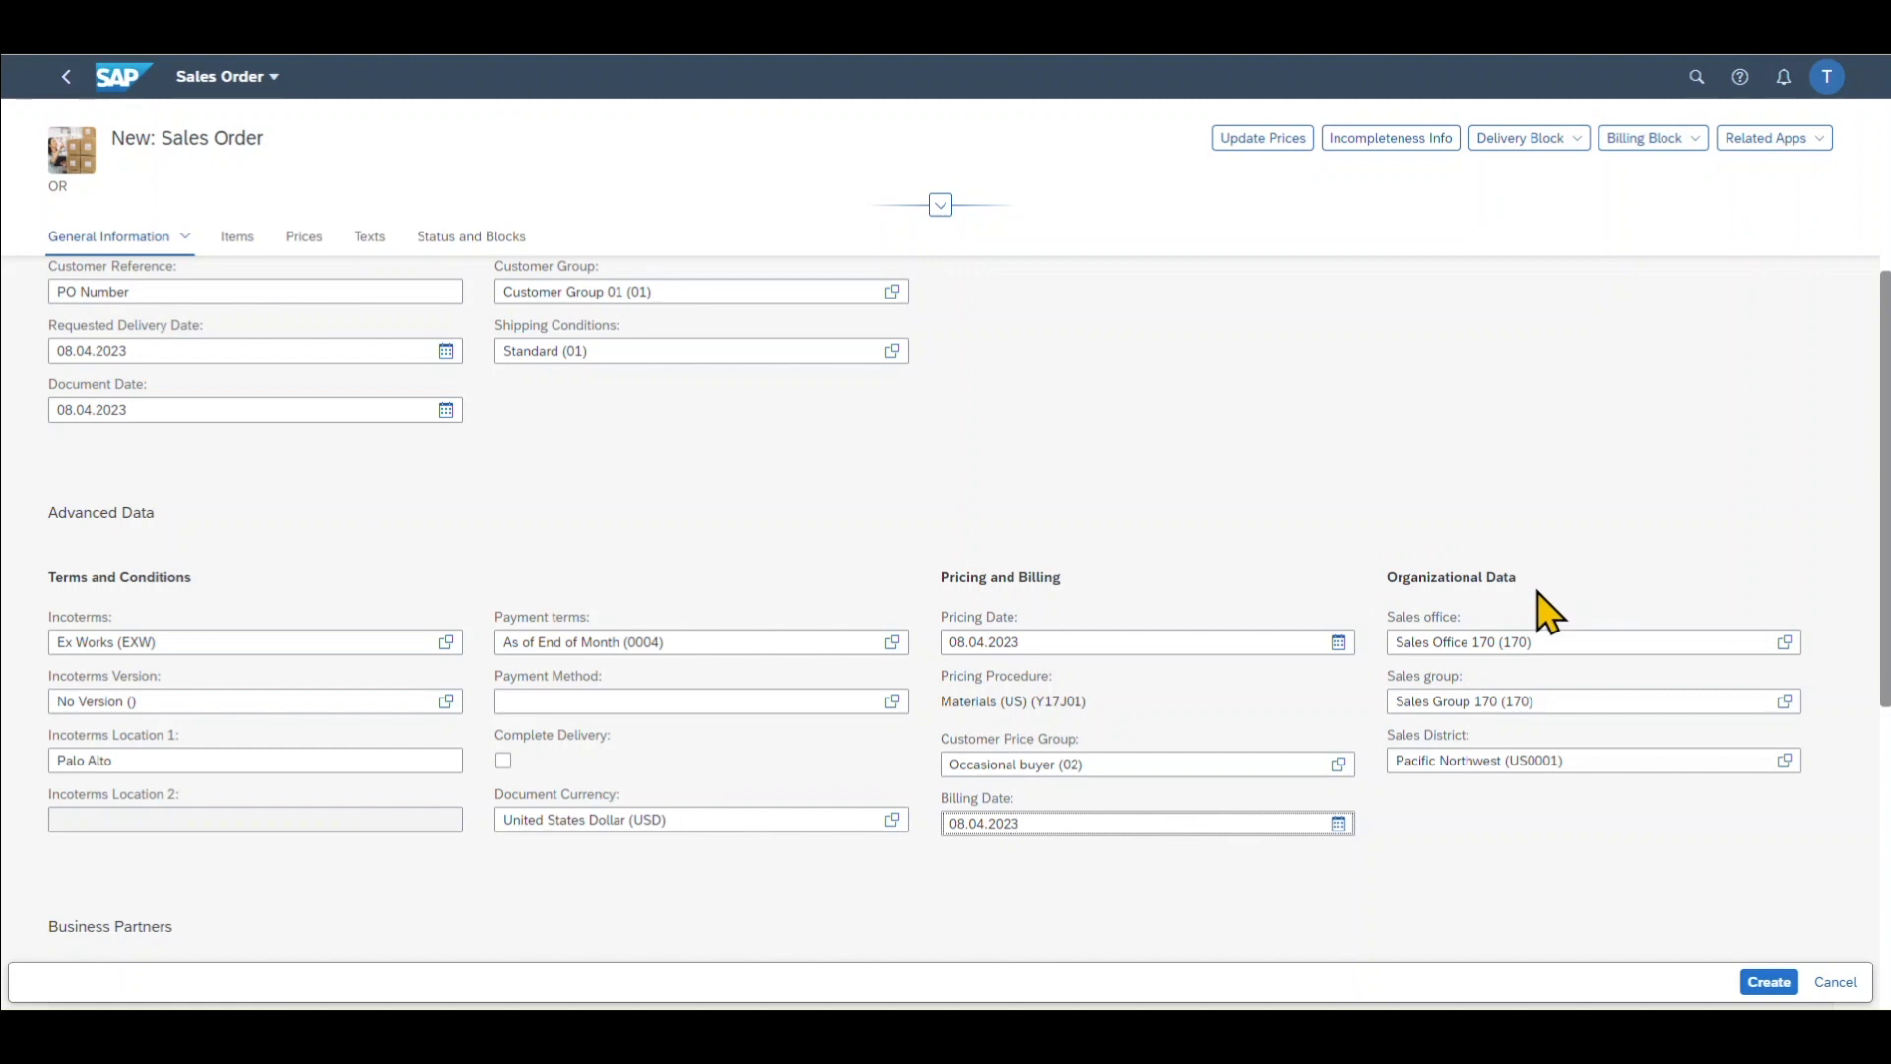
mouse_move(1430, 753)
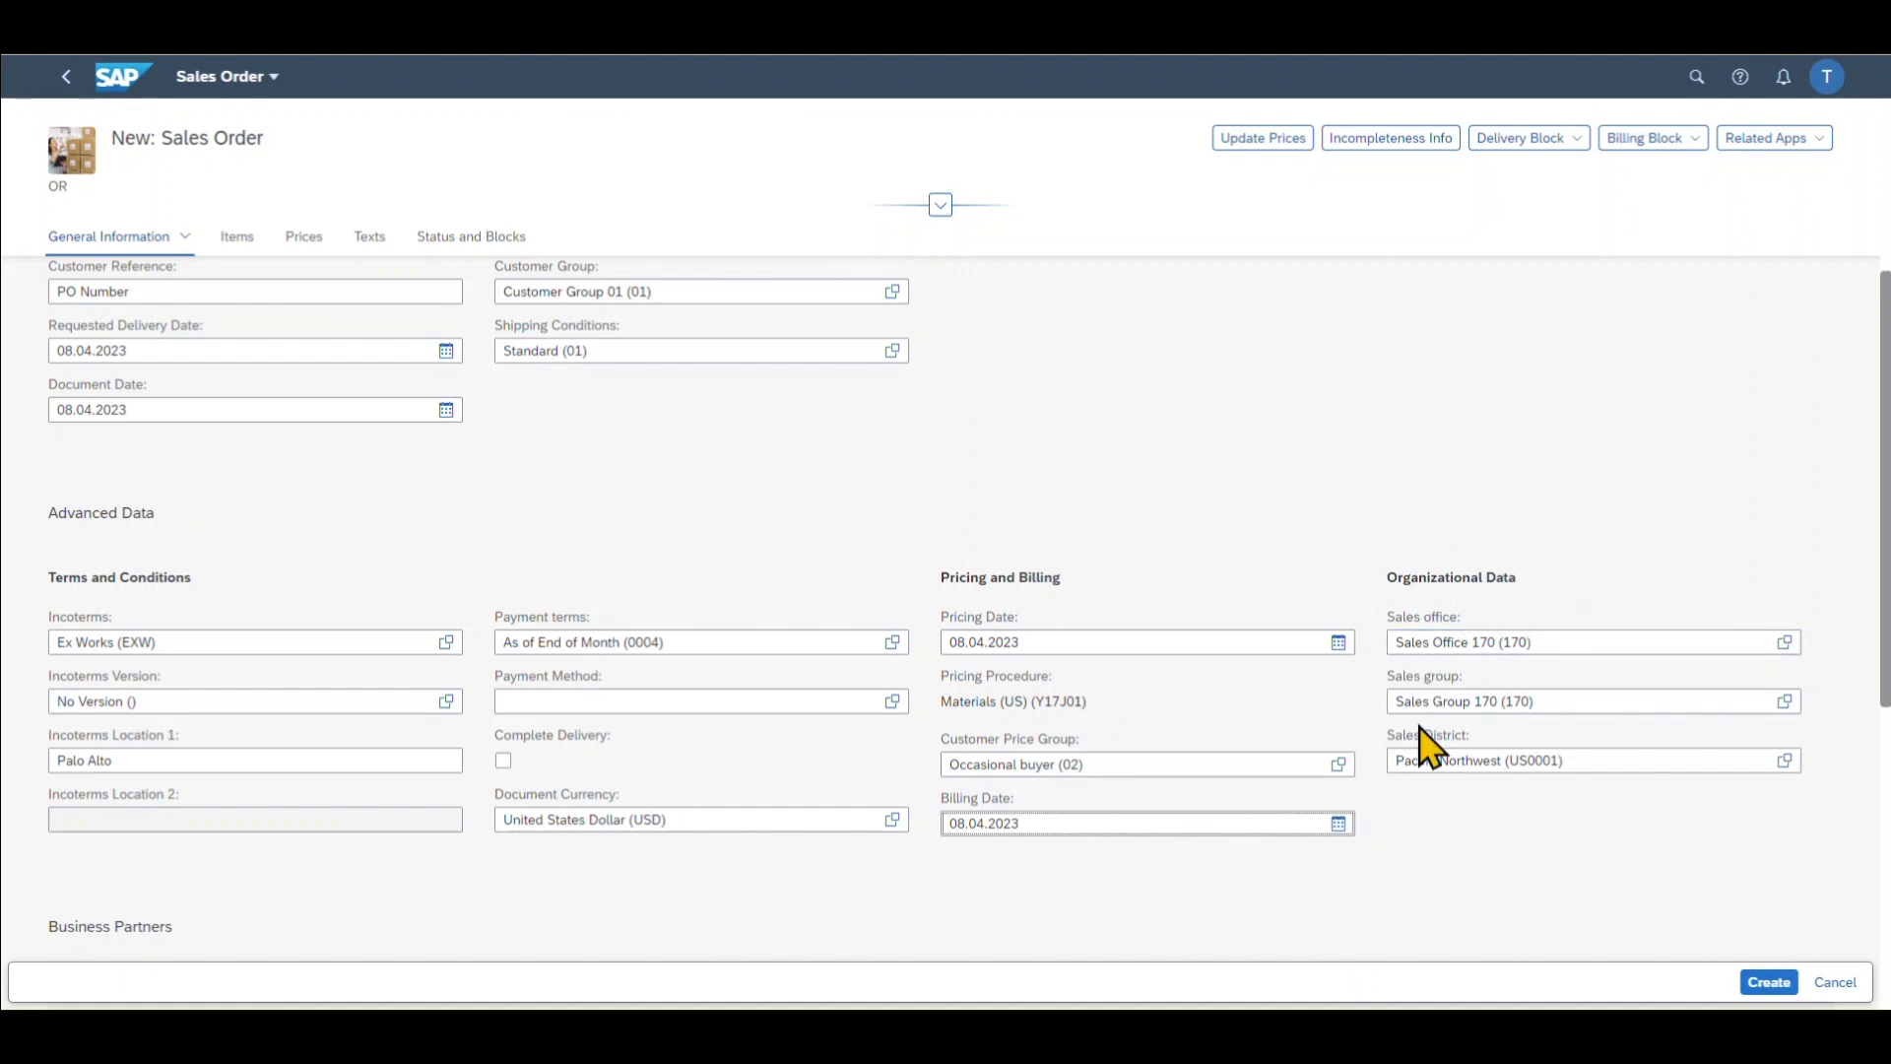
scroll(down, 3)
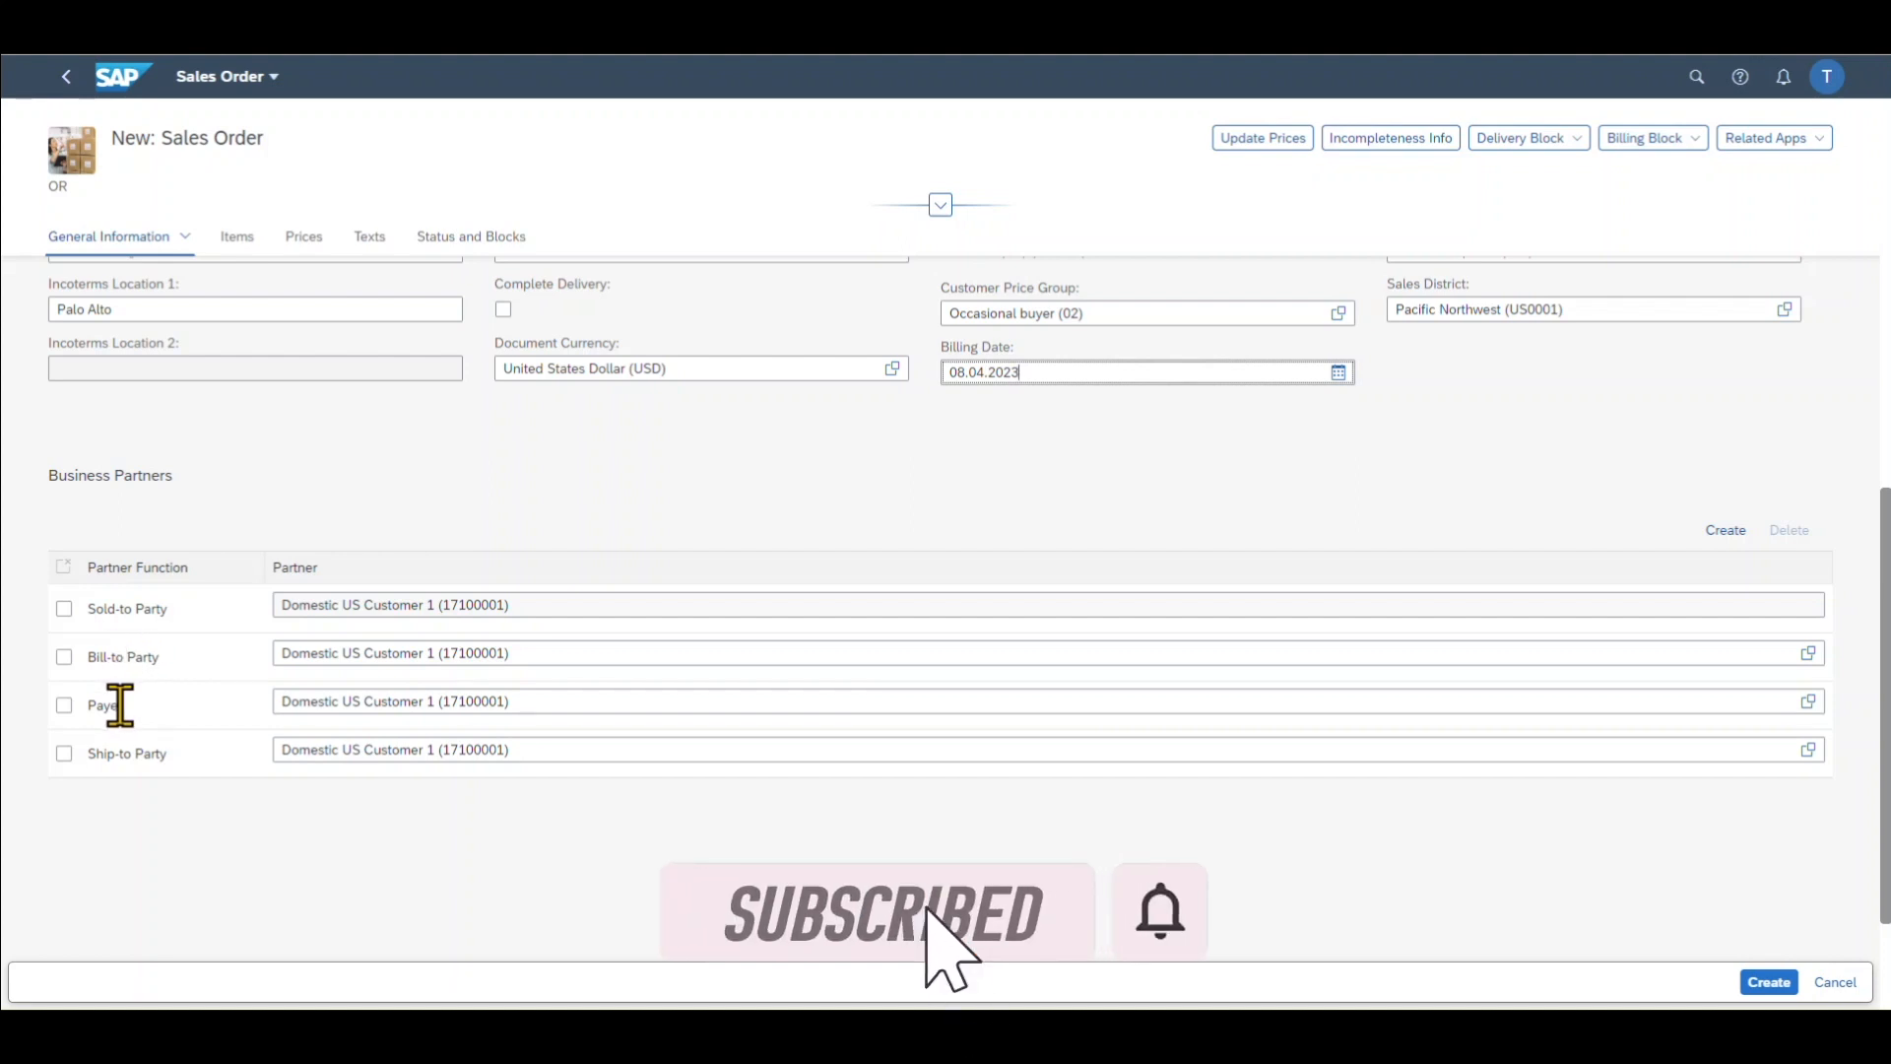
mouse_move(133, 752)
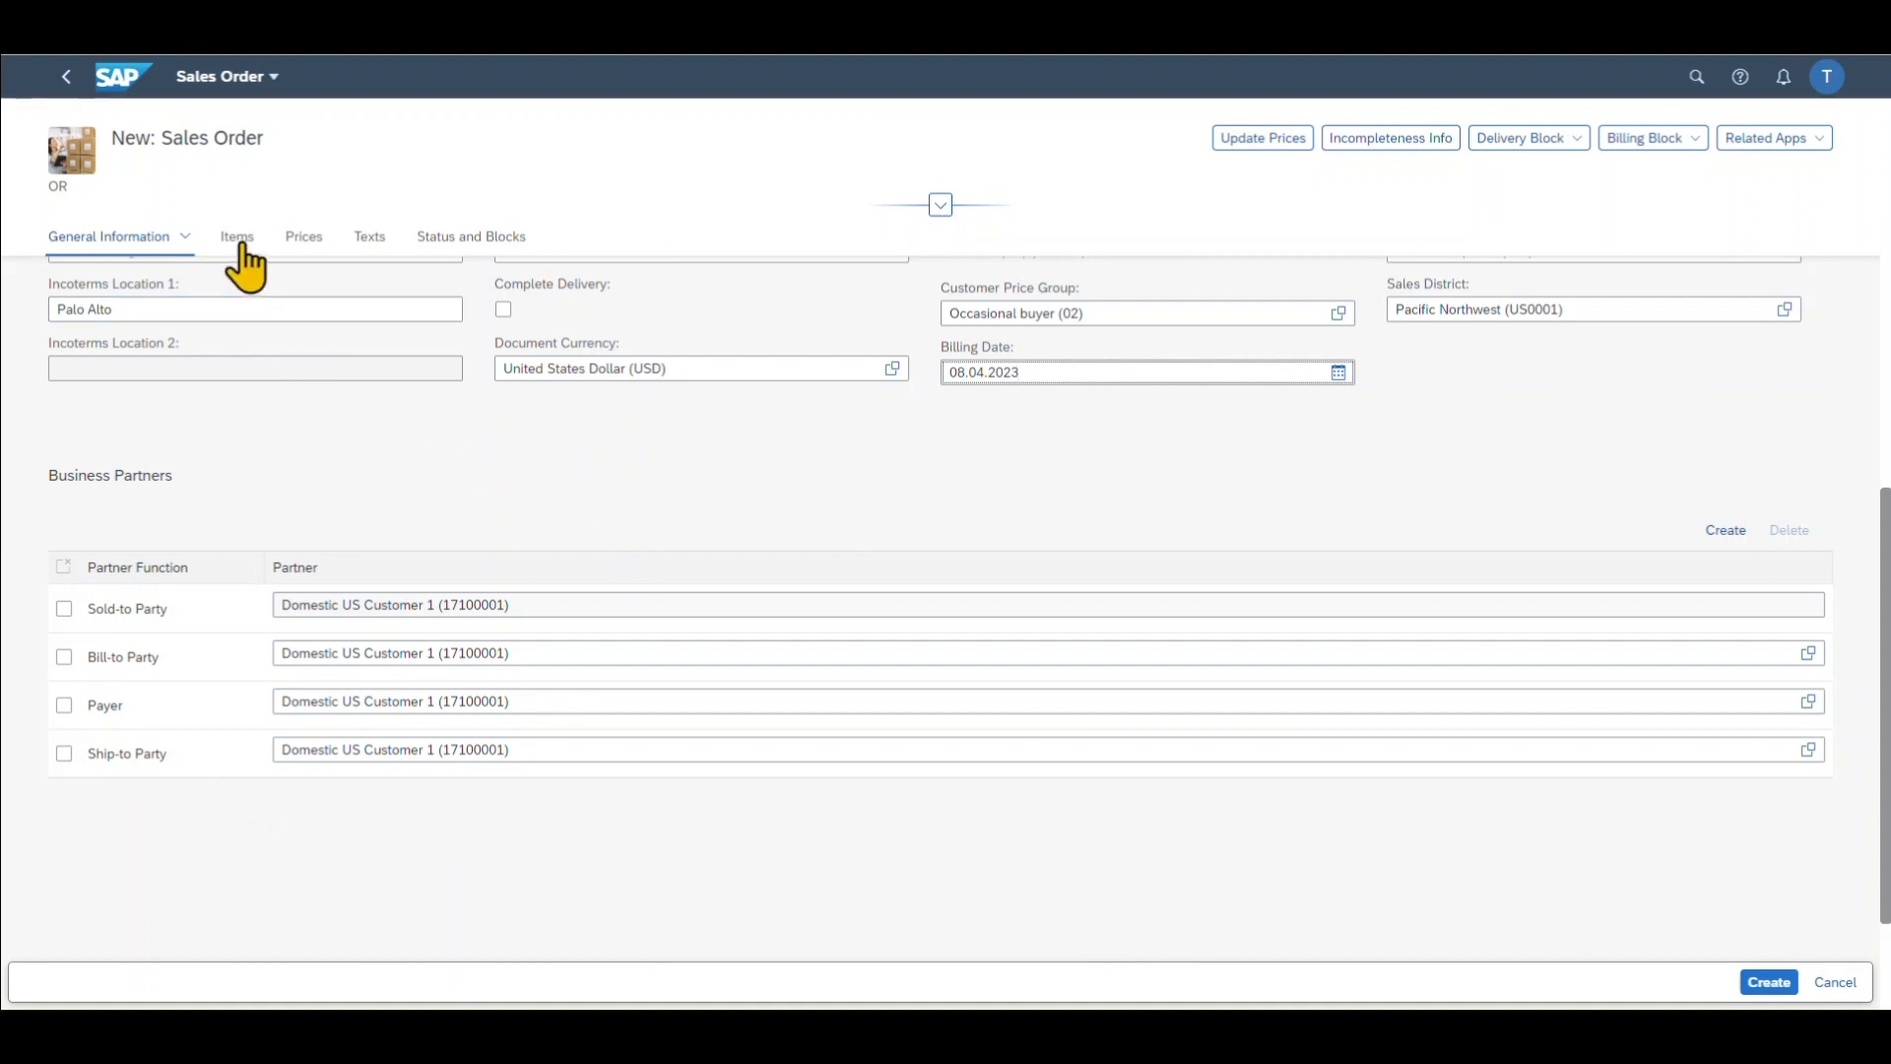
click(1139, 372)
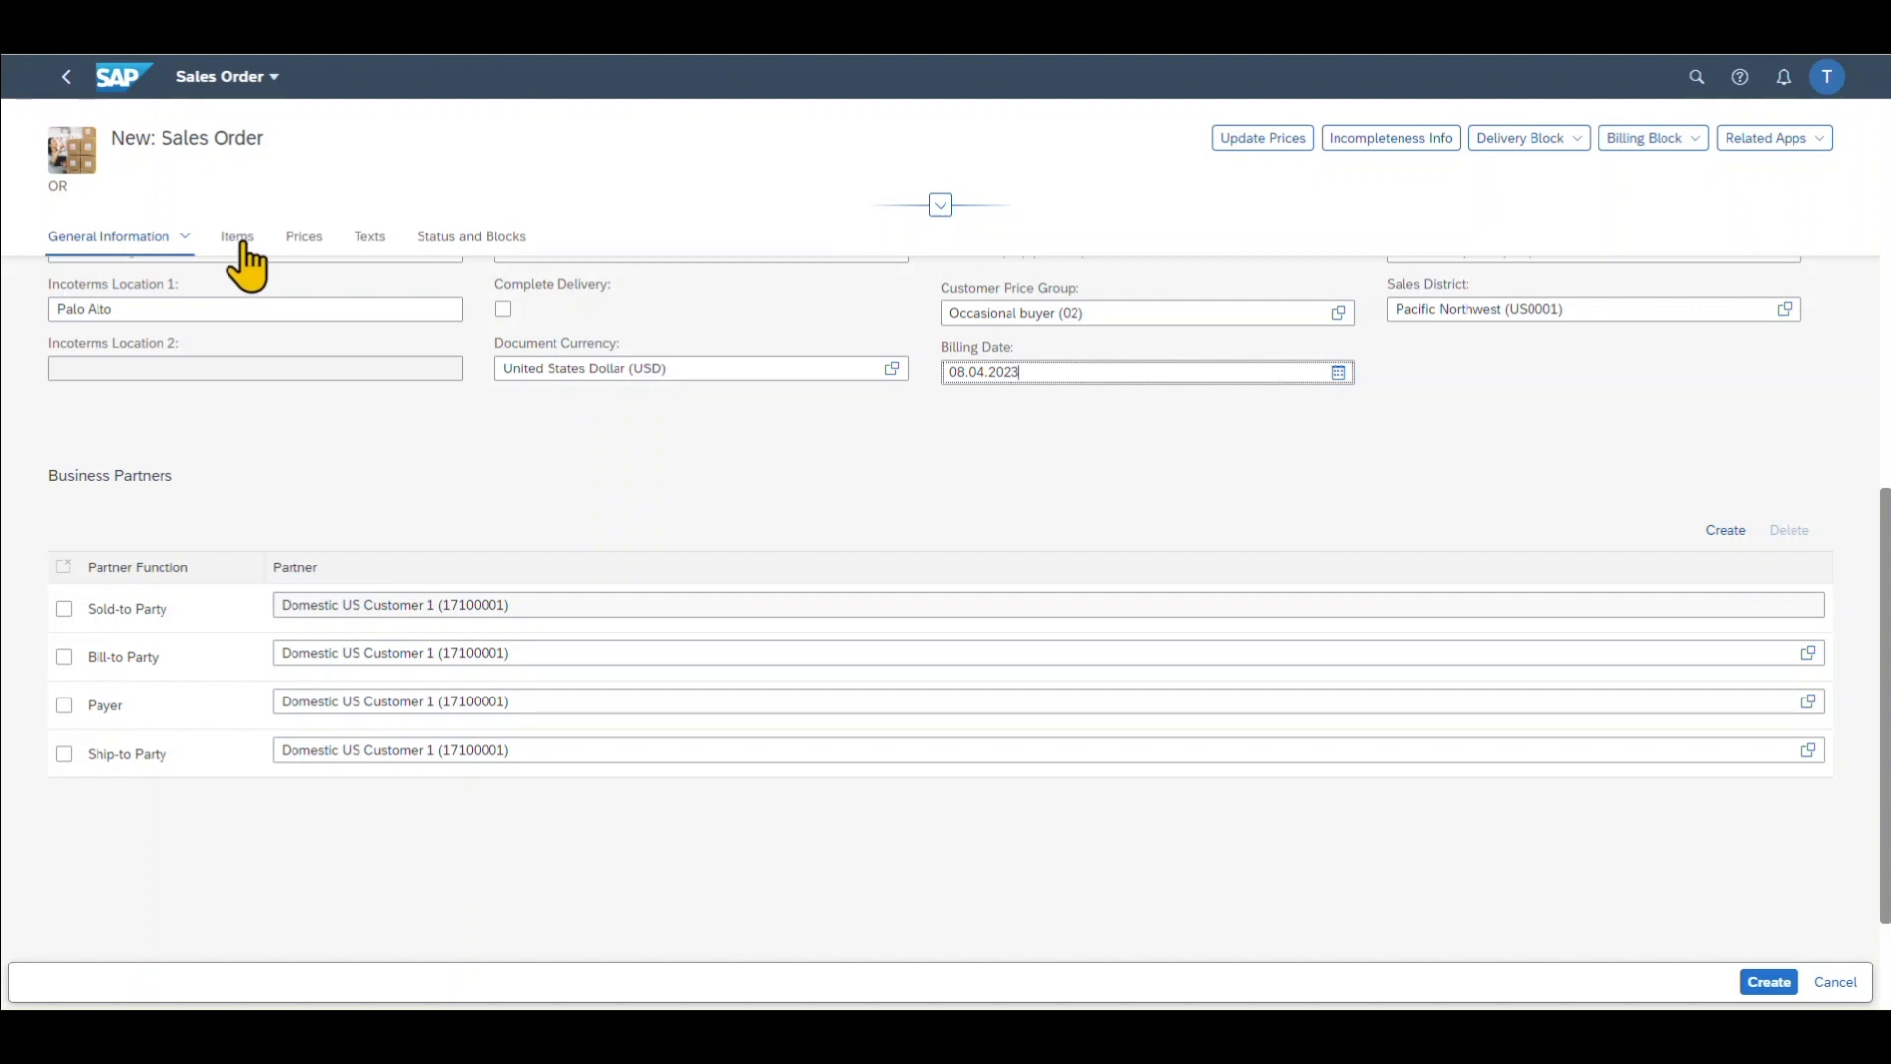
Enter quantity 10 for the C900 BIKE item and open its details
click(236, 236)
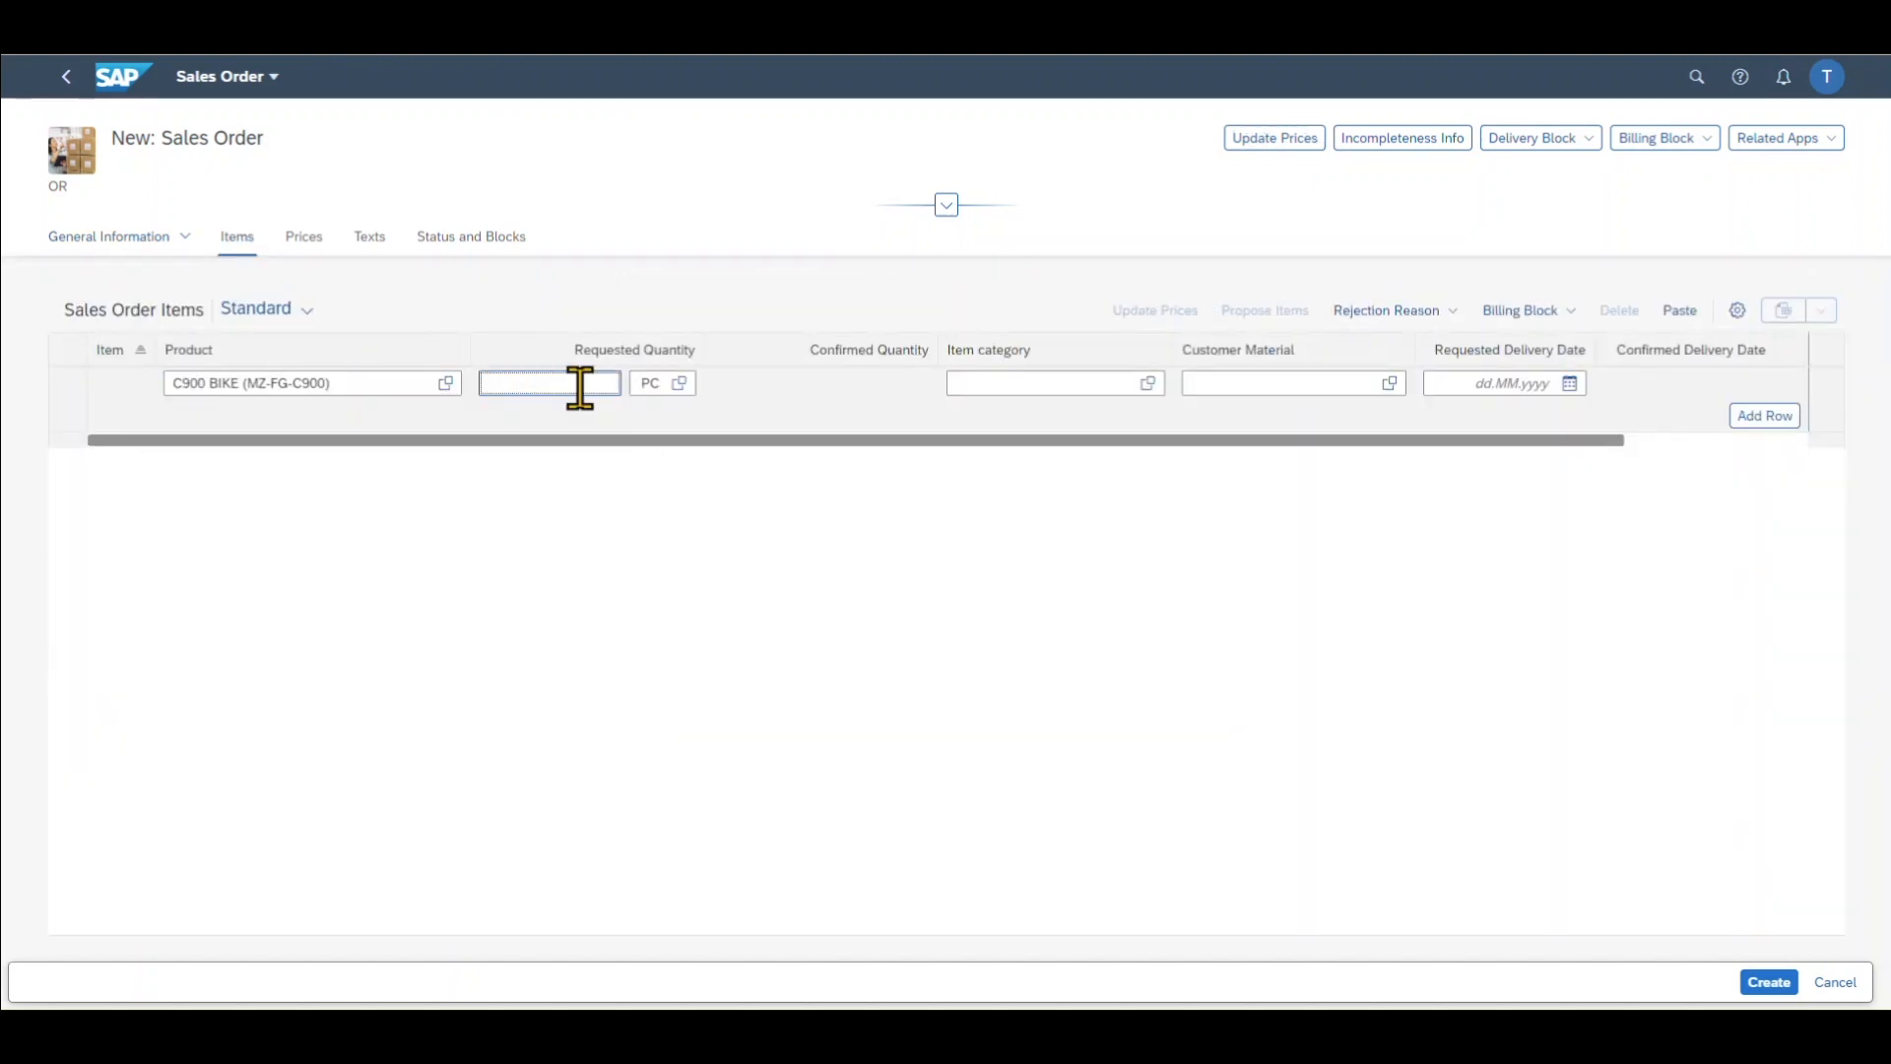
text(10)
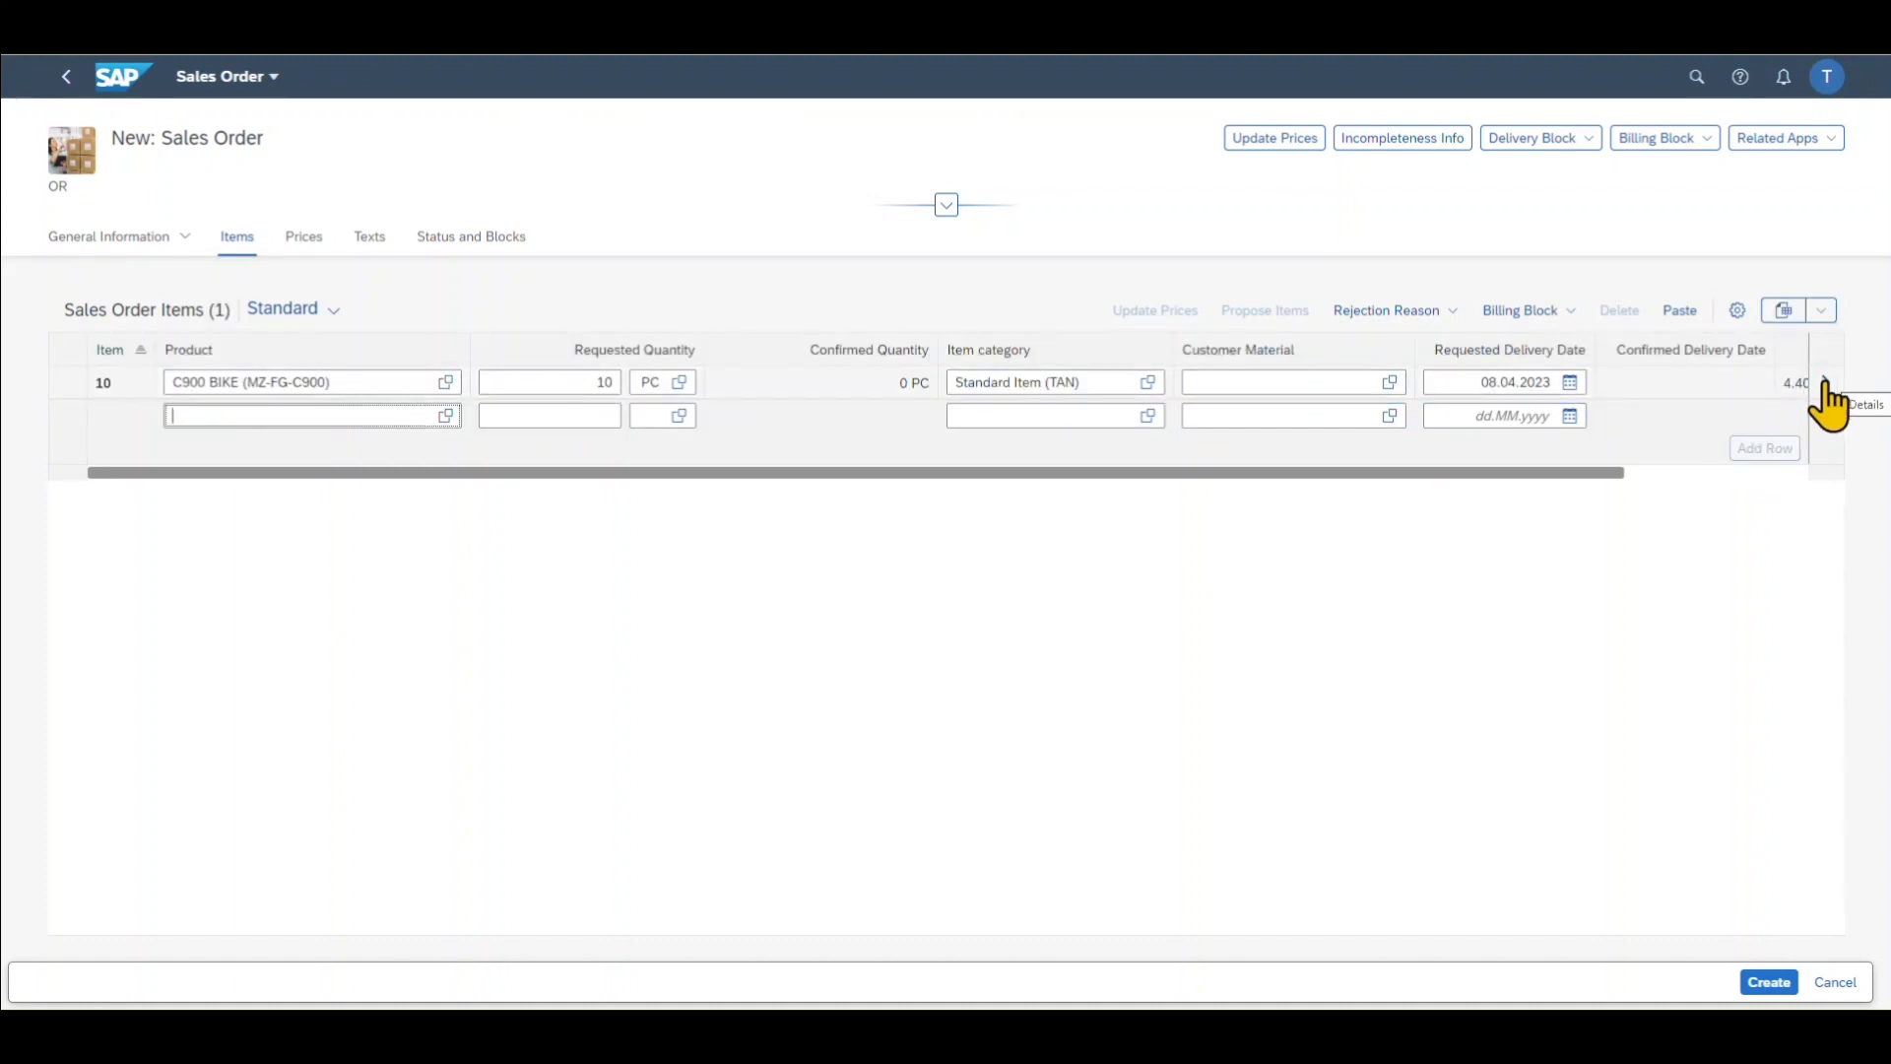
click(1863, 404)
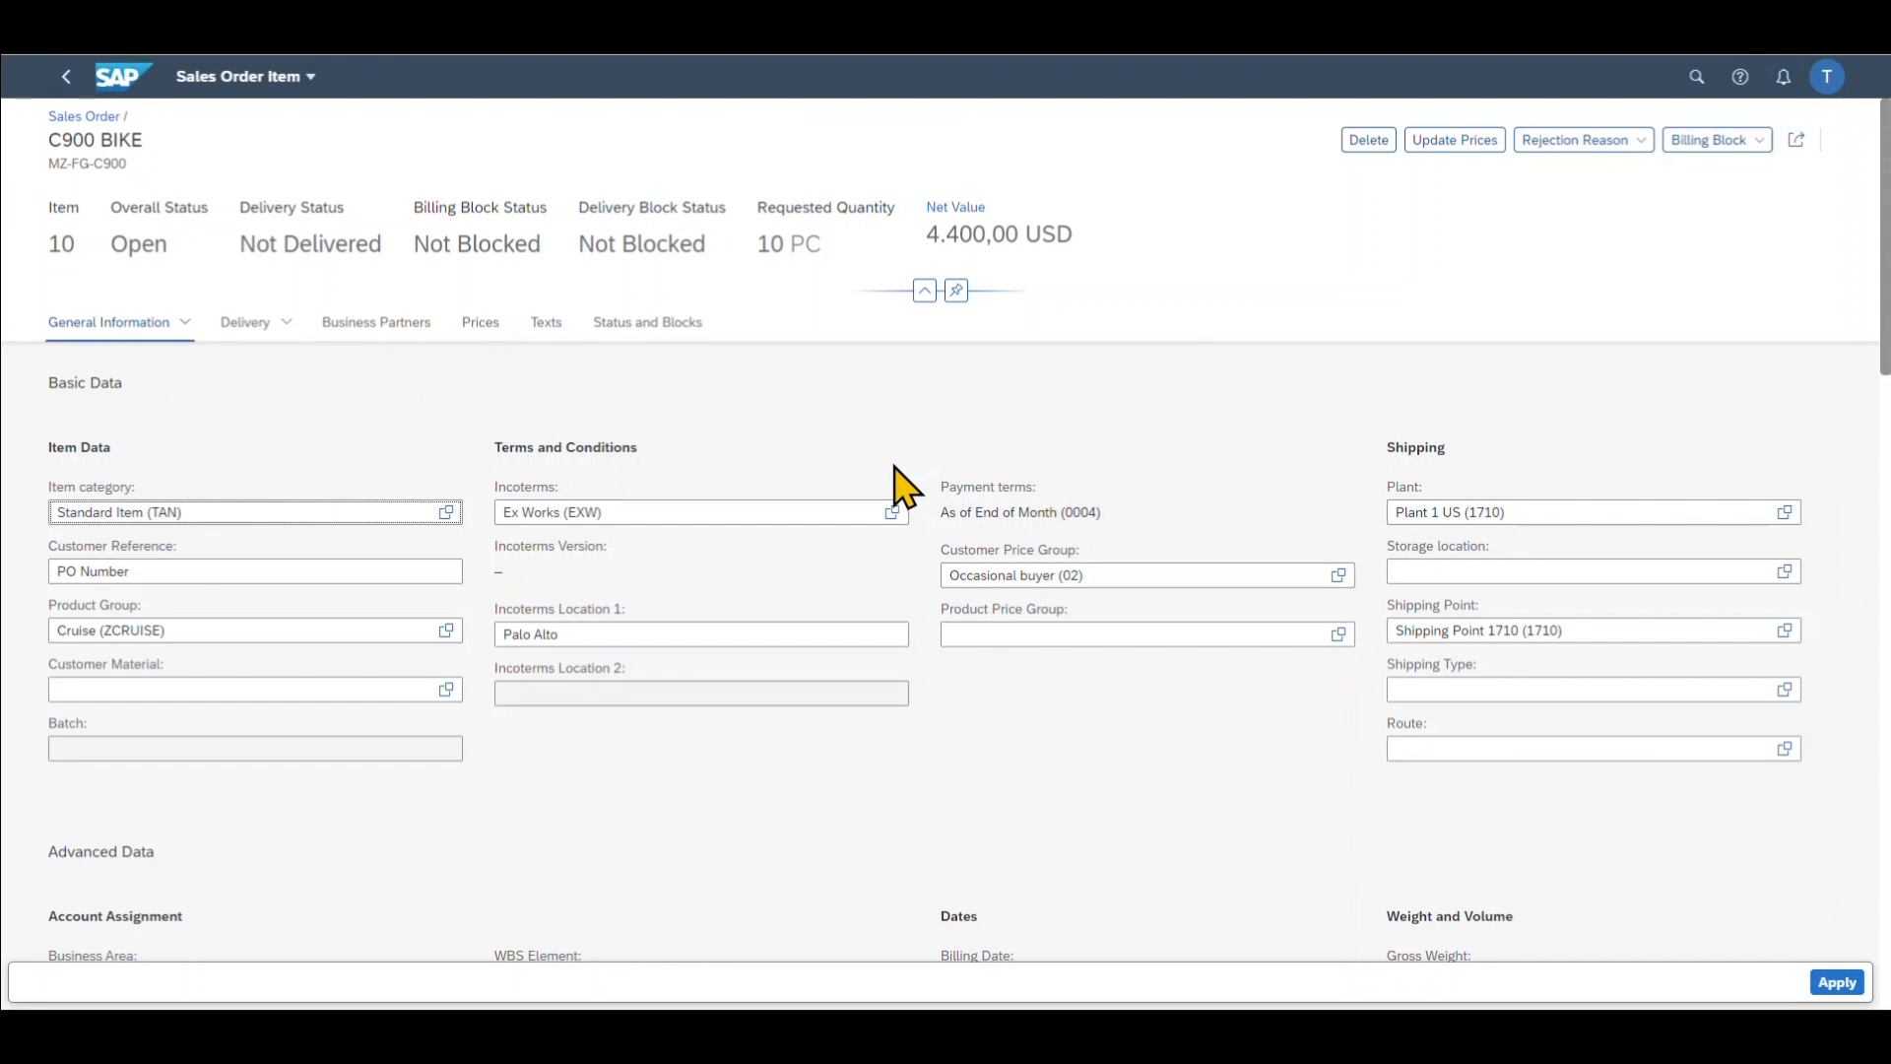
click(253, 511)
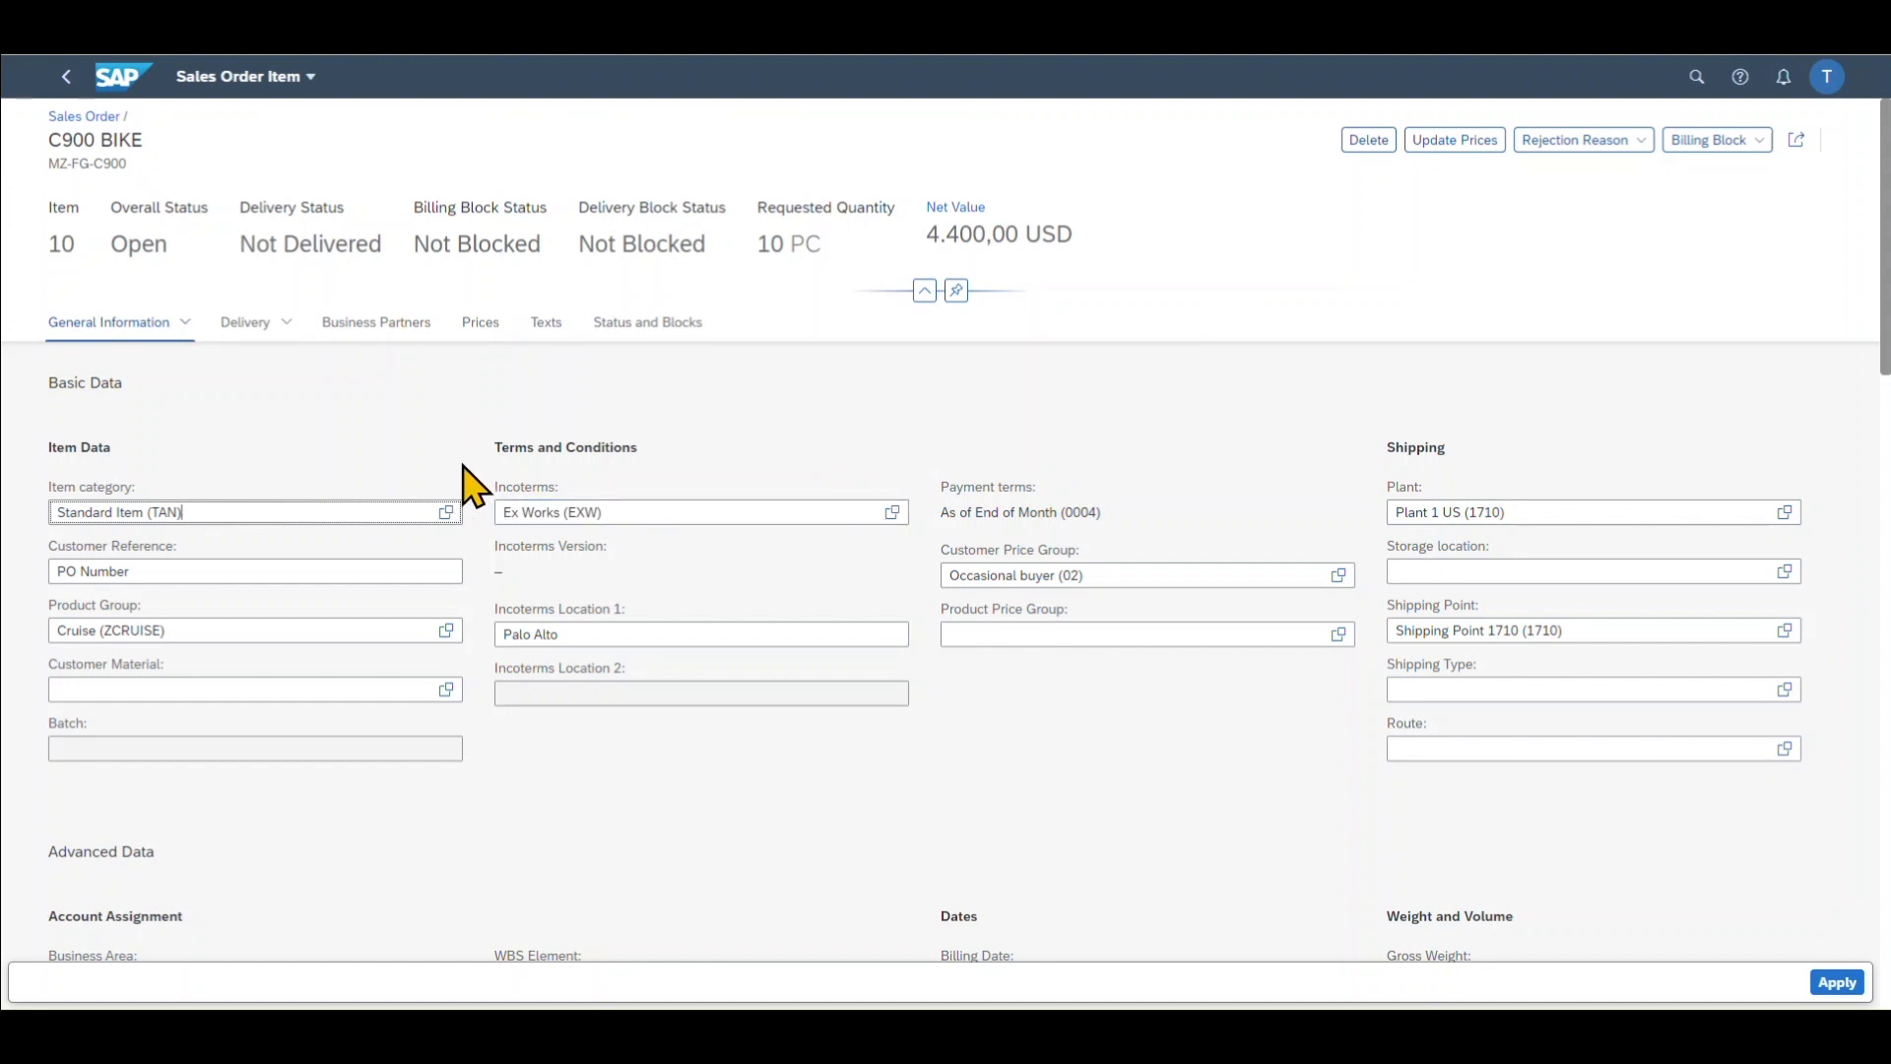
click(924, 290)
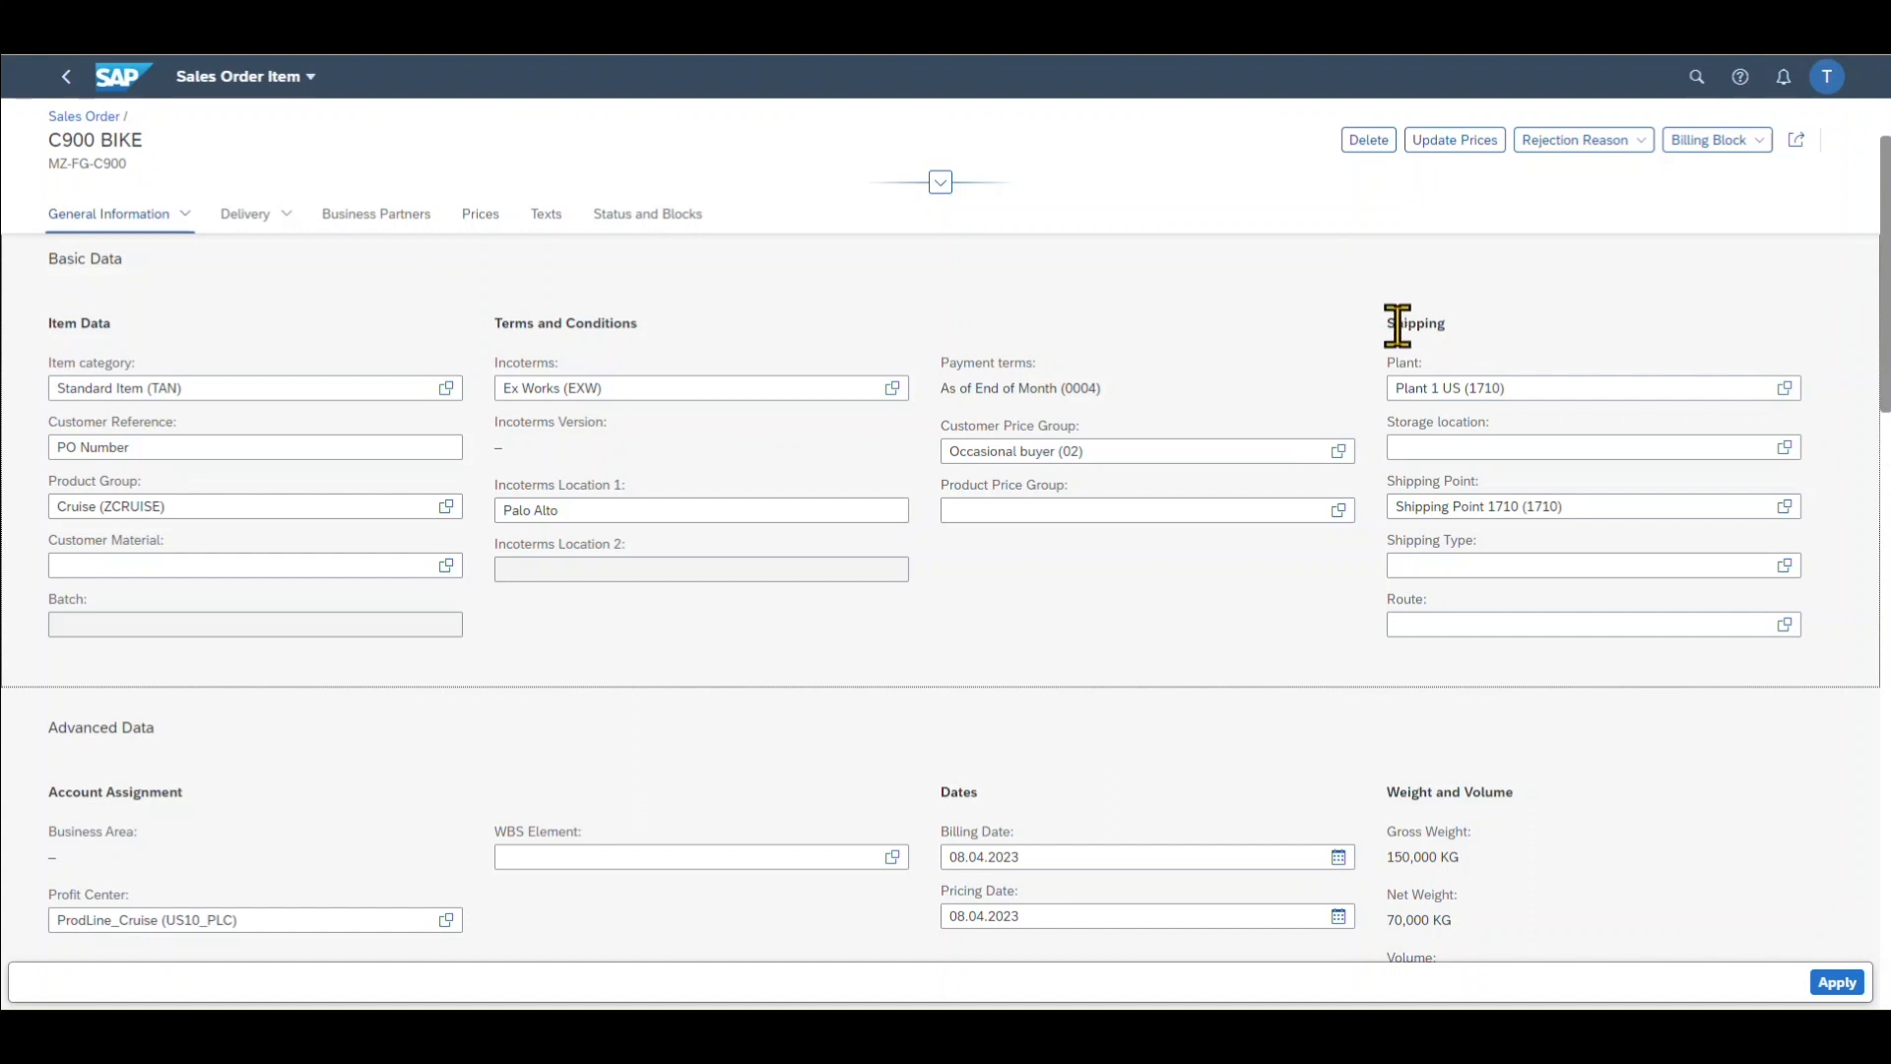
click(1568, 387)
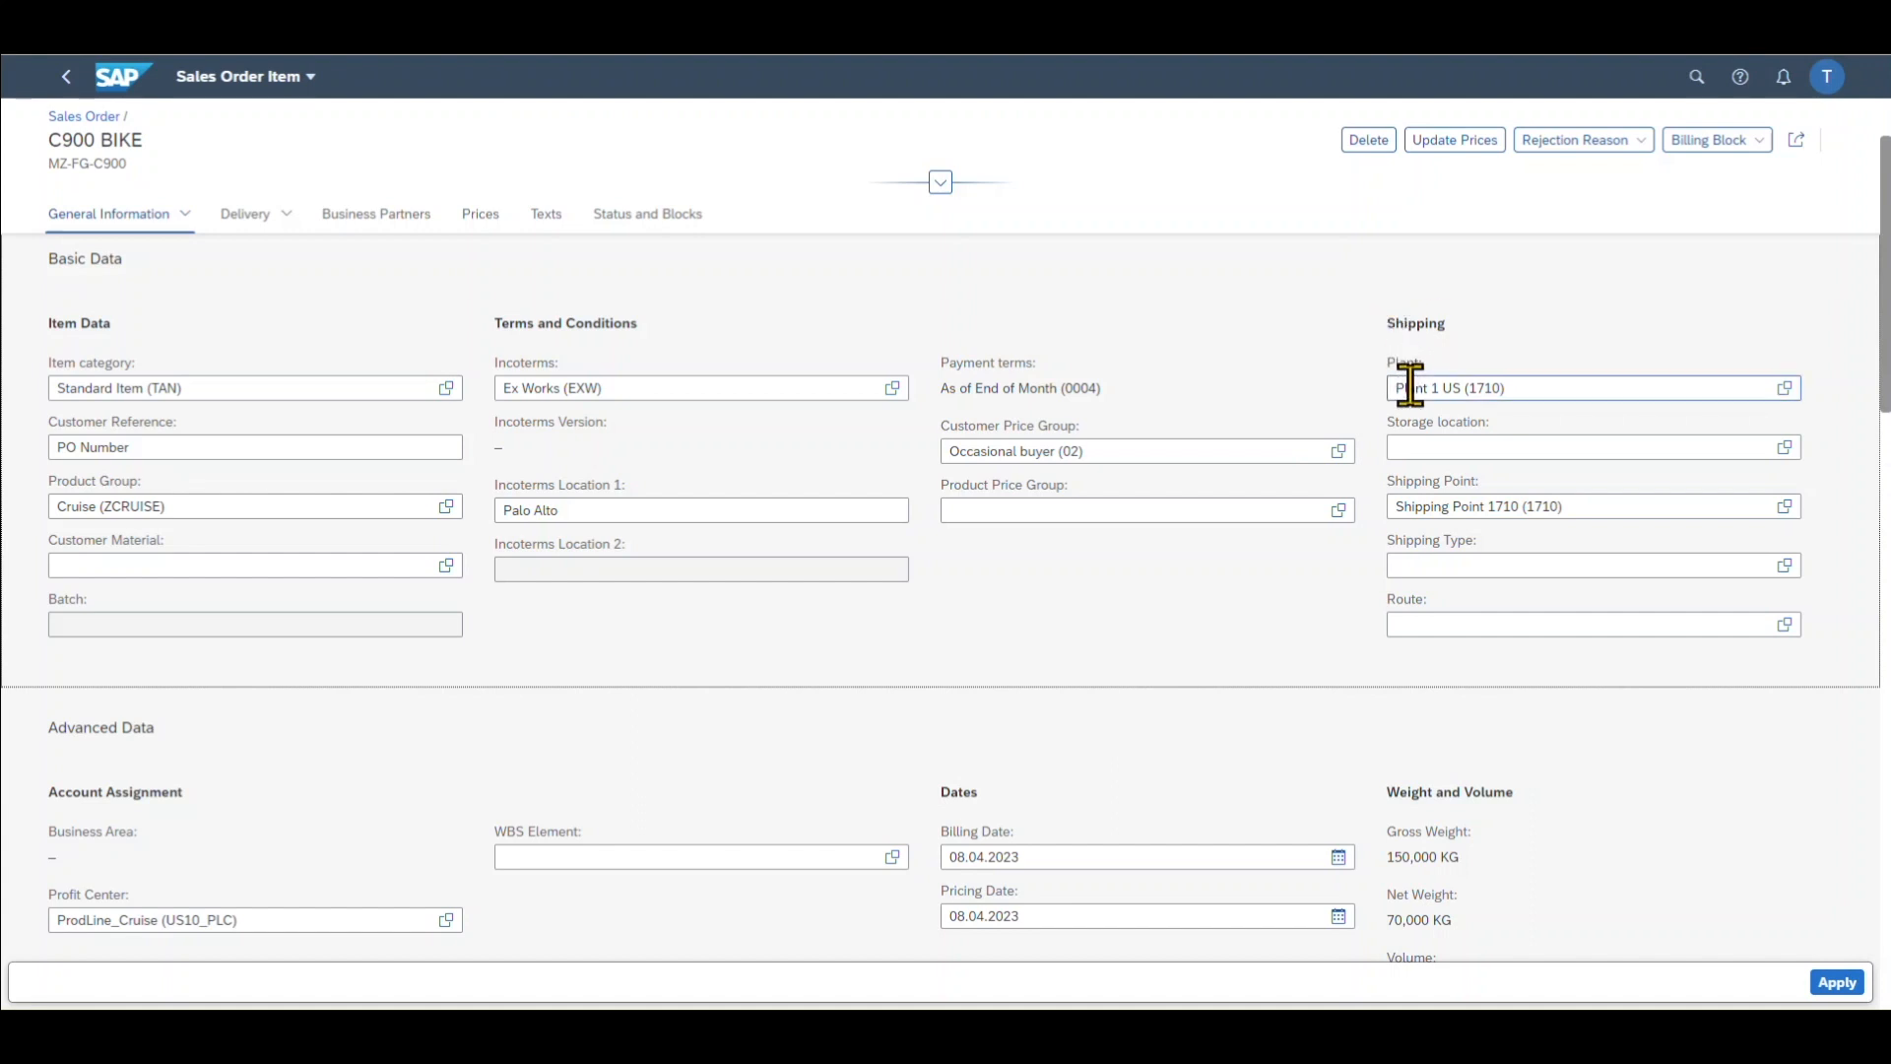
scroll(down, 3)
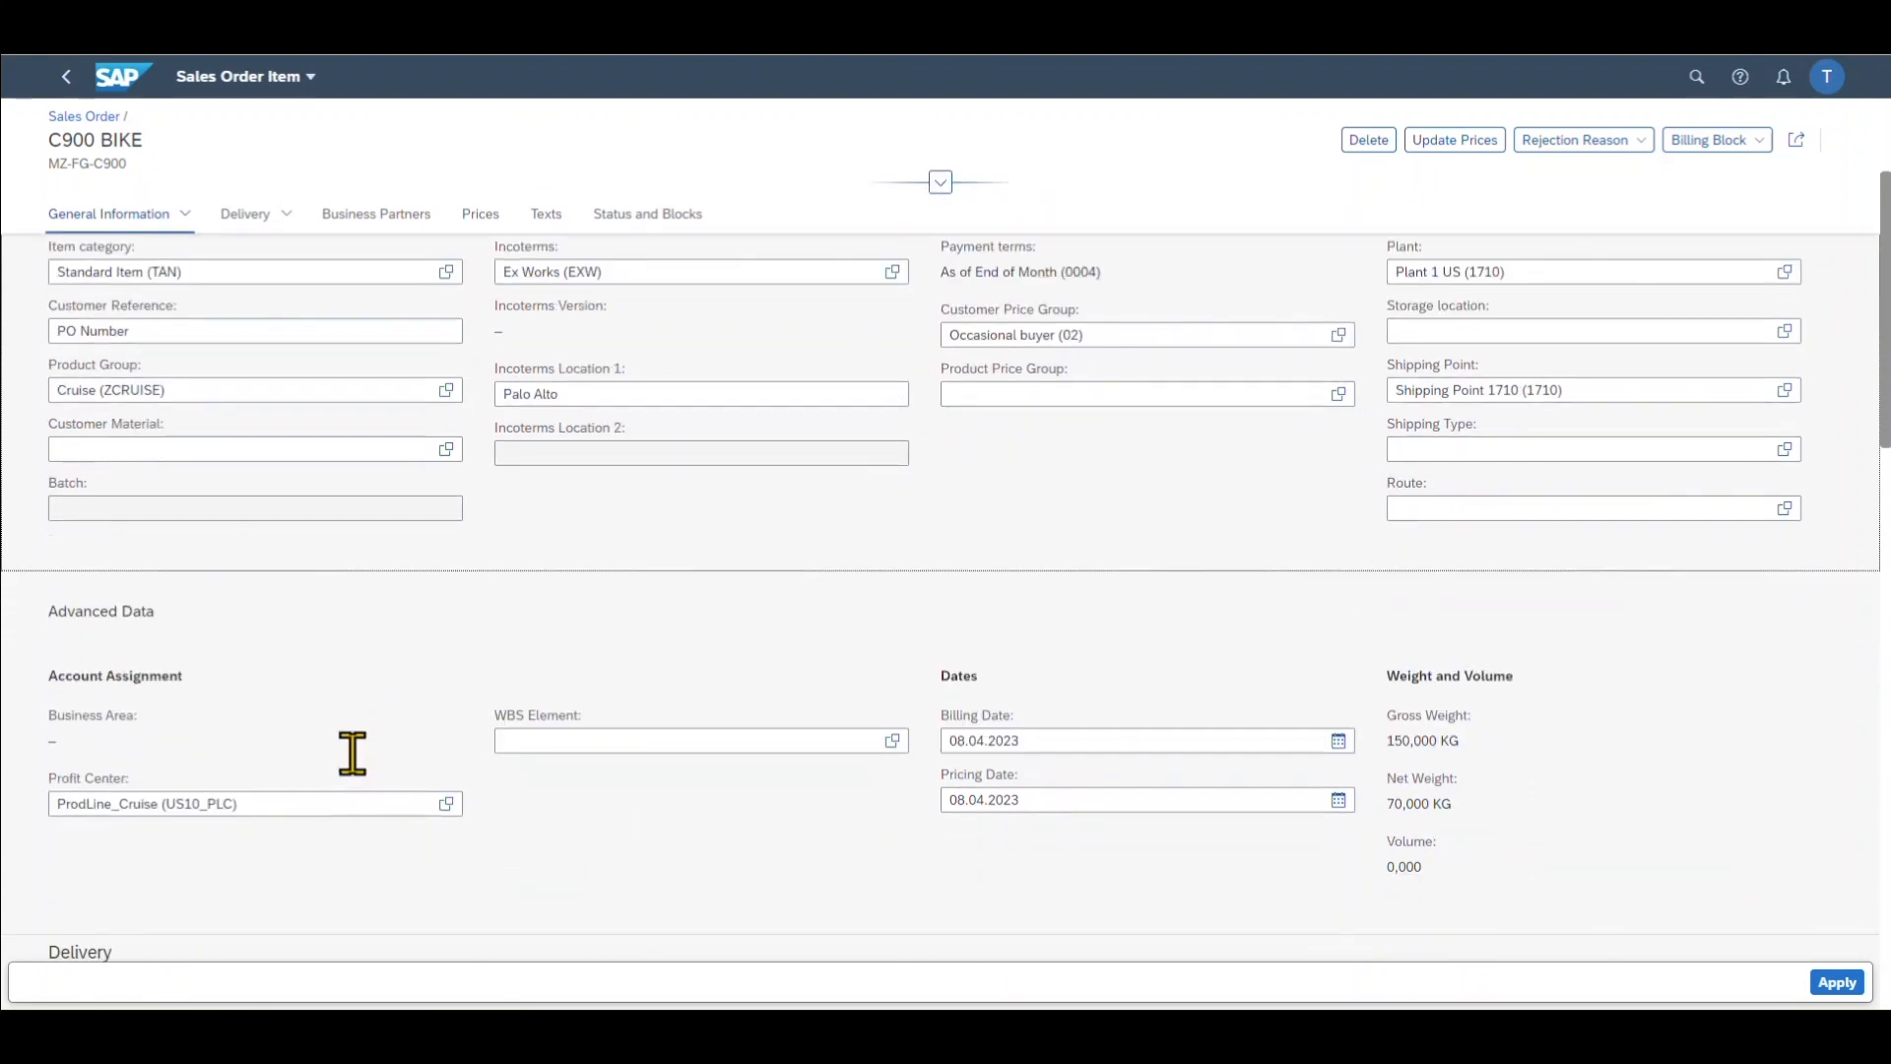
mouse_move(300, 720)
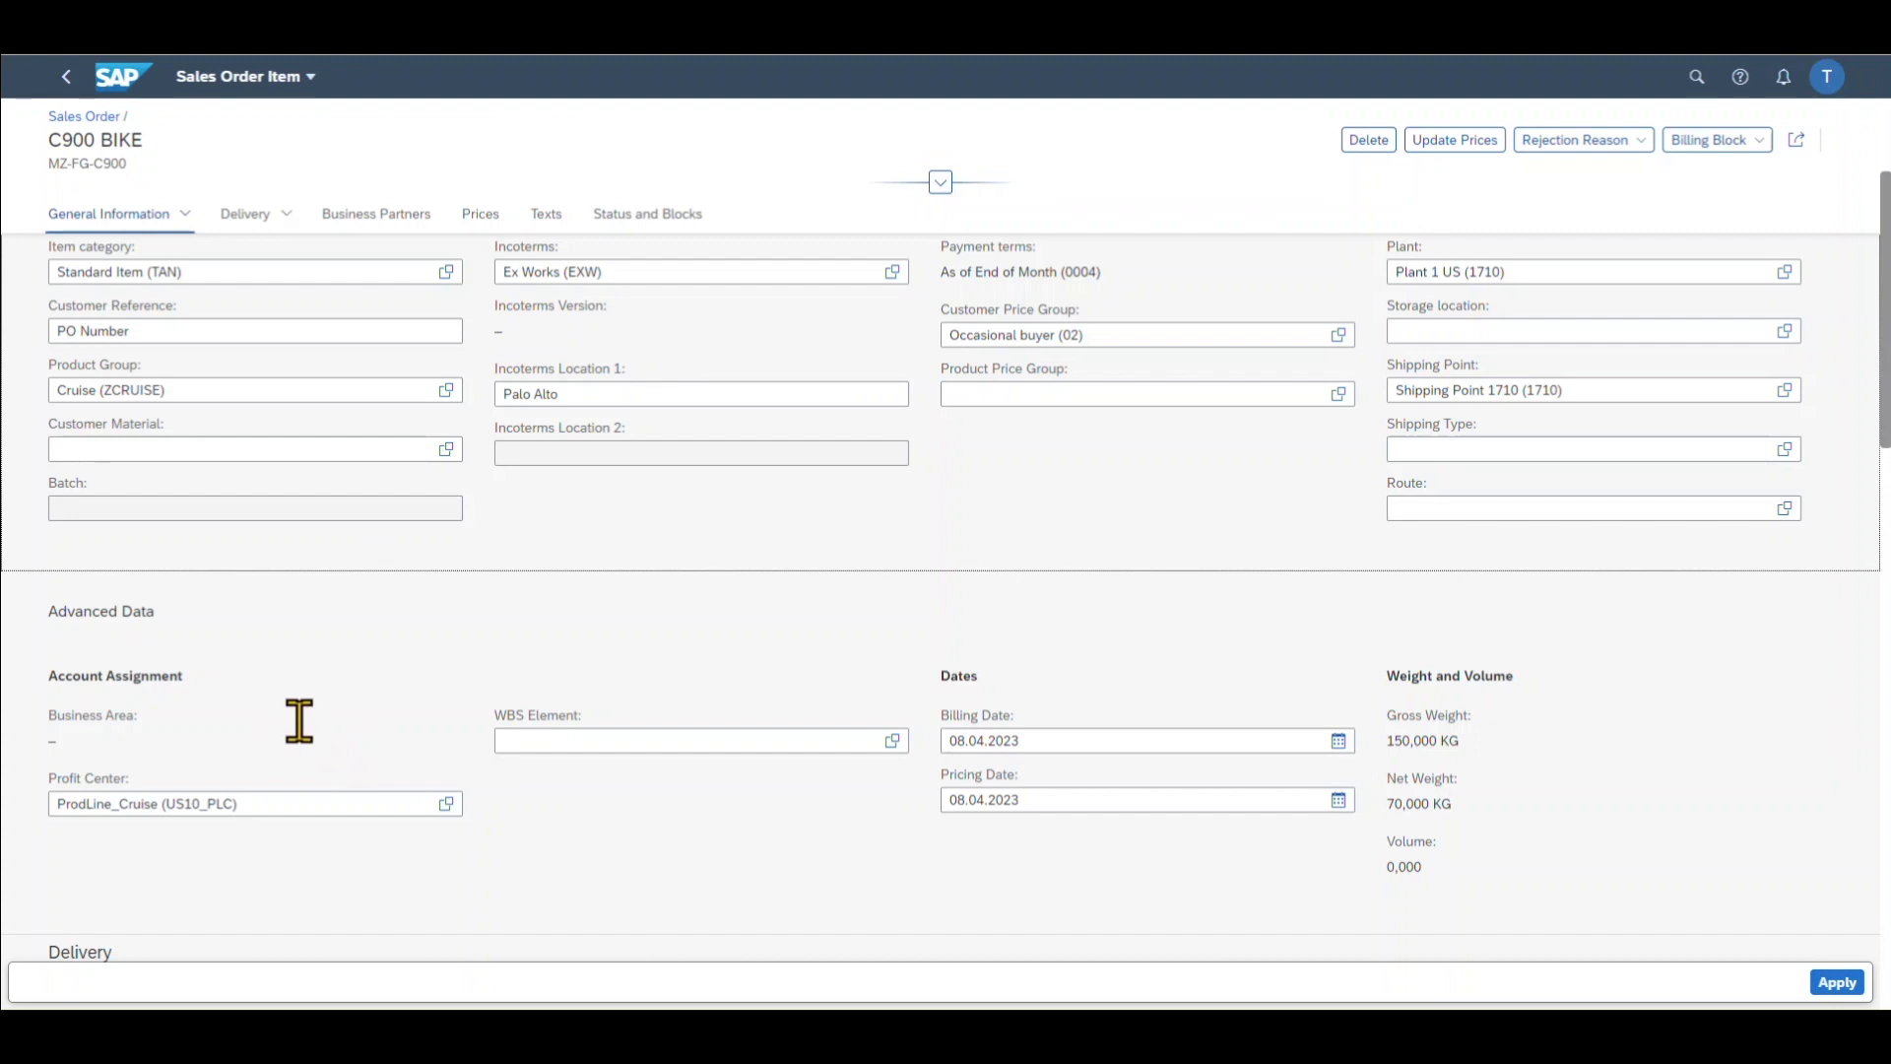
click(699, 741)
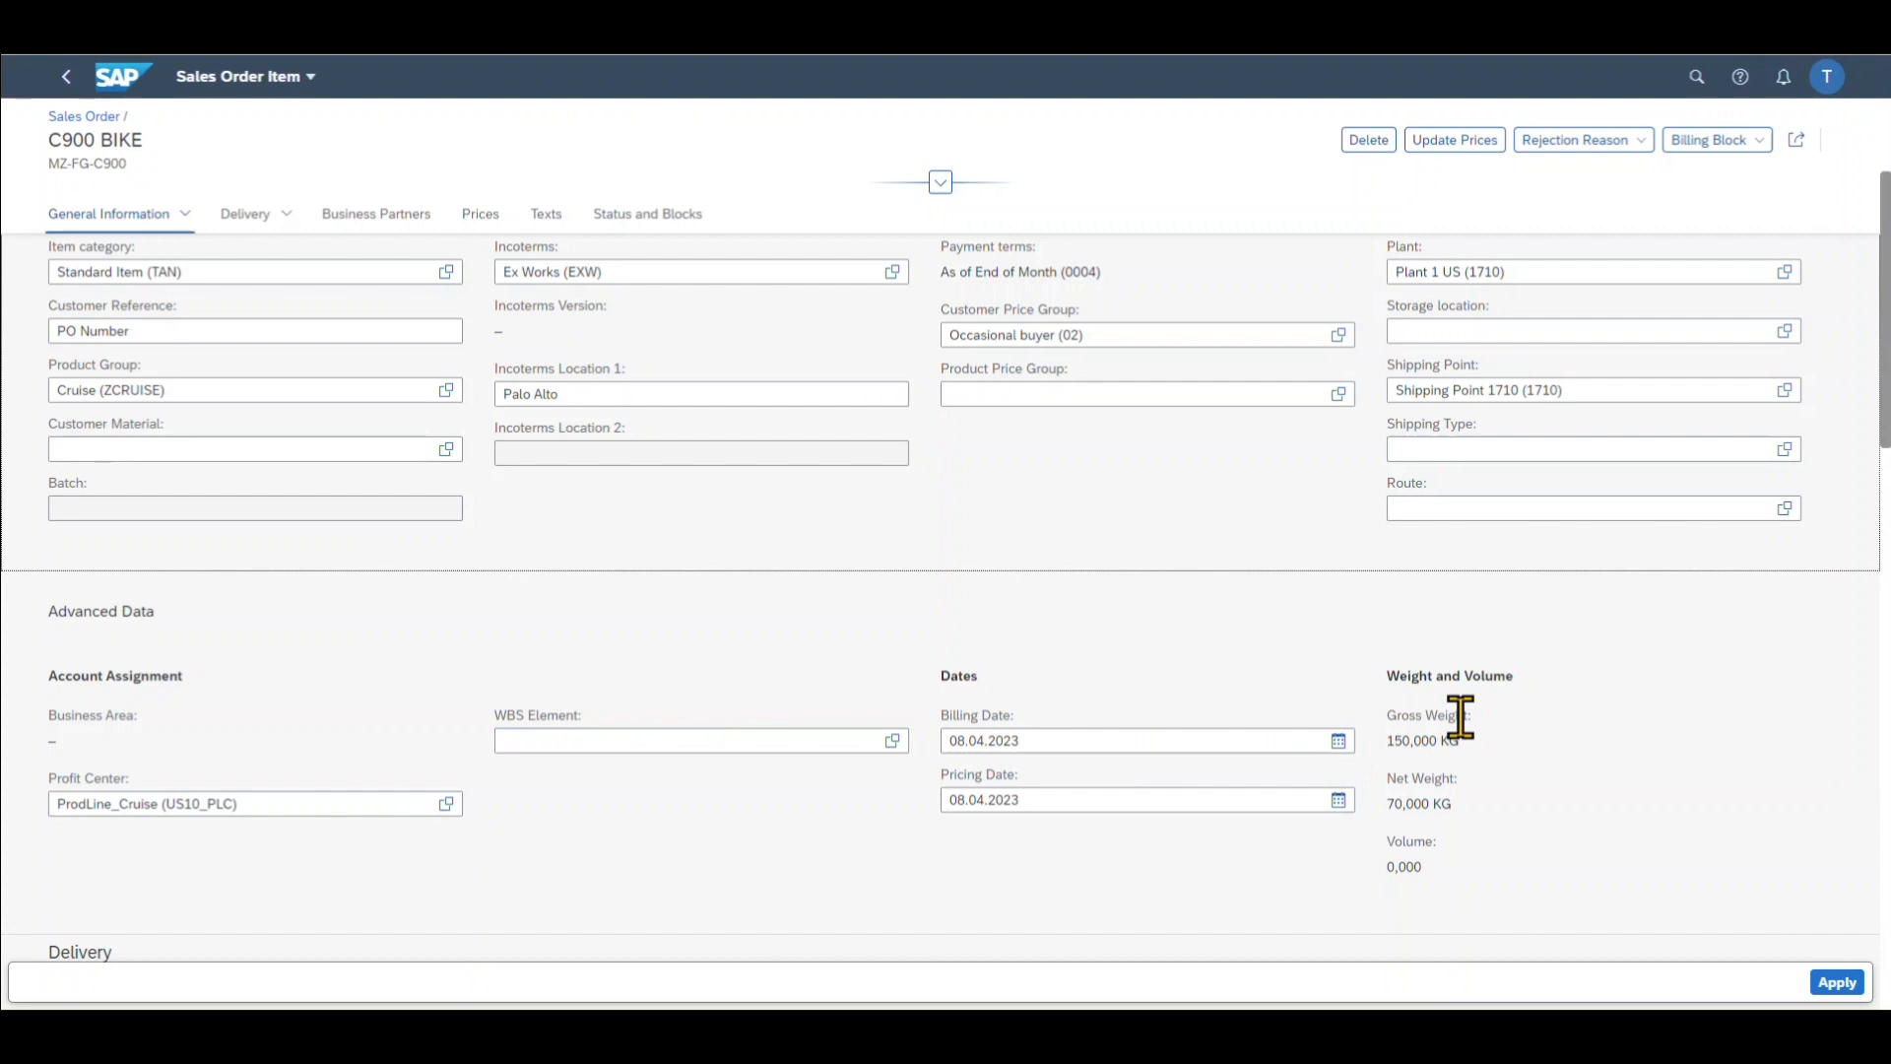
mouse_move(1473, 676)
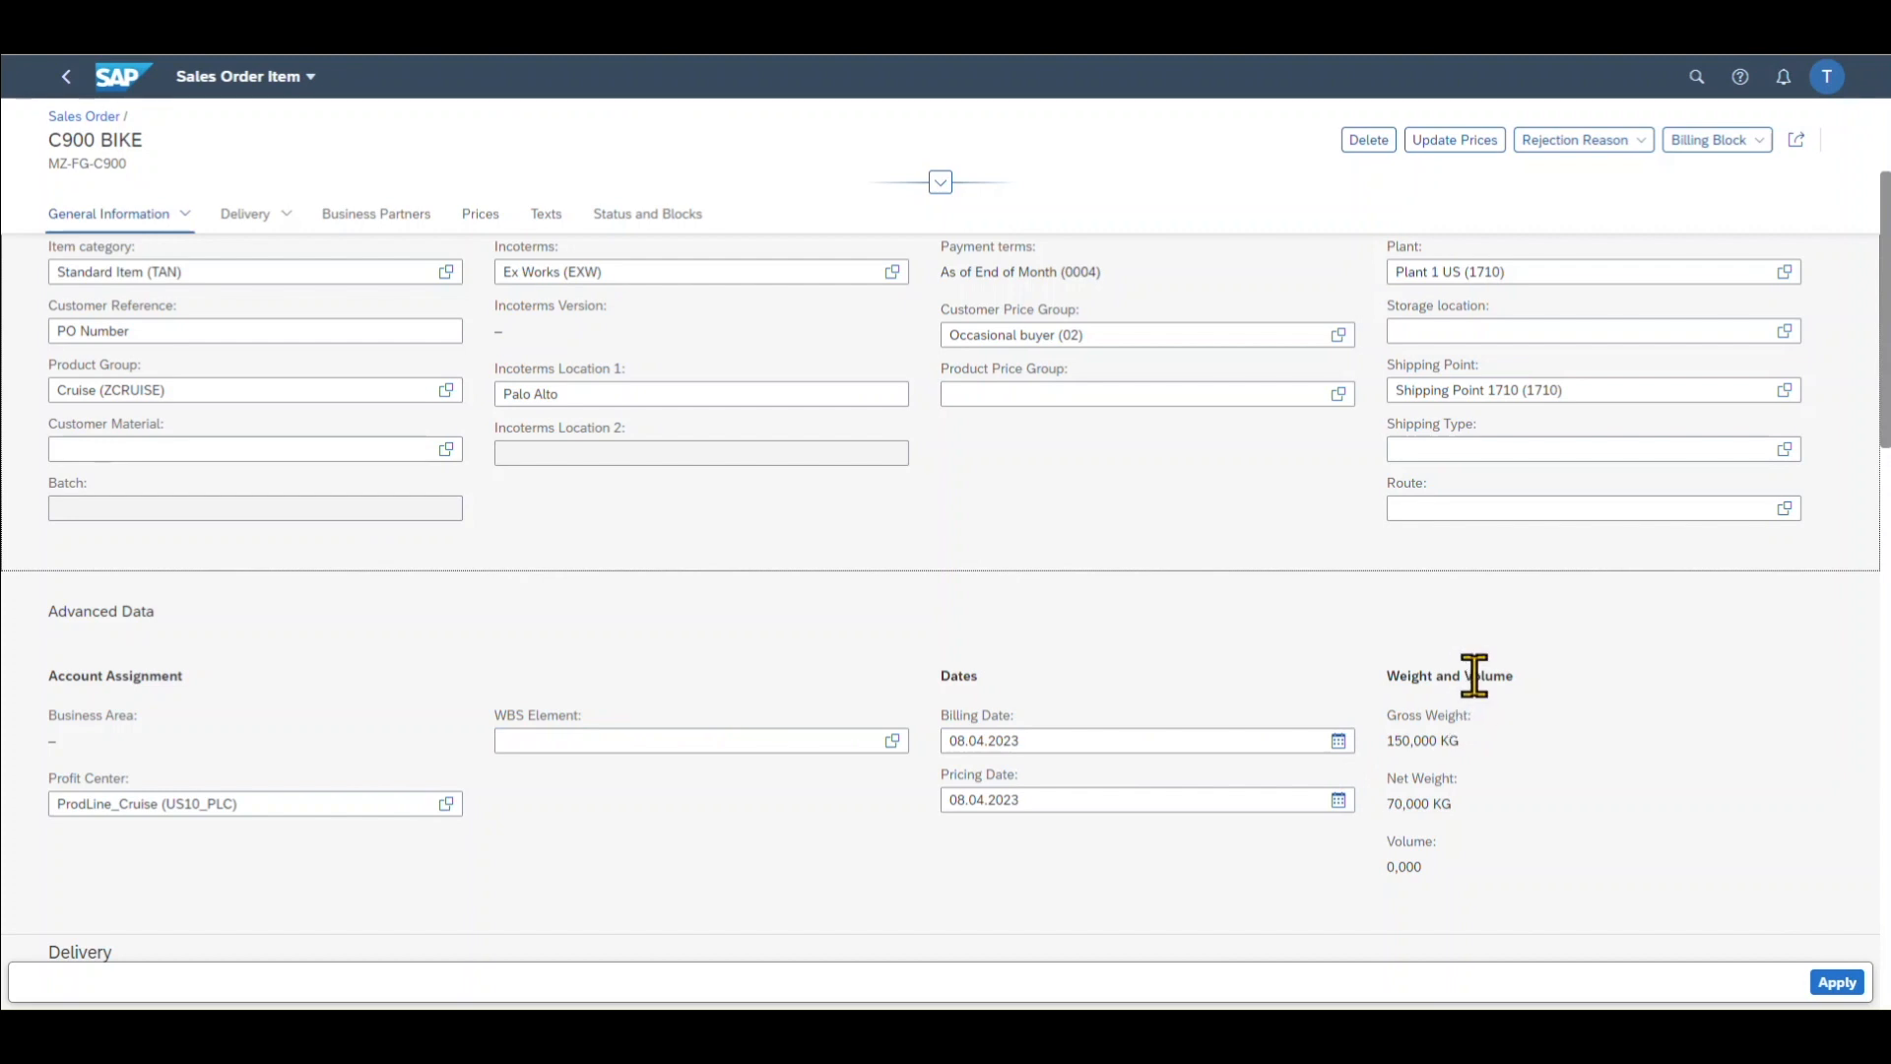
scroll(down, 3)
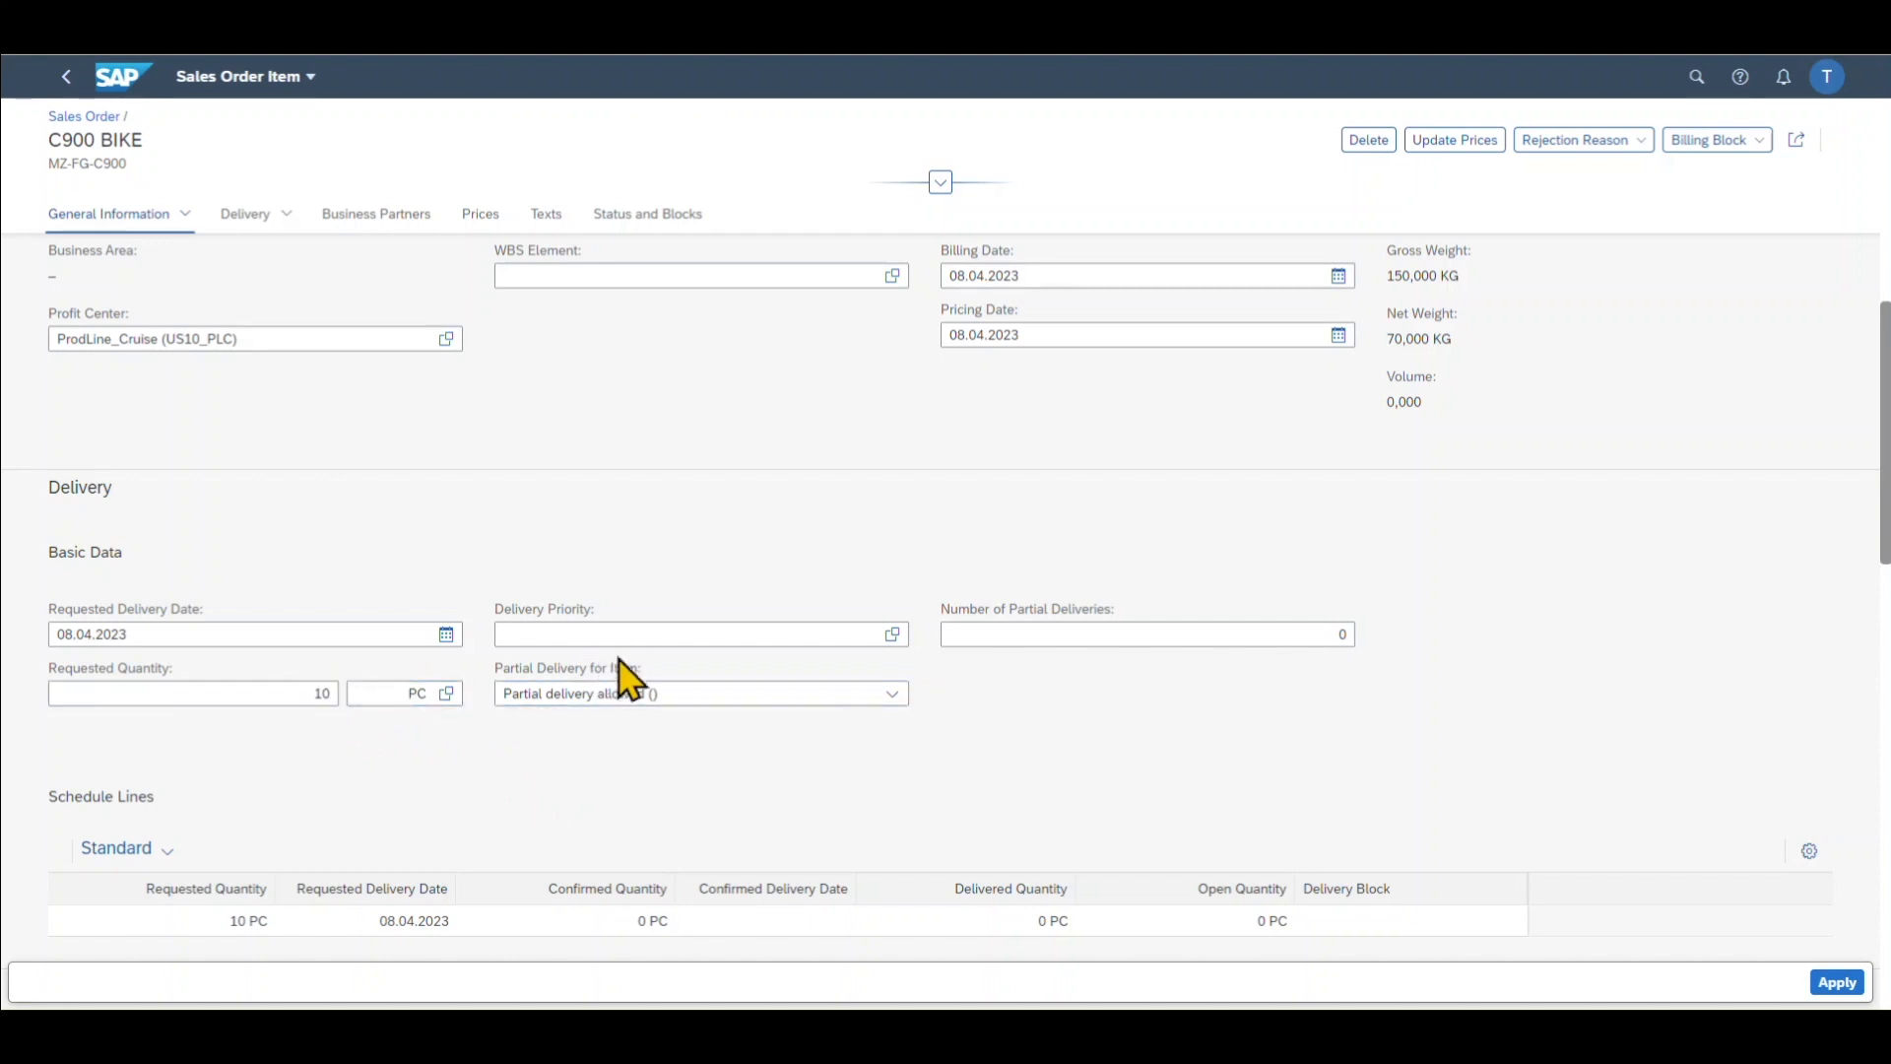
Choose High (1) as item 10's delivery priority
click(688, 633)
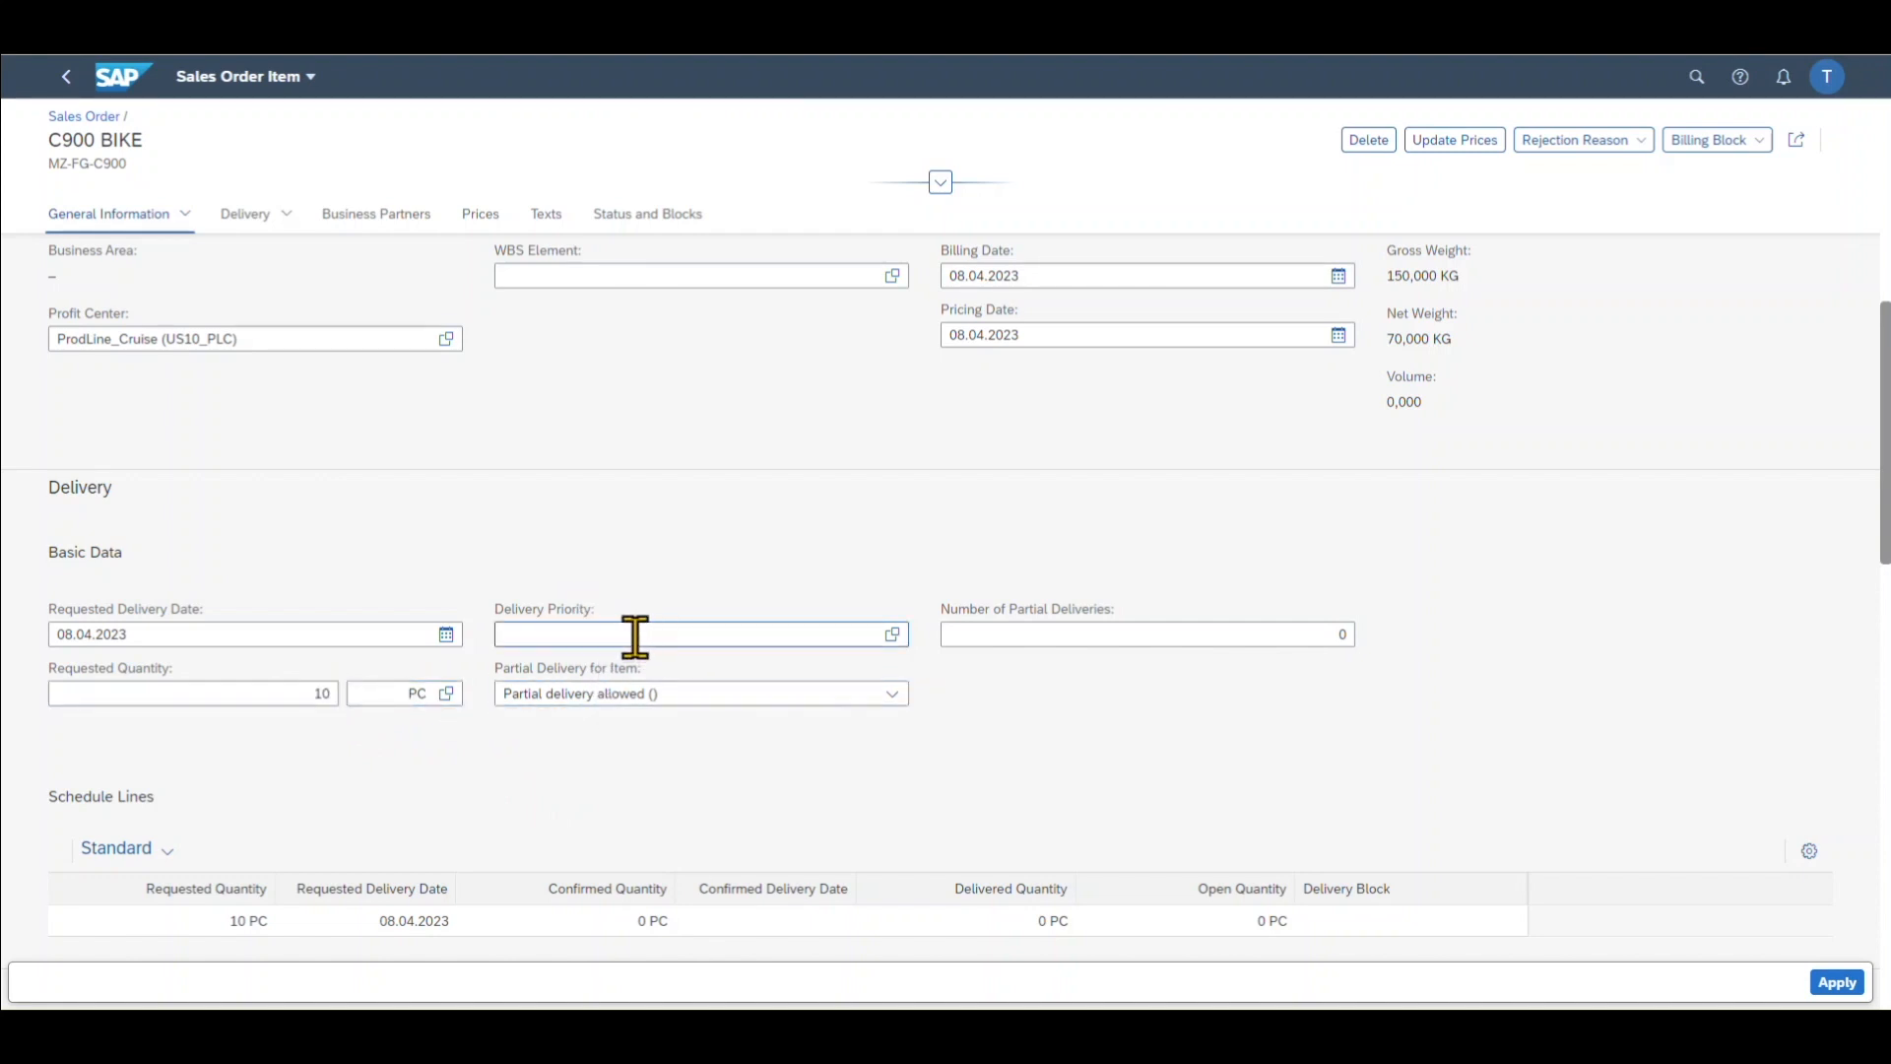
click(892, 633)
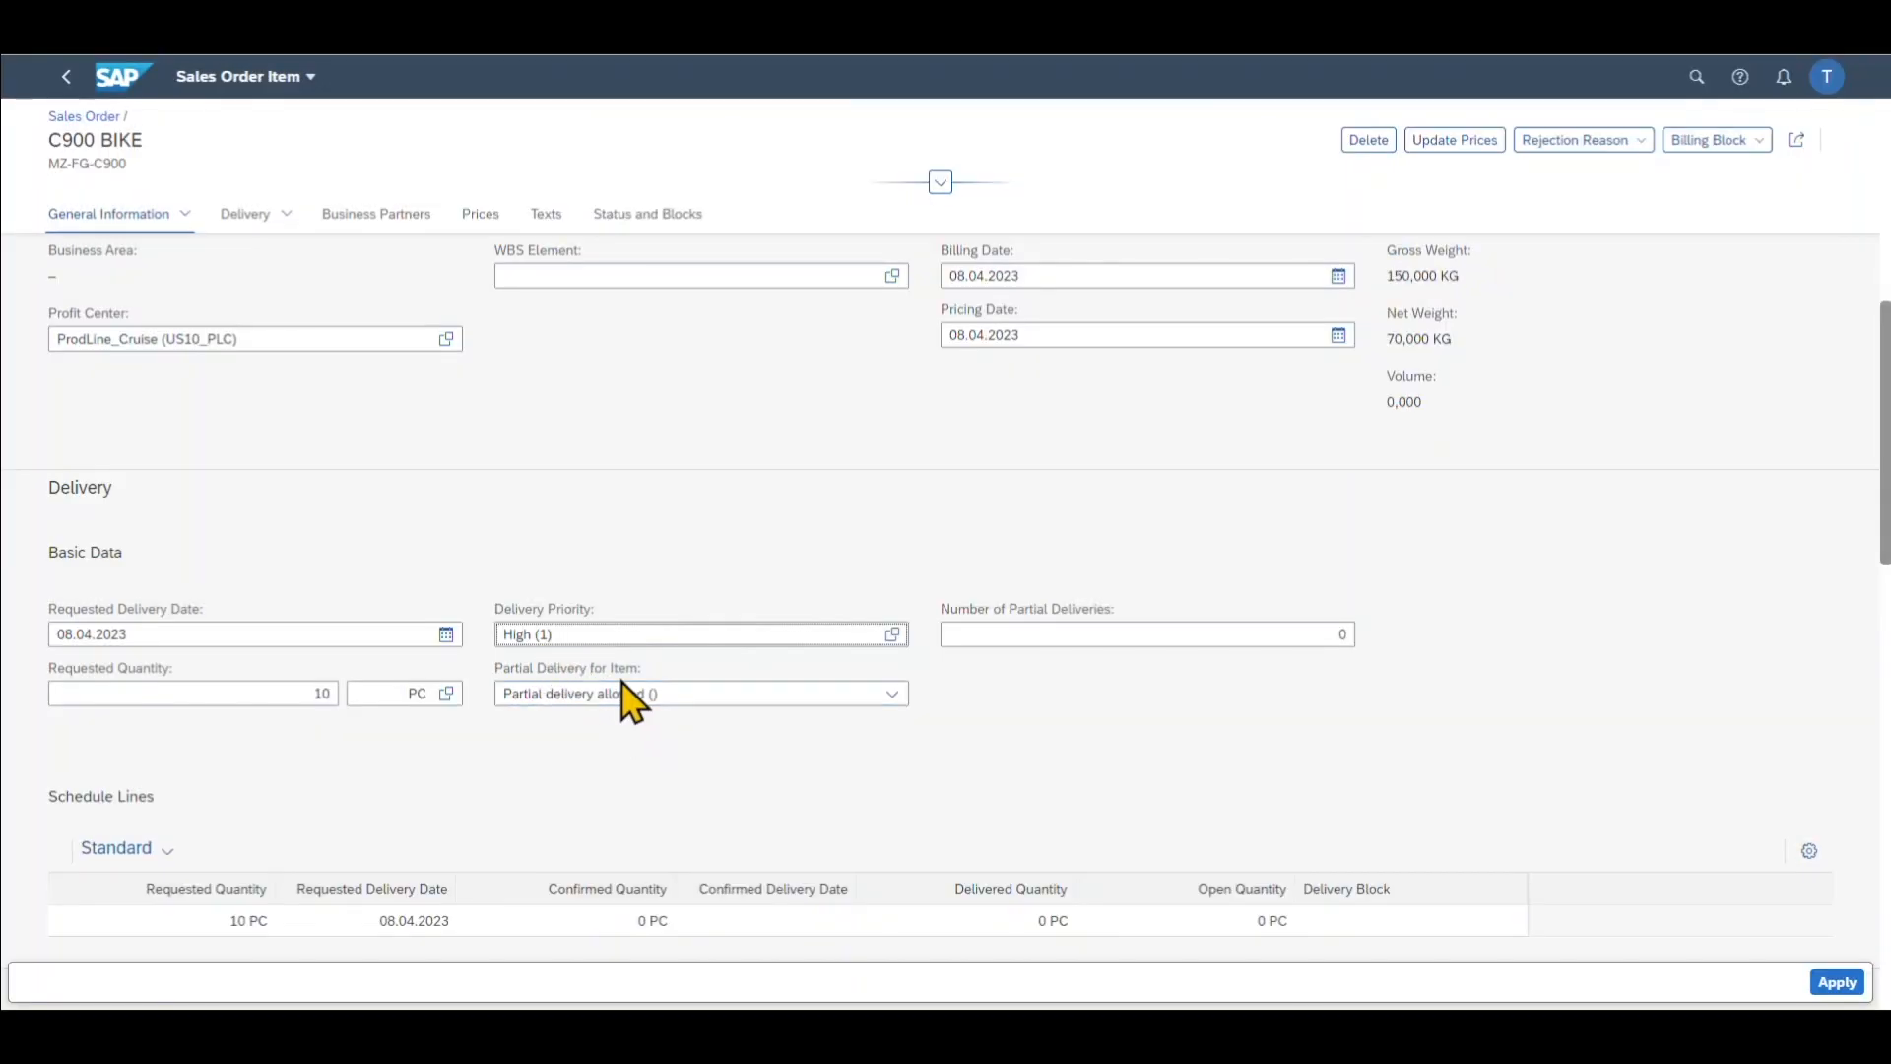
mouse_move(923, 710)
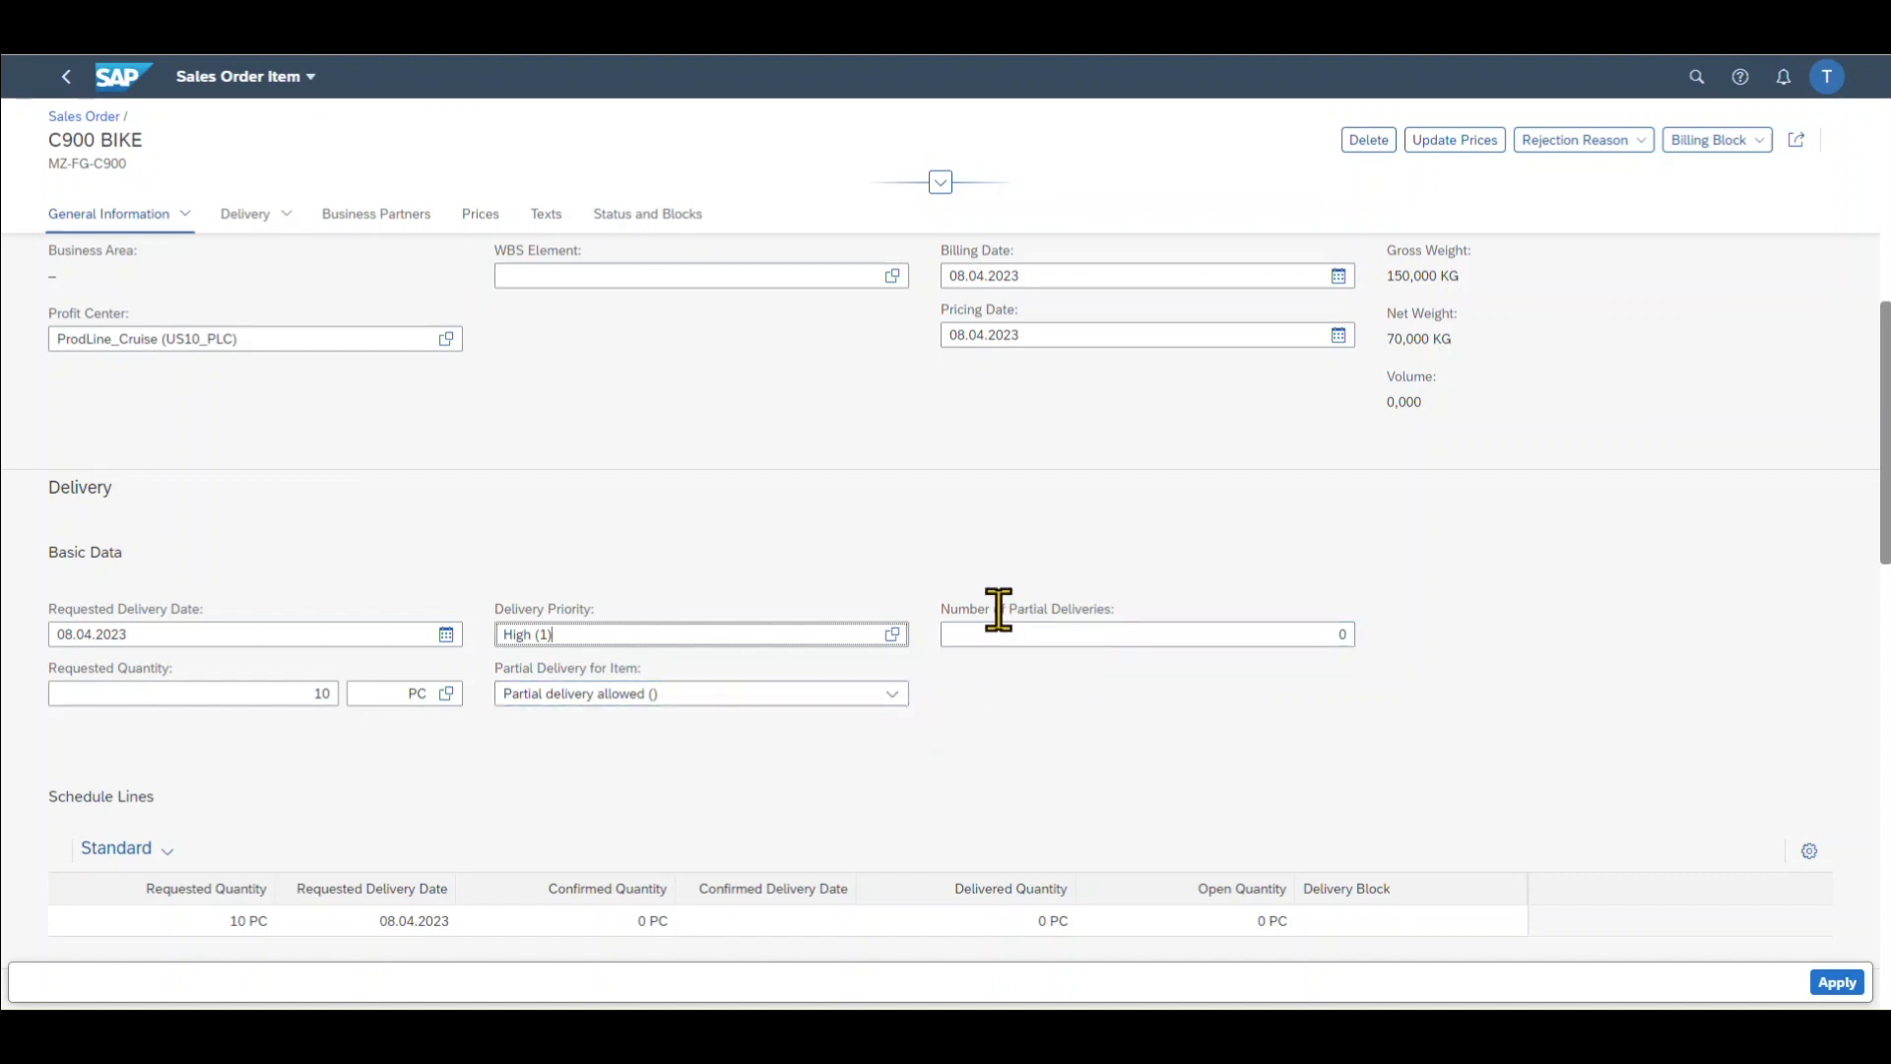
mouse_move(1204, 617)
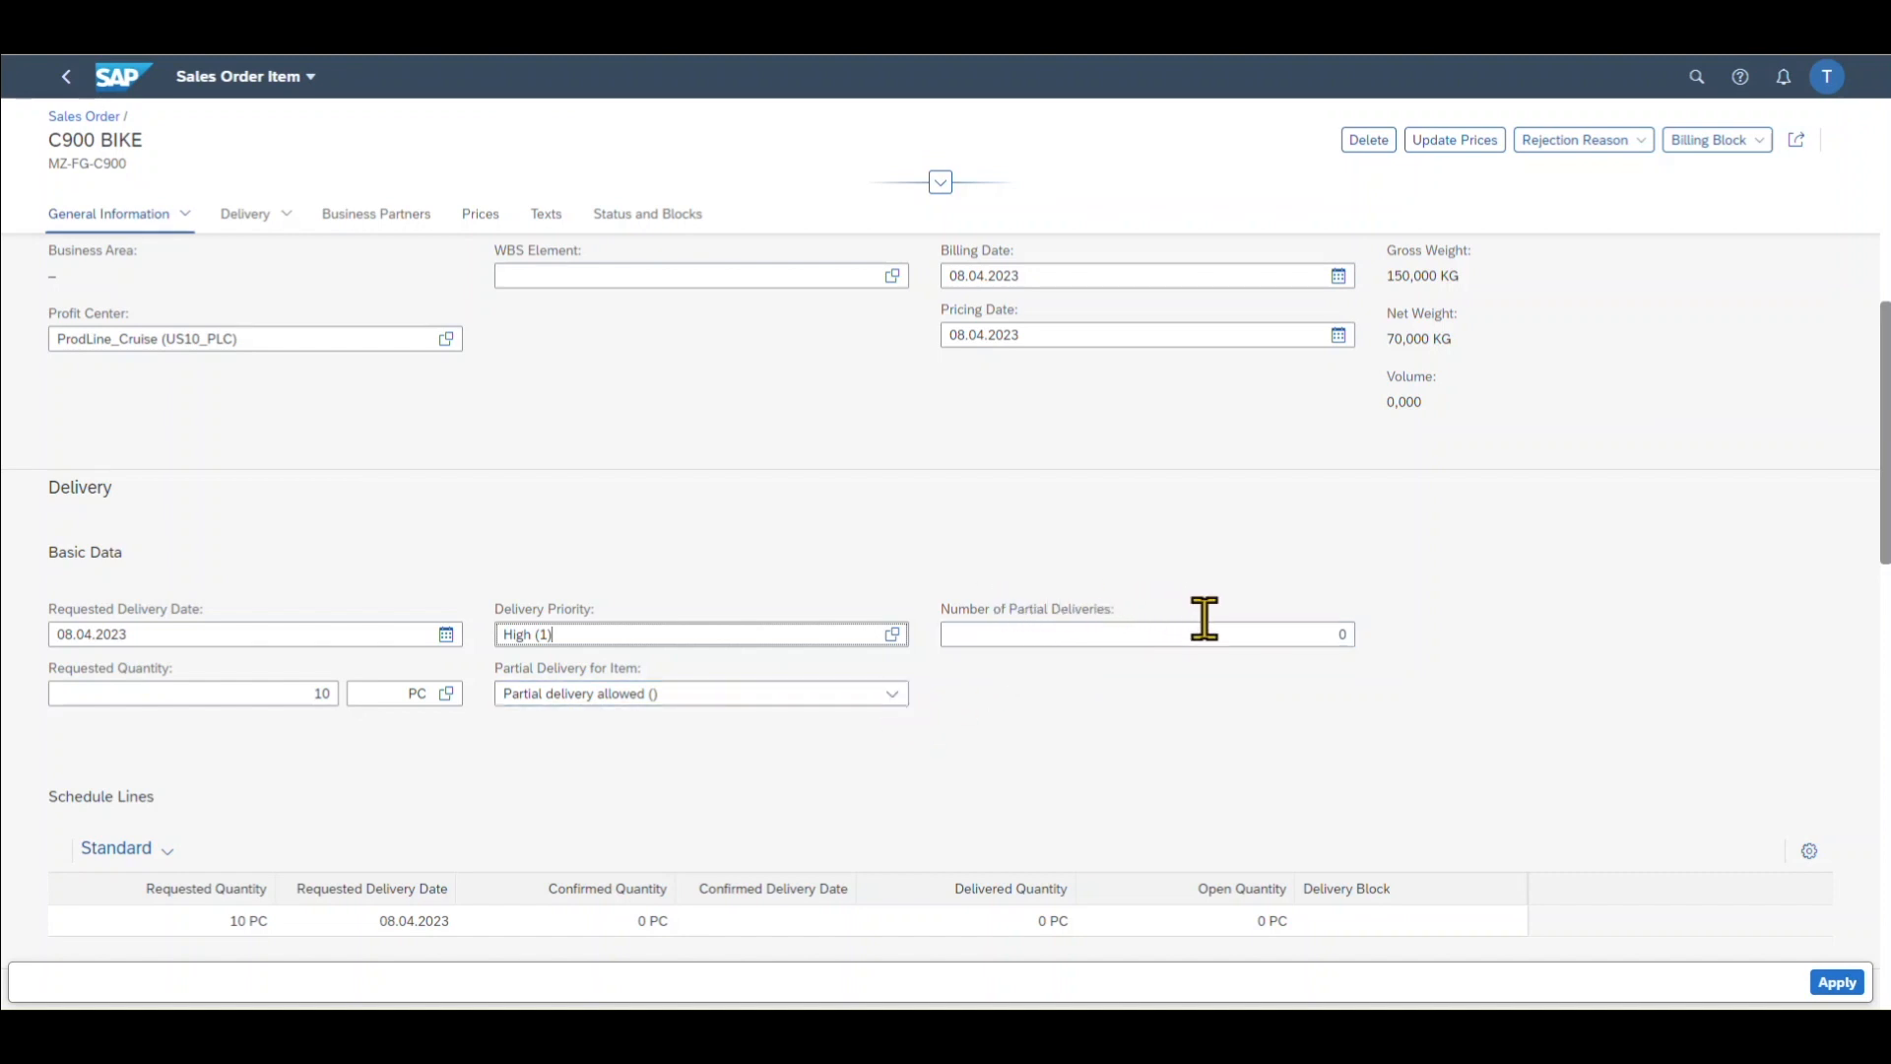
scroll(down, 3)
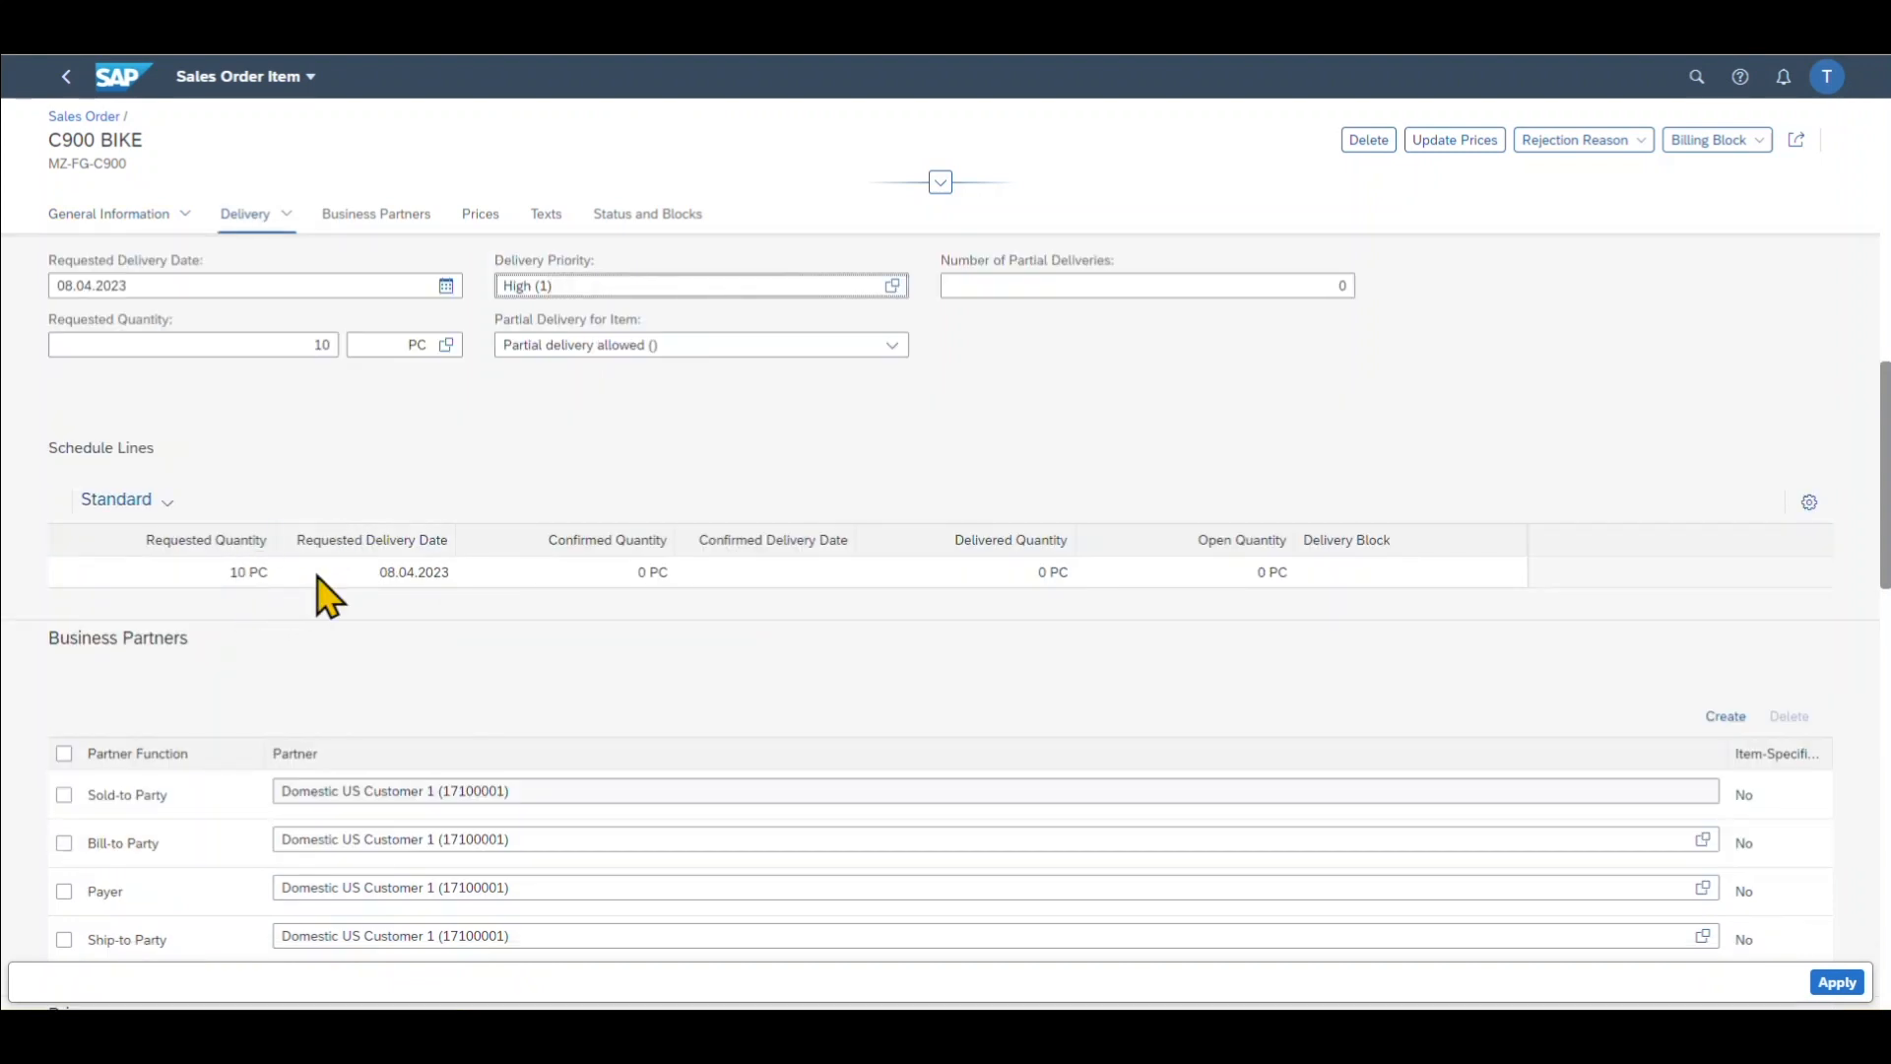
Review schedule lines, partners and prices, then apply the item changes
scroll(down, 3)
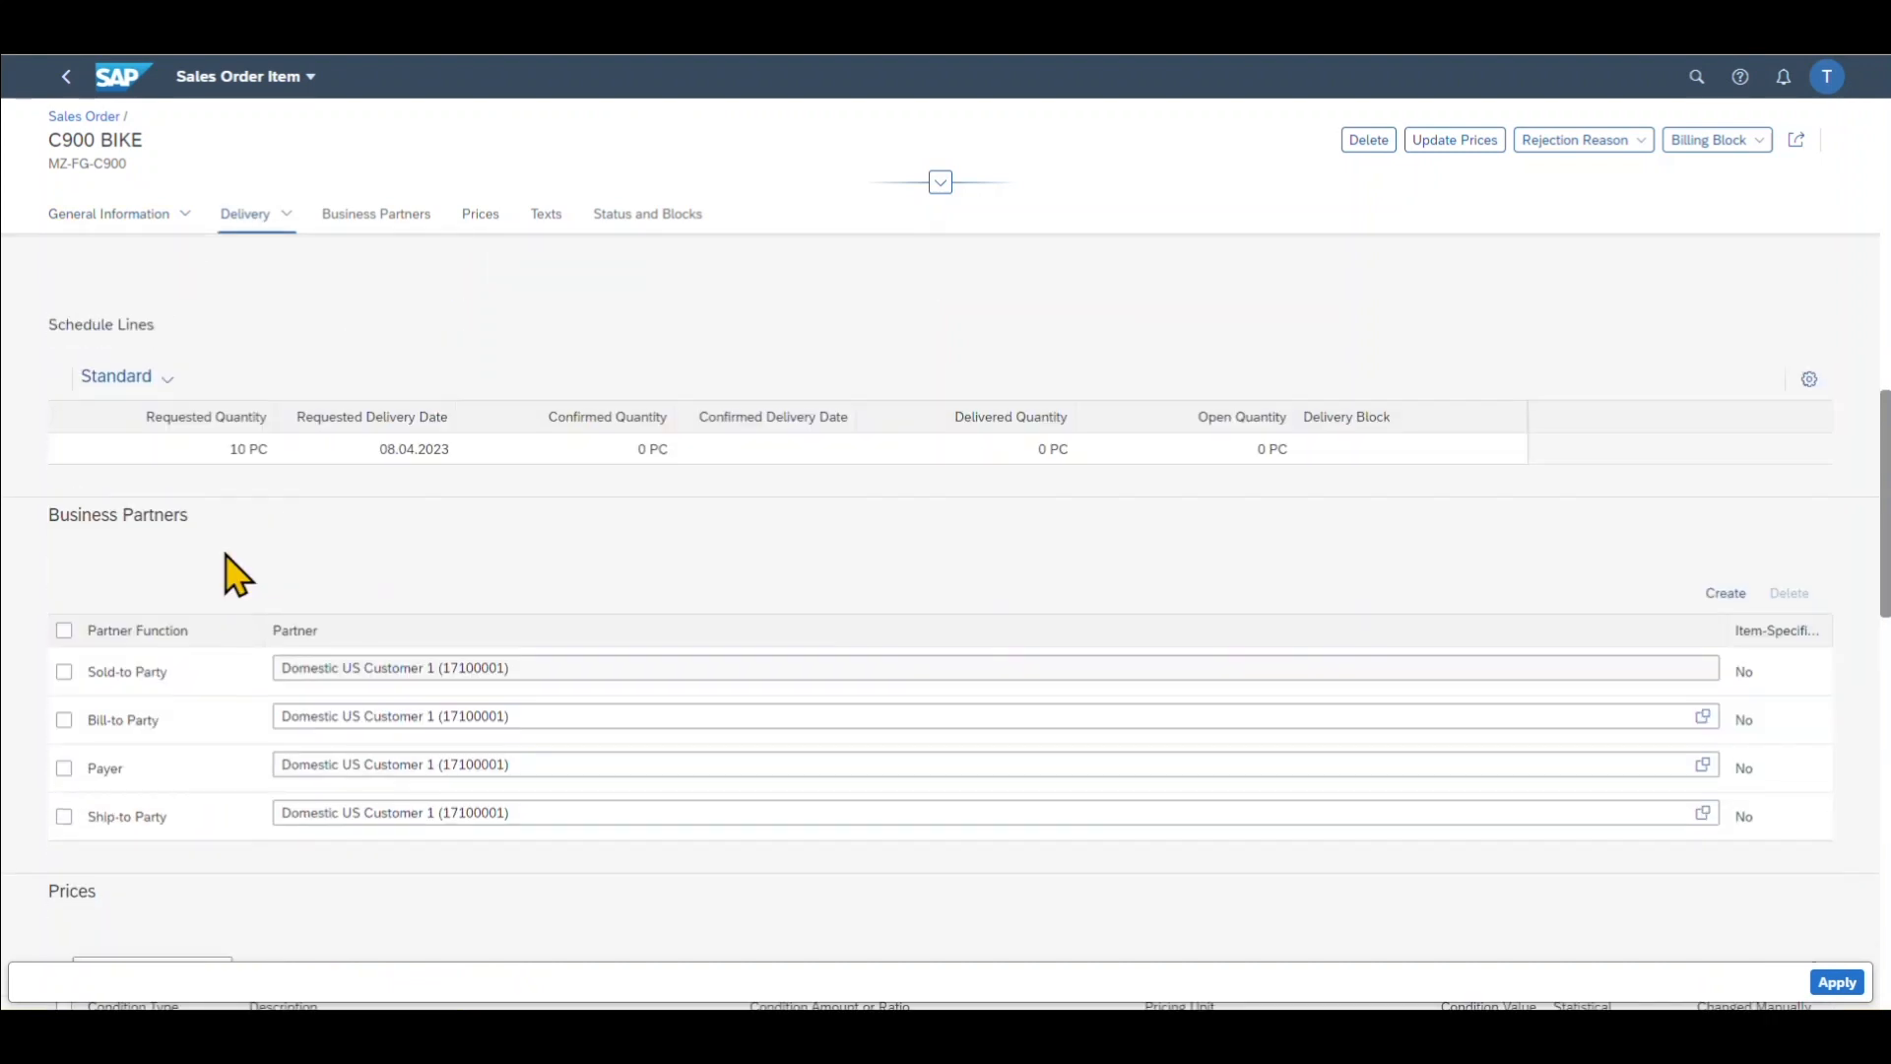
click(376, 214)
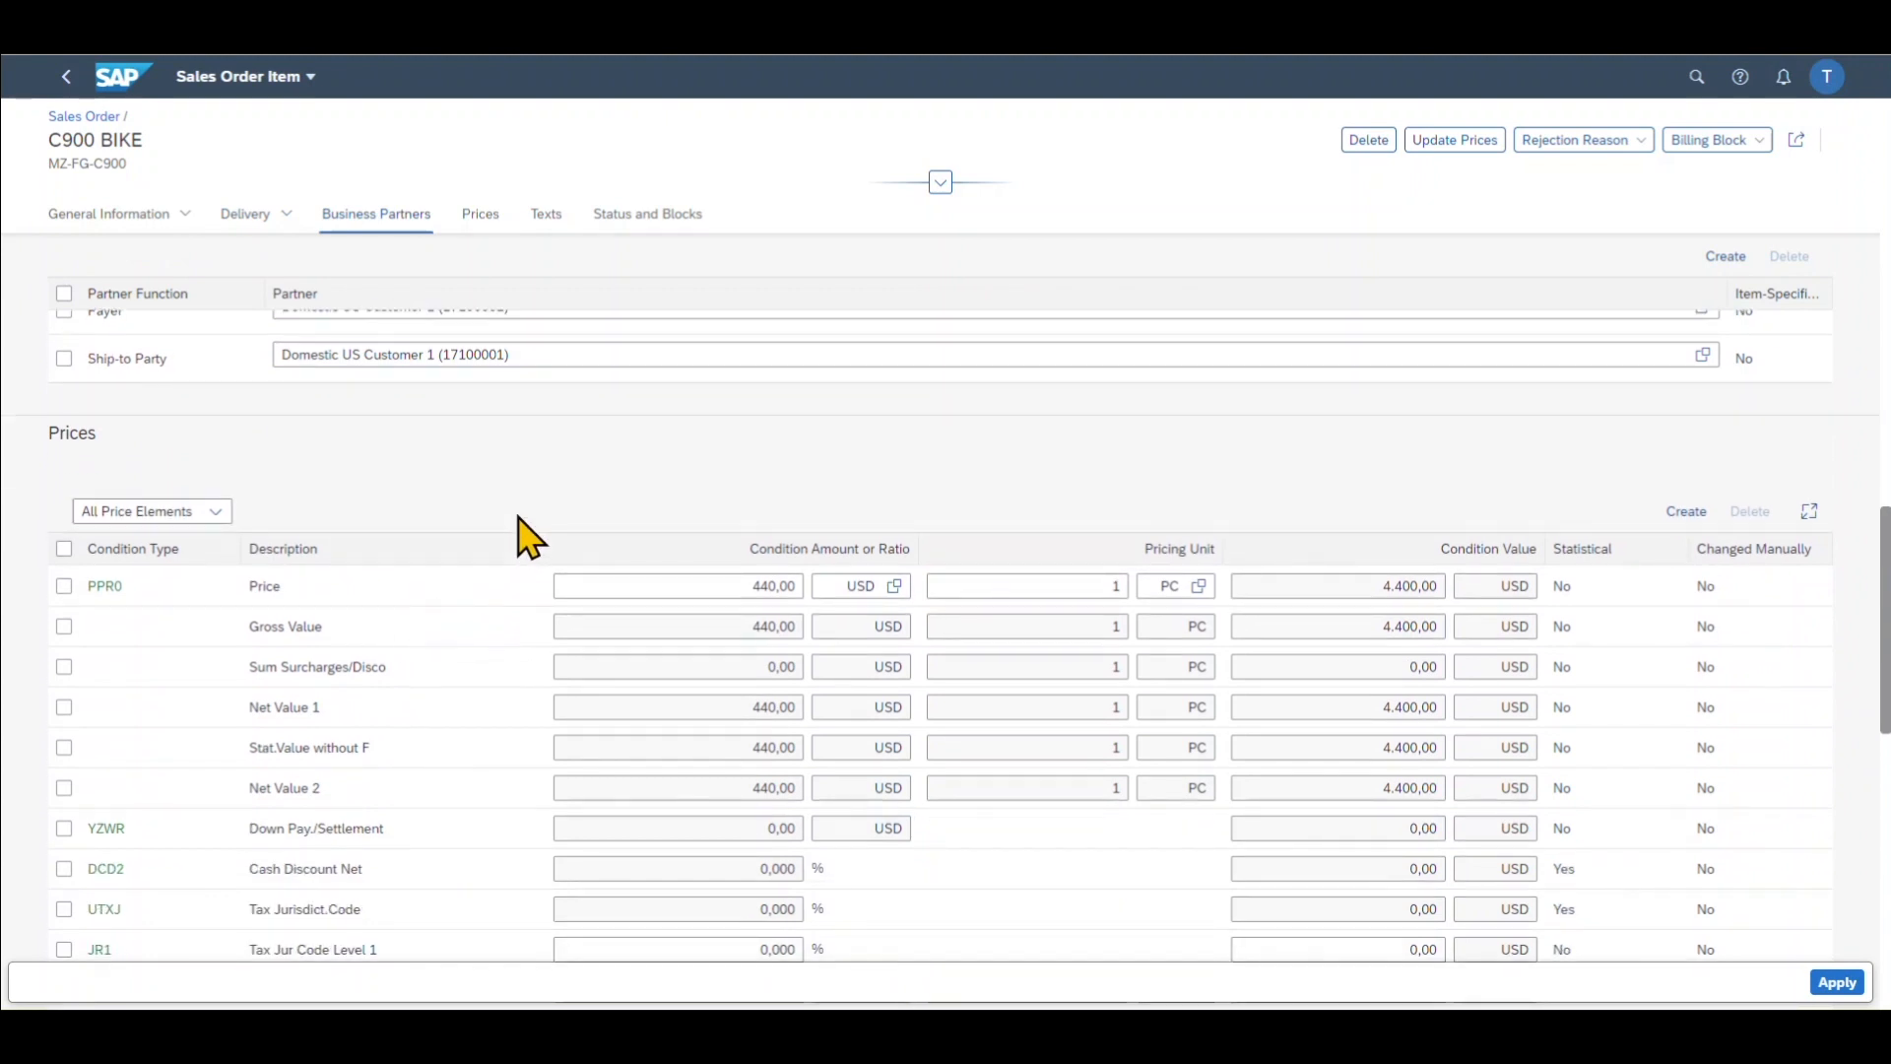
scroll(down, 3)
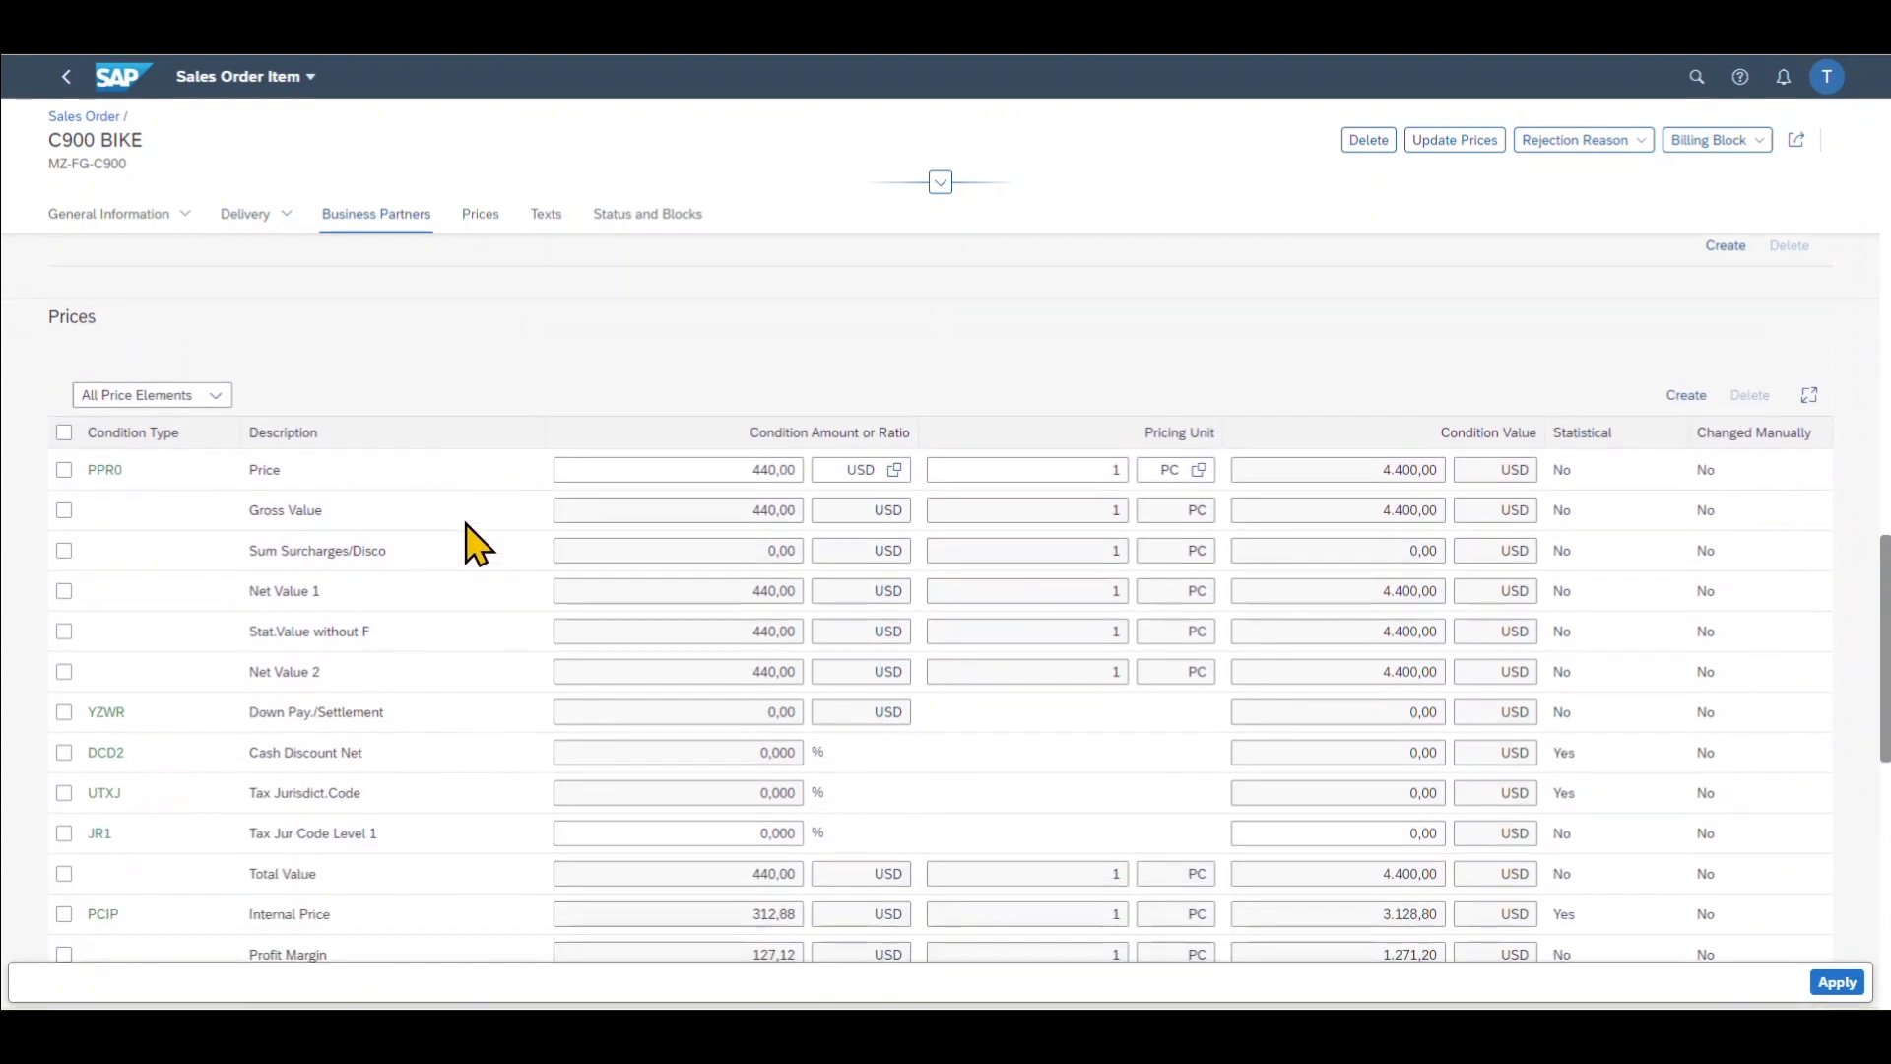
mouse_move(554, 530)
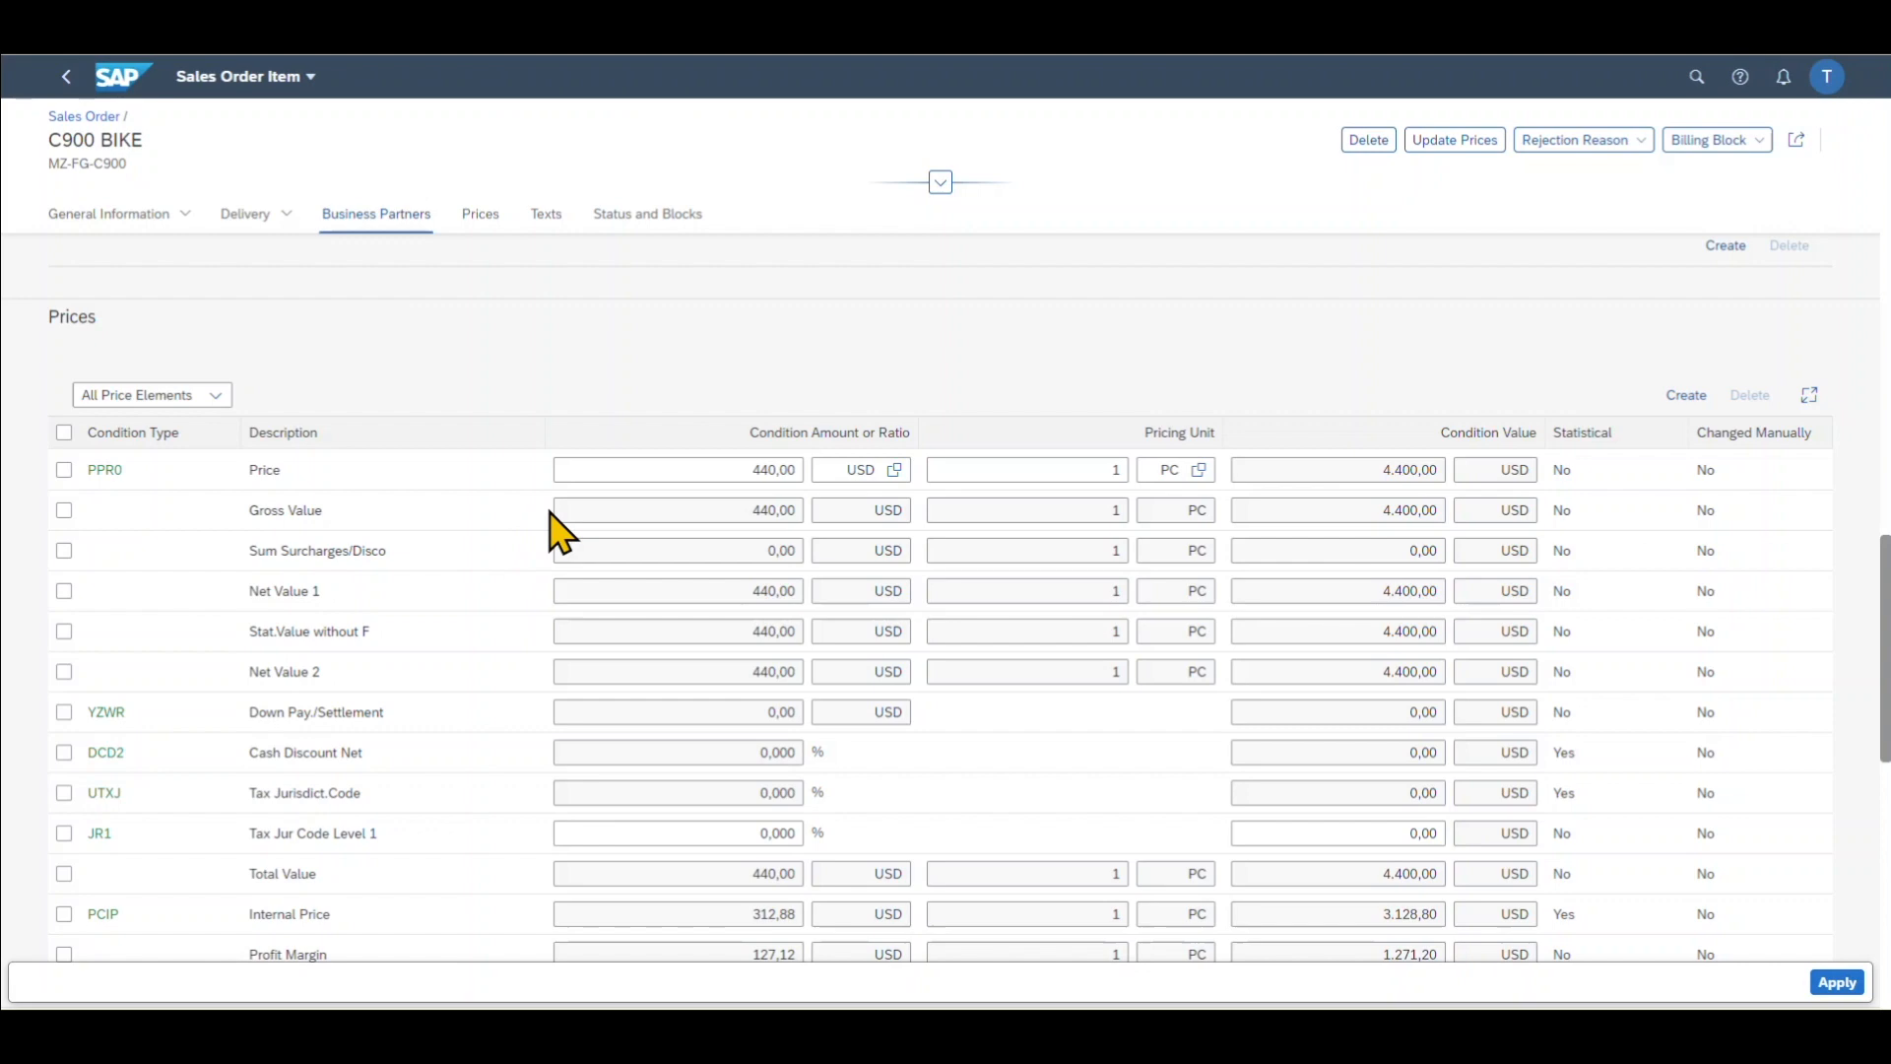
mouse_move(625, 311)
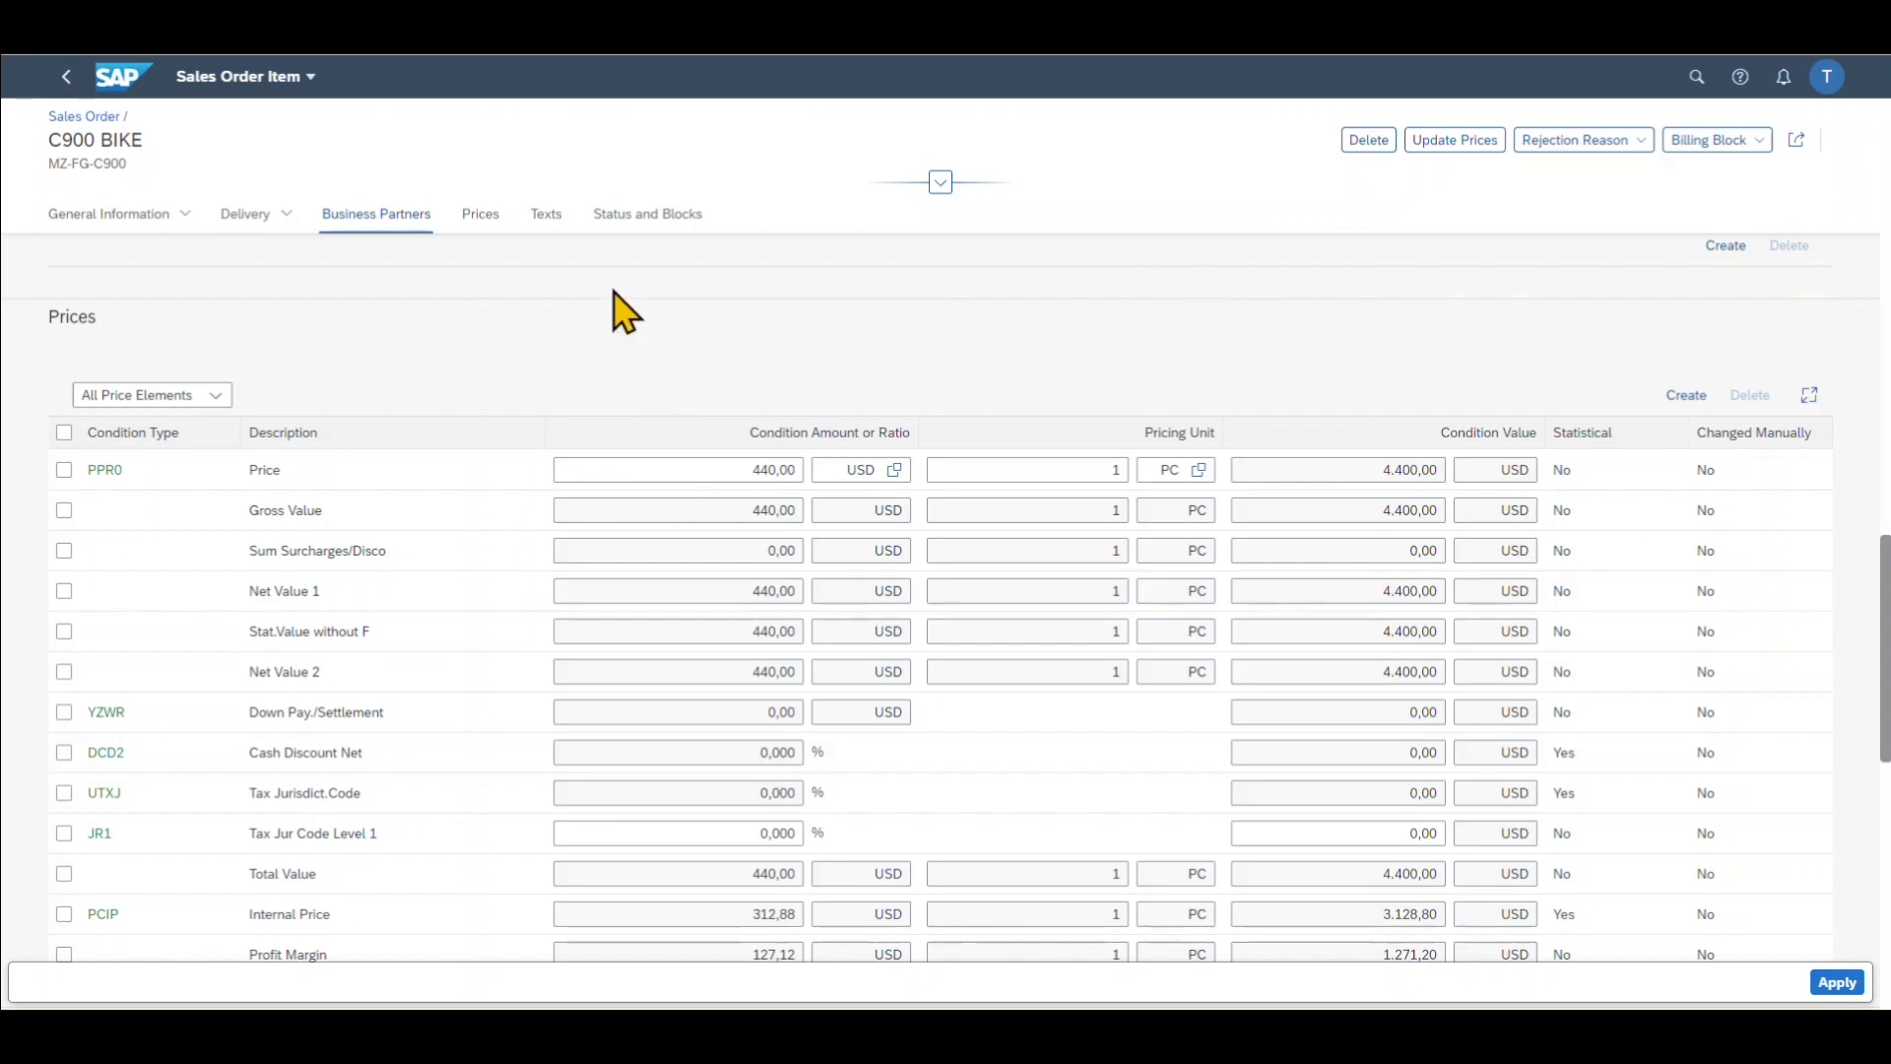
click(545, 214)
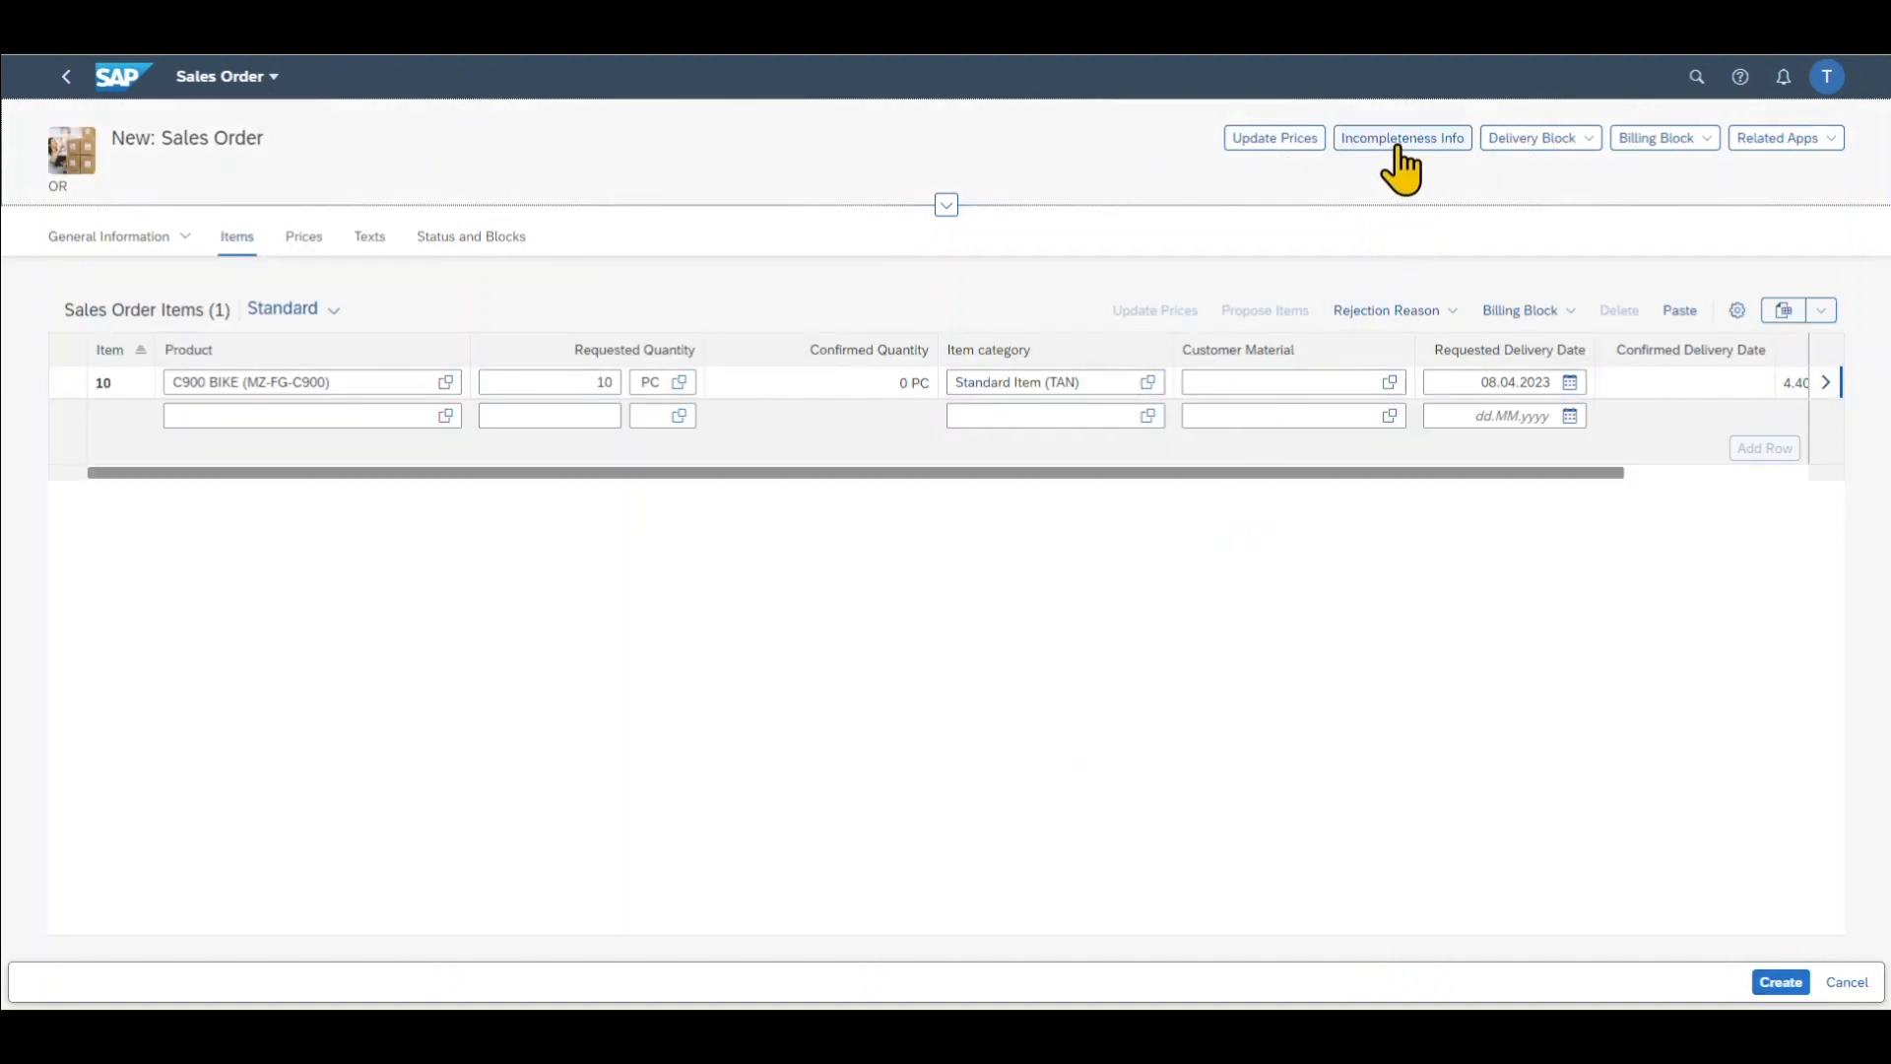
mouse_move(1387, 150)
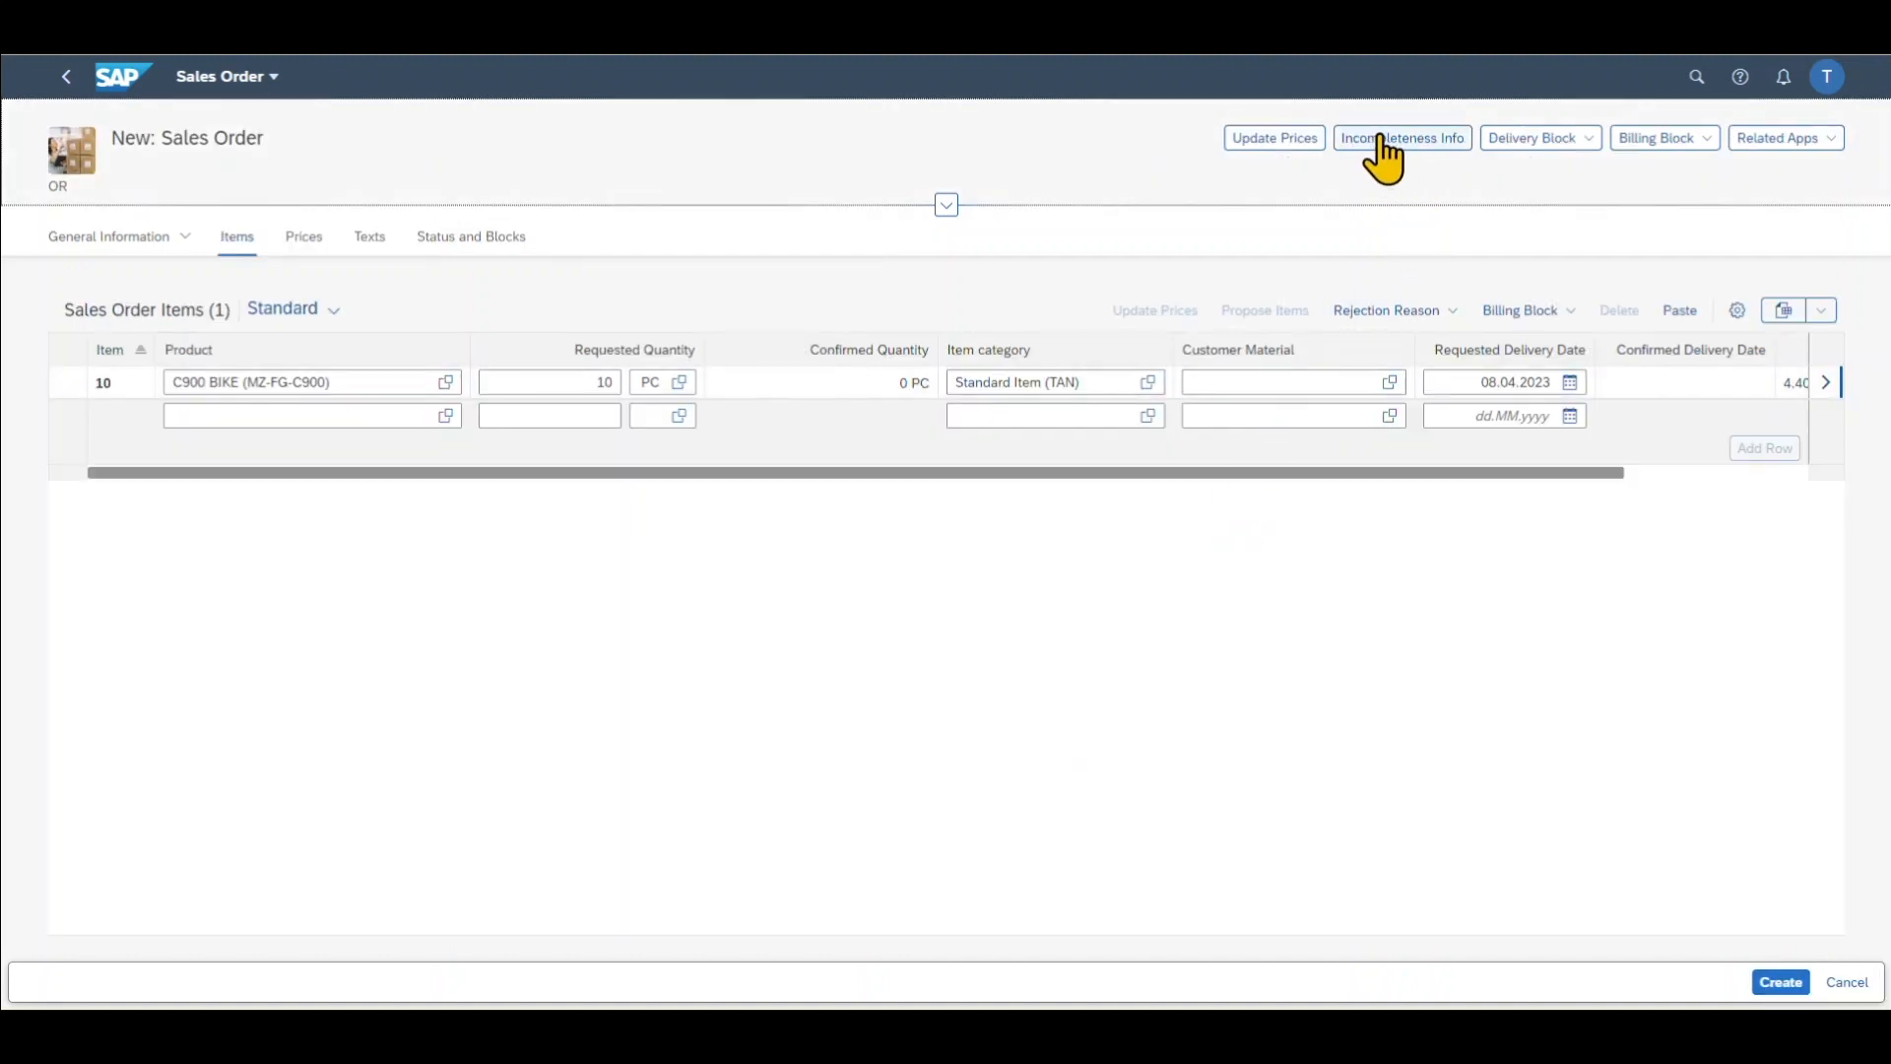
Review the incompleteness info, then create sales order 8323 worth 4,400.00 USD
click(1400, 138)
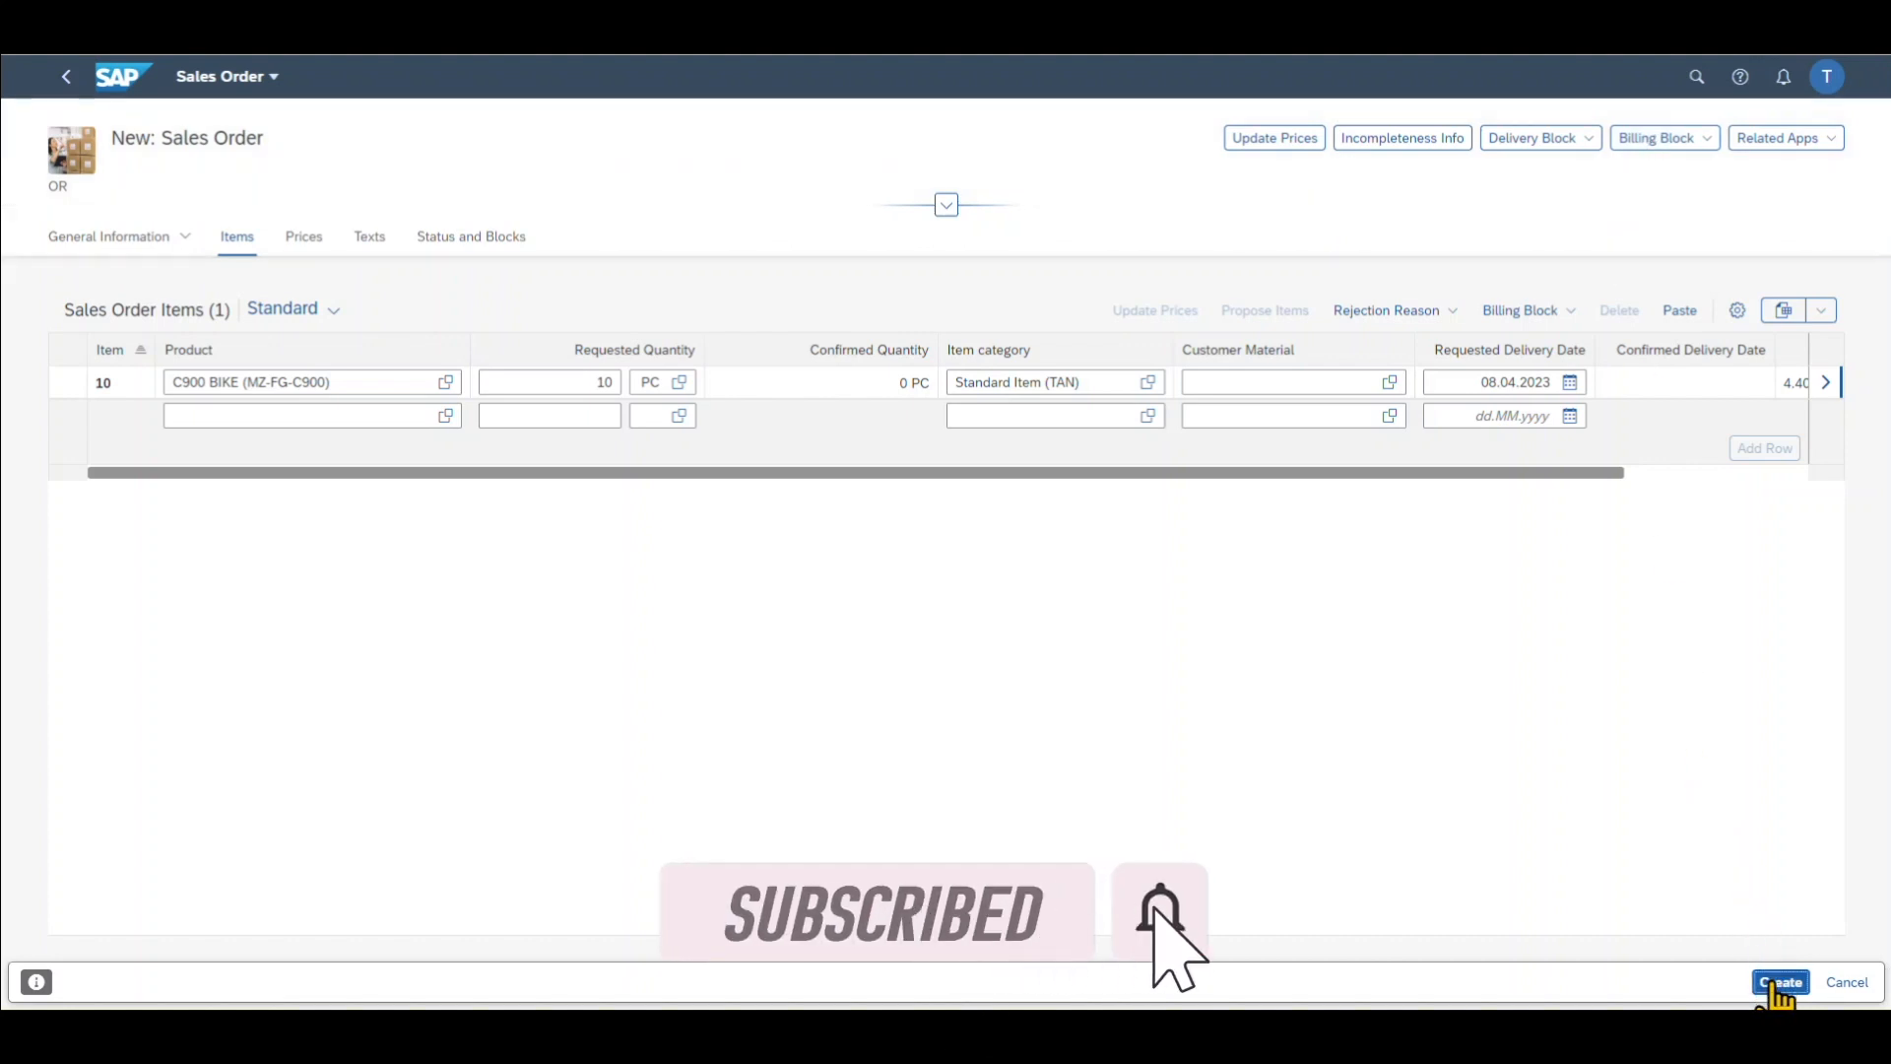
click(1780, 982)
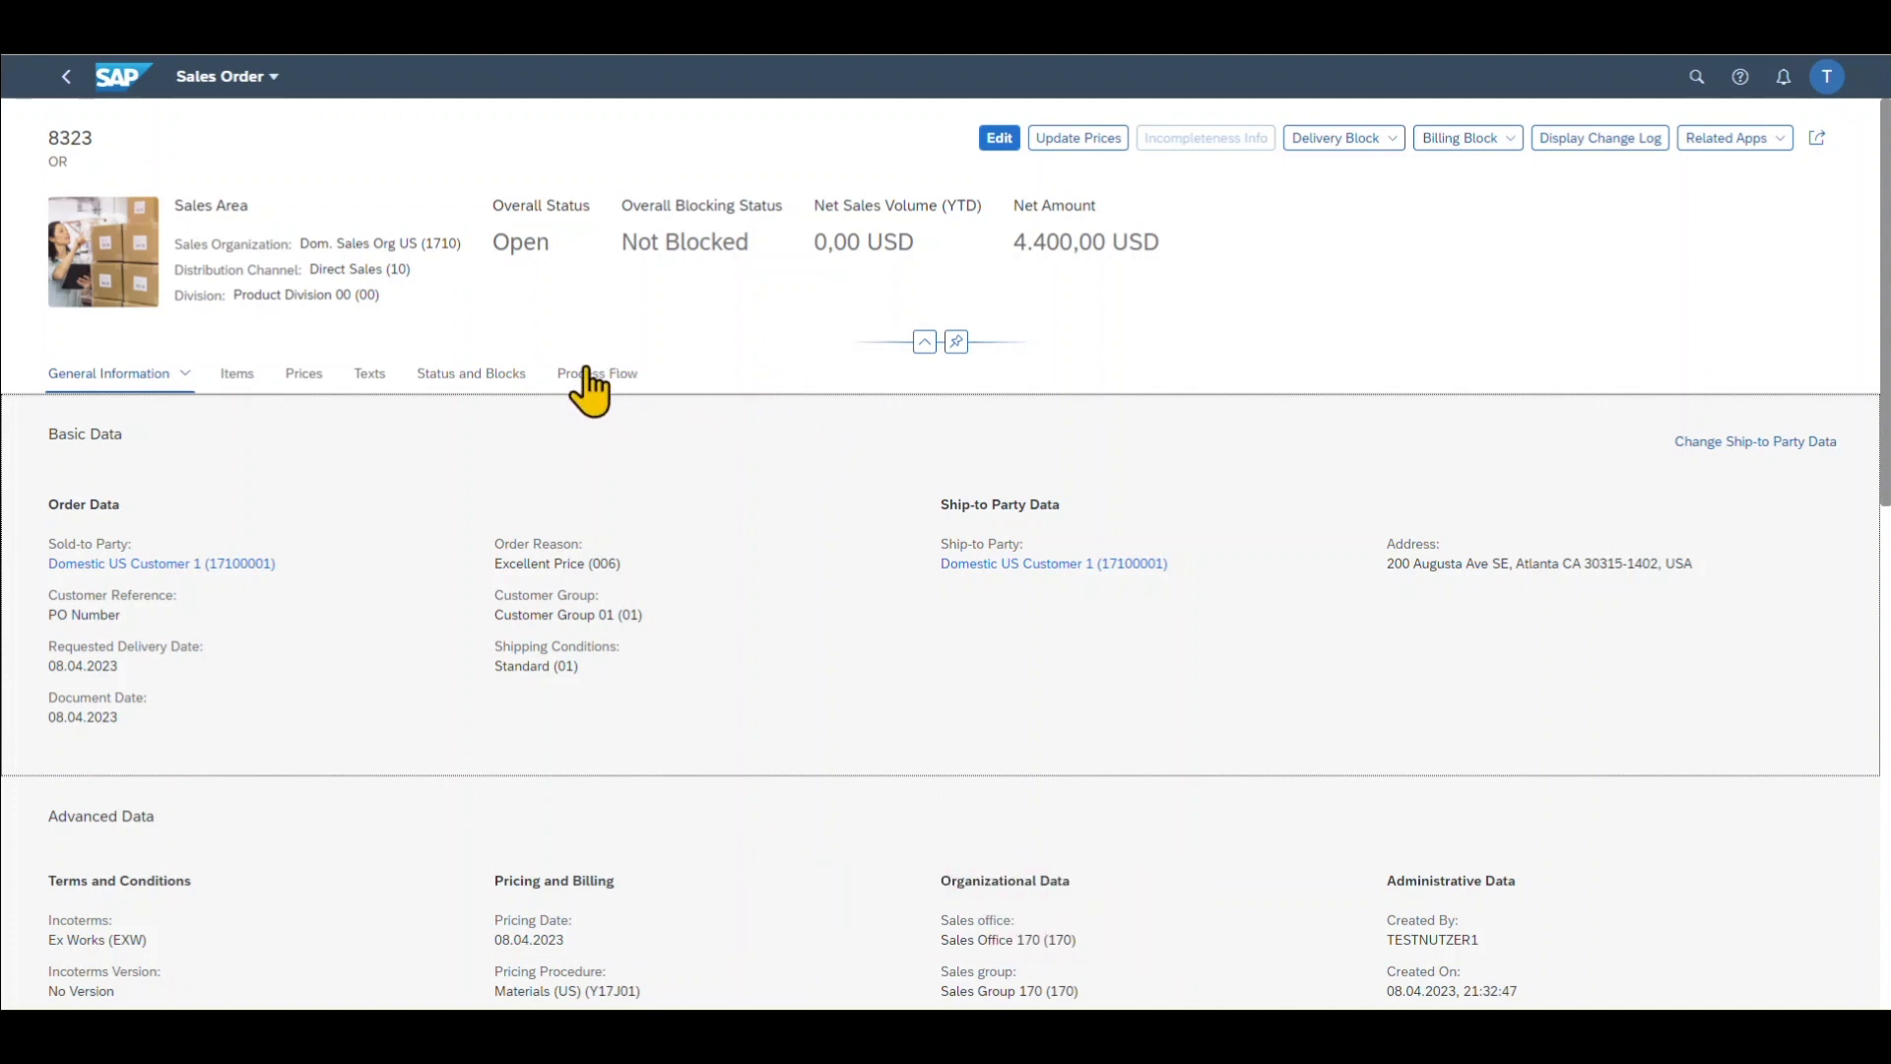
Show order 8323's process flow with the planned delivery for 10.04.2023
click(596, 372)
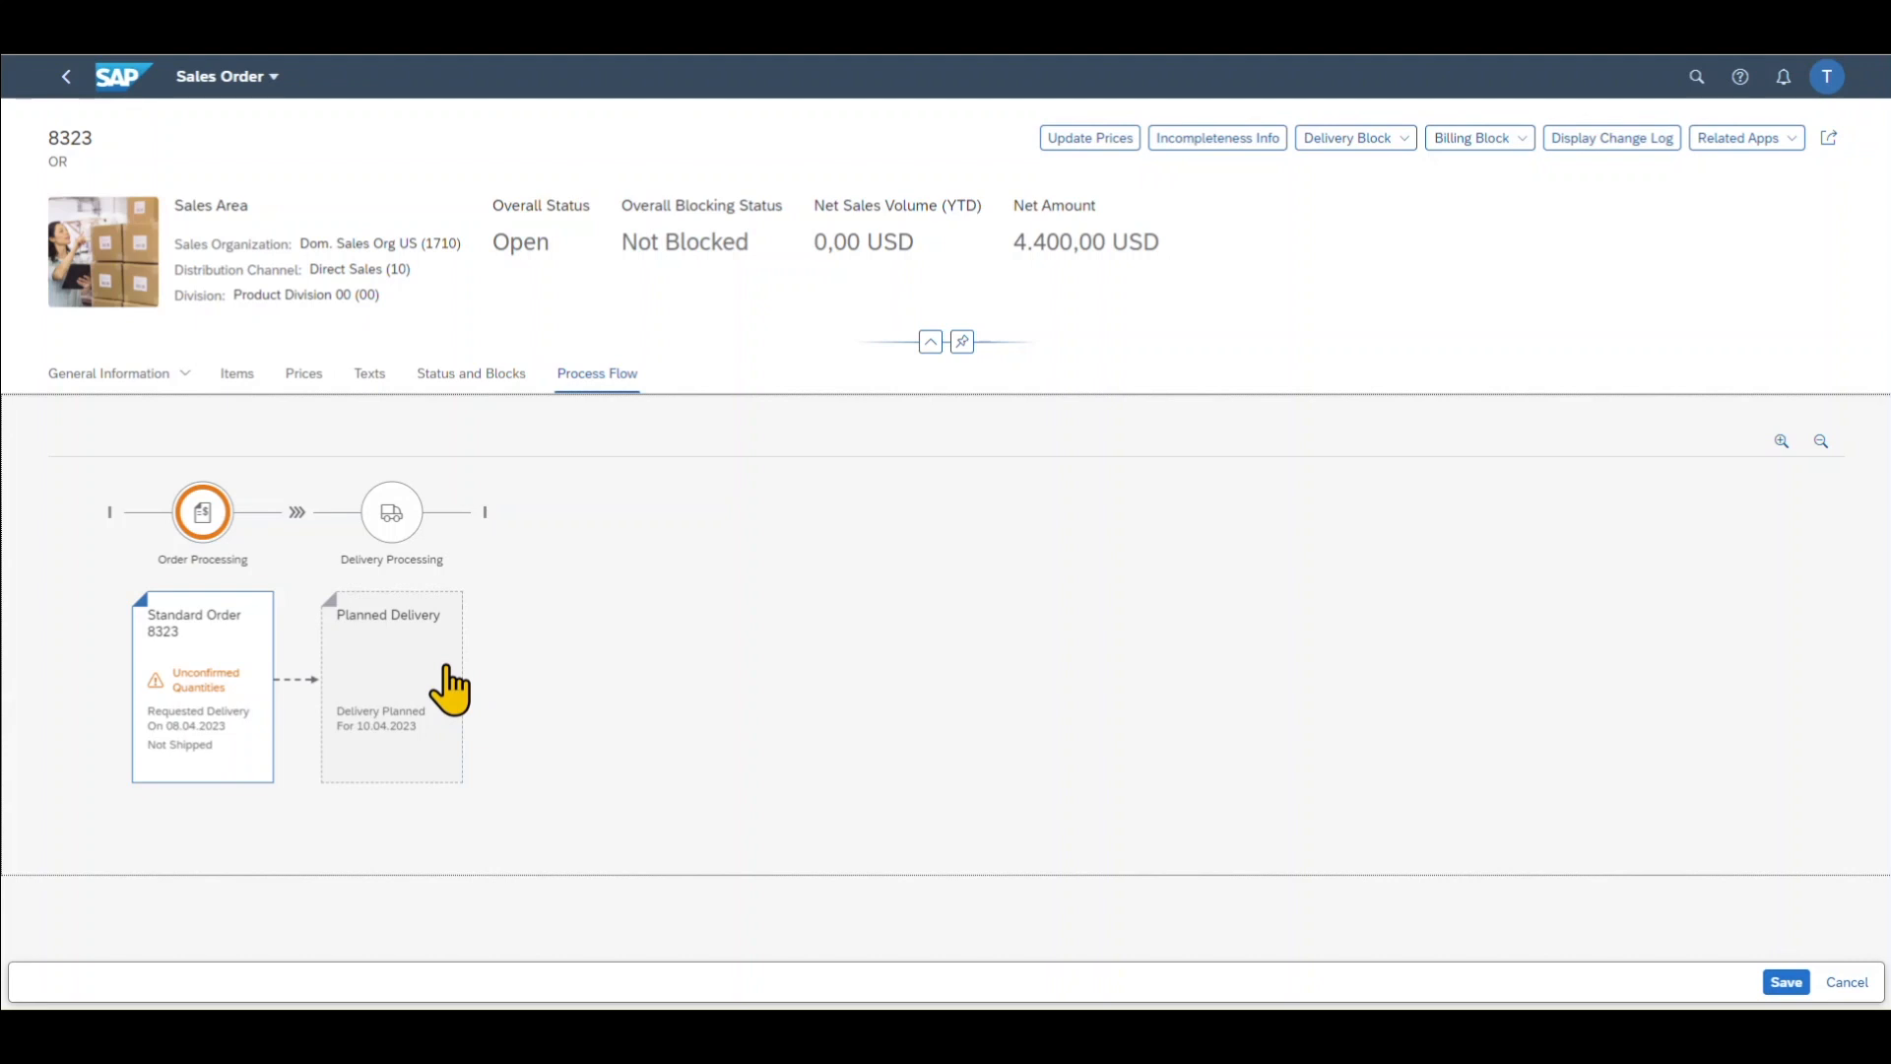
mouse_move(667, 560)
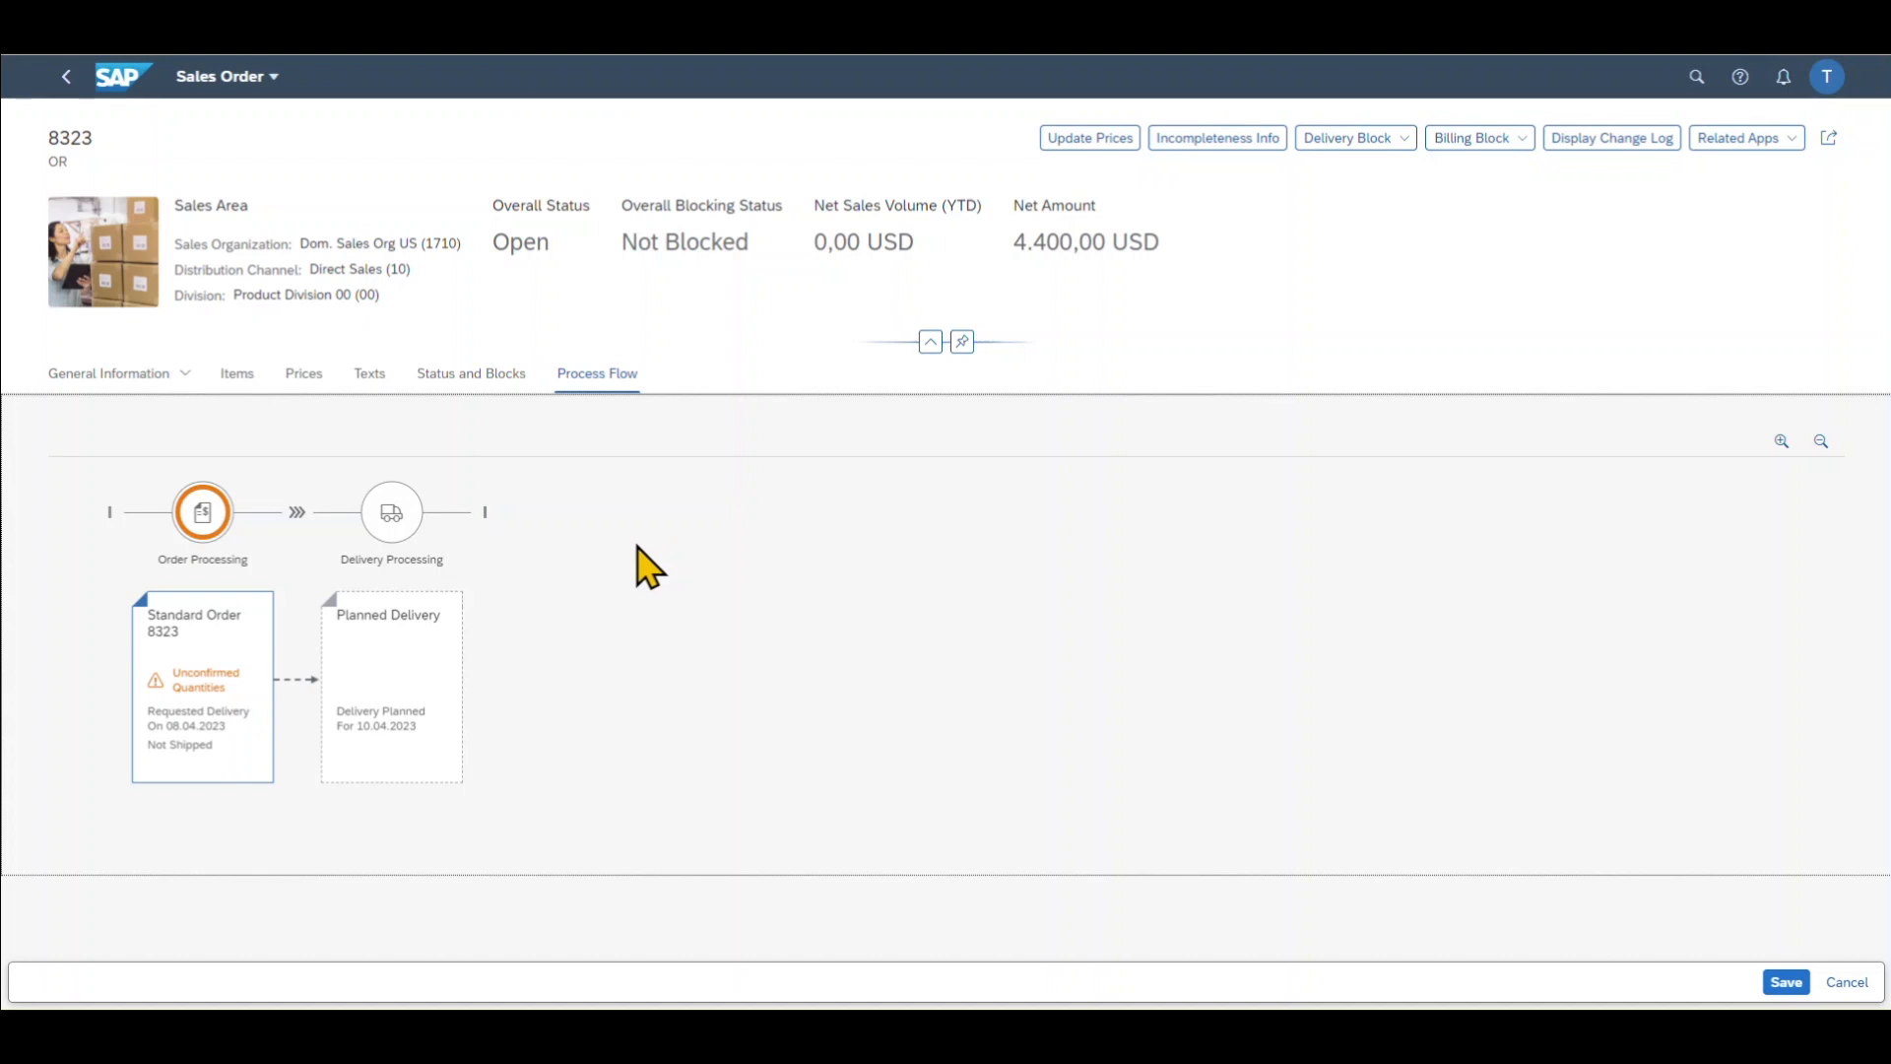
mouse_move(624, 603)
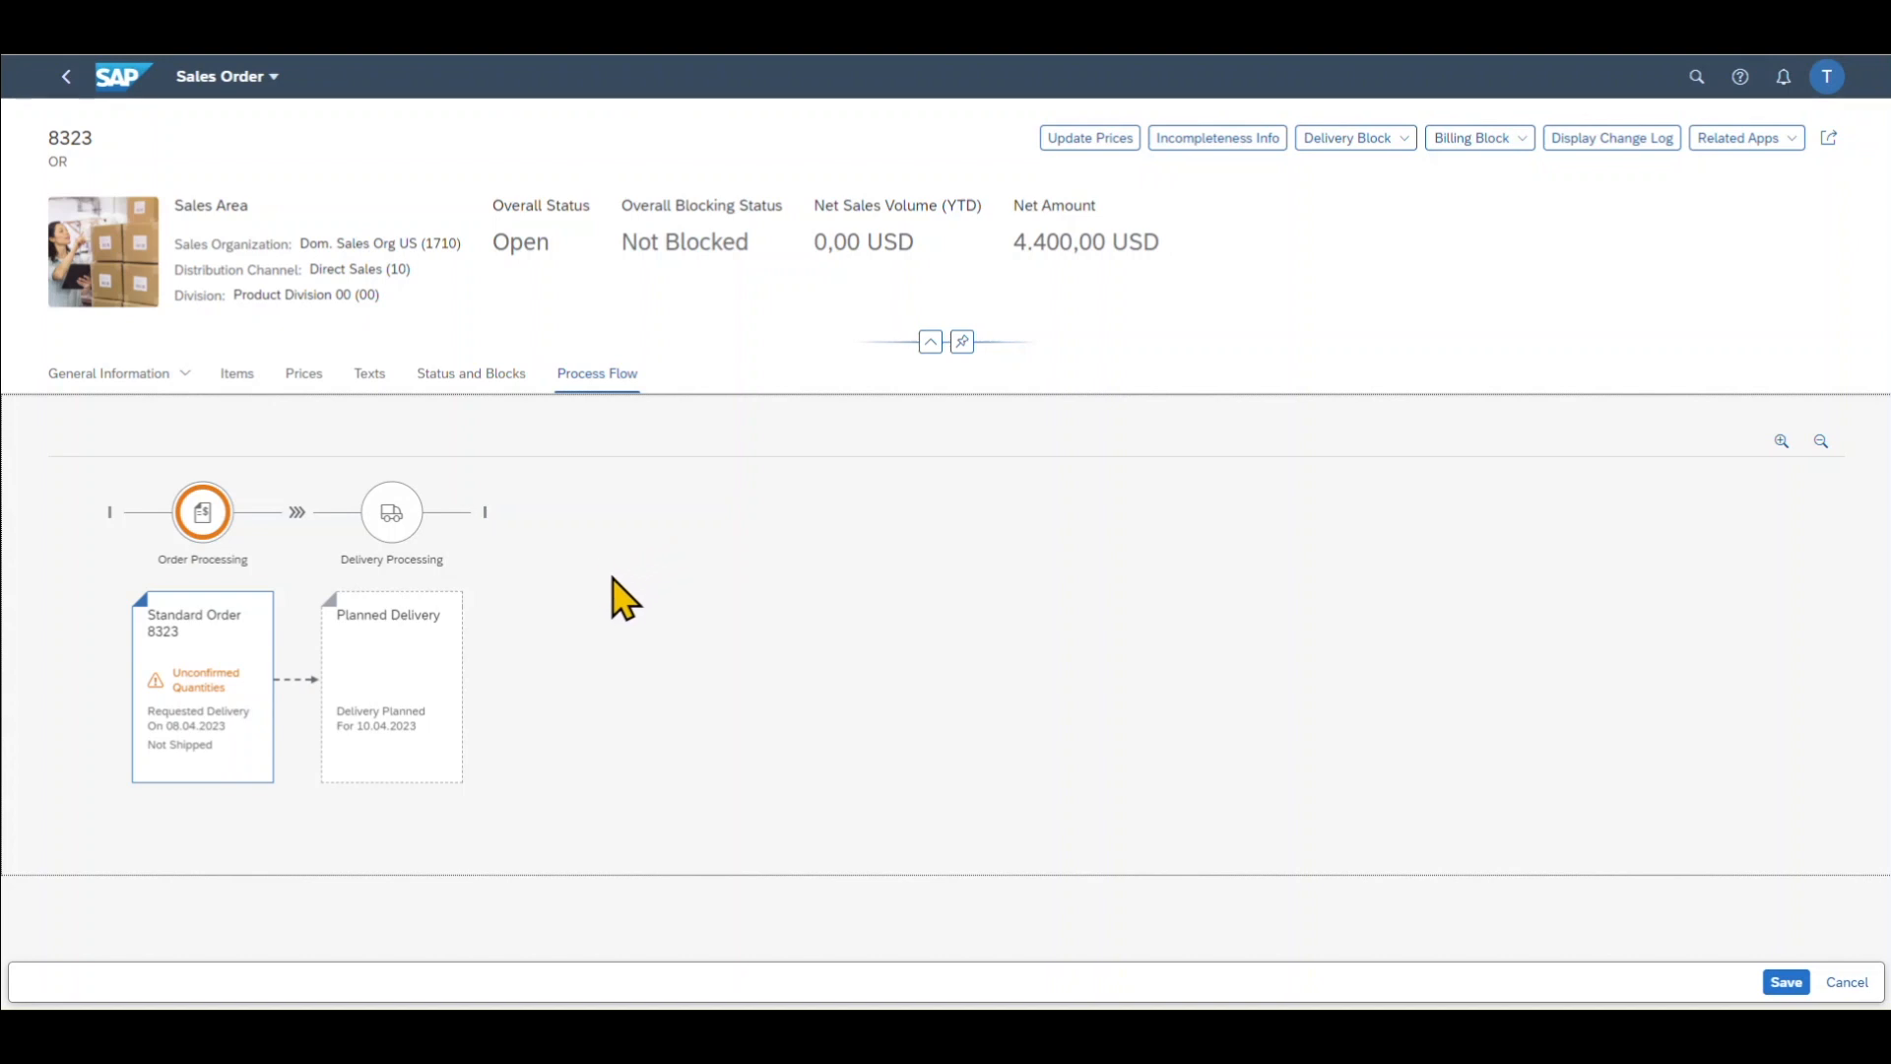